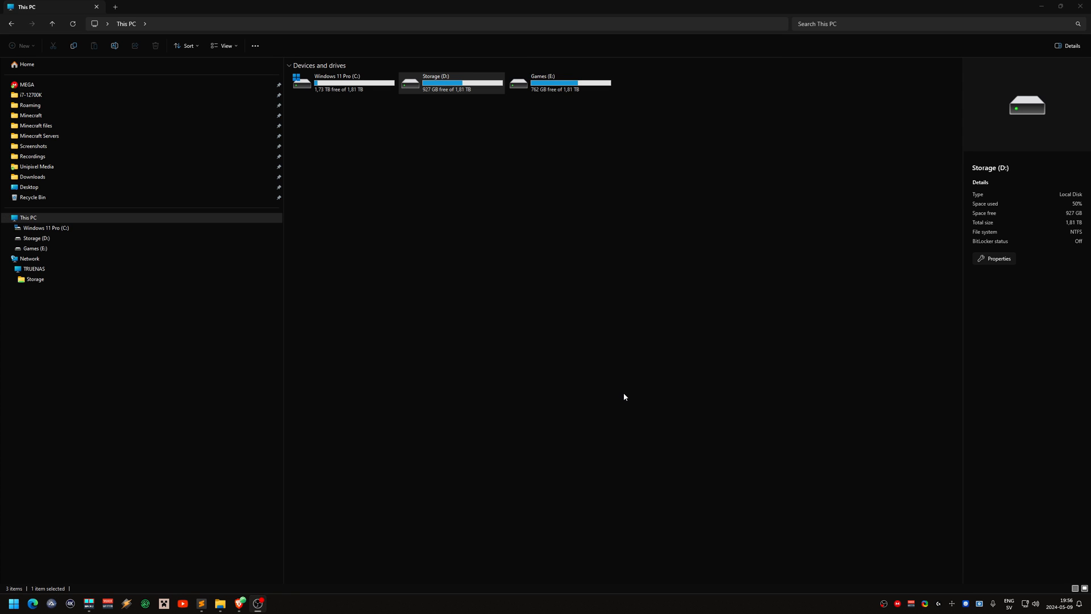
{"action": "mouse_move", "coordinate": [525, 348]}
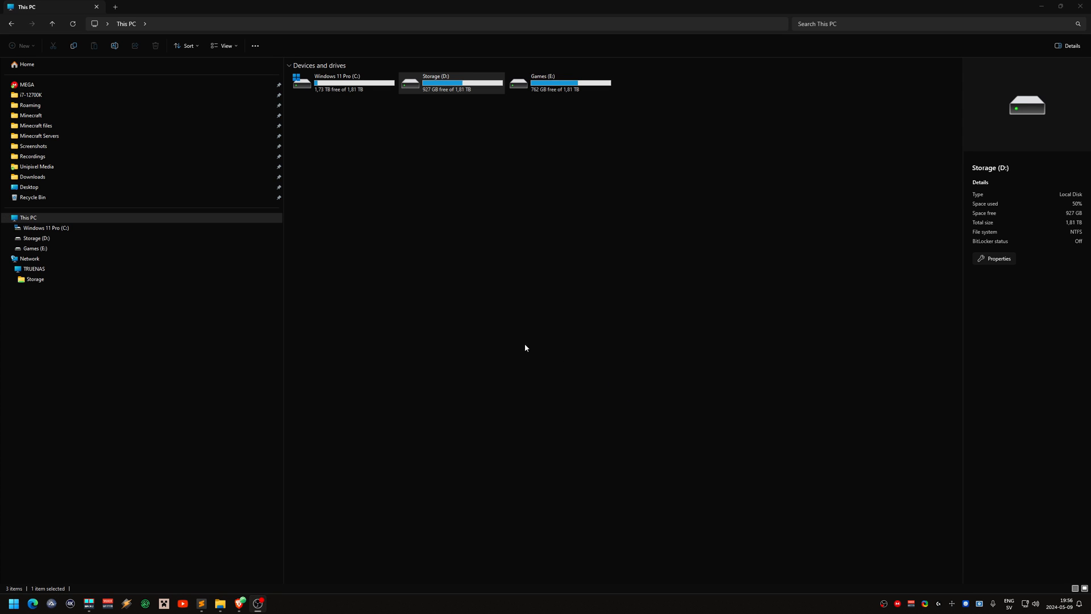
{"action": "mouse_move", "coordinate": [343, 285]}
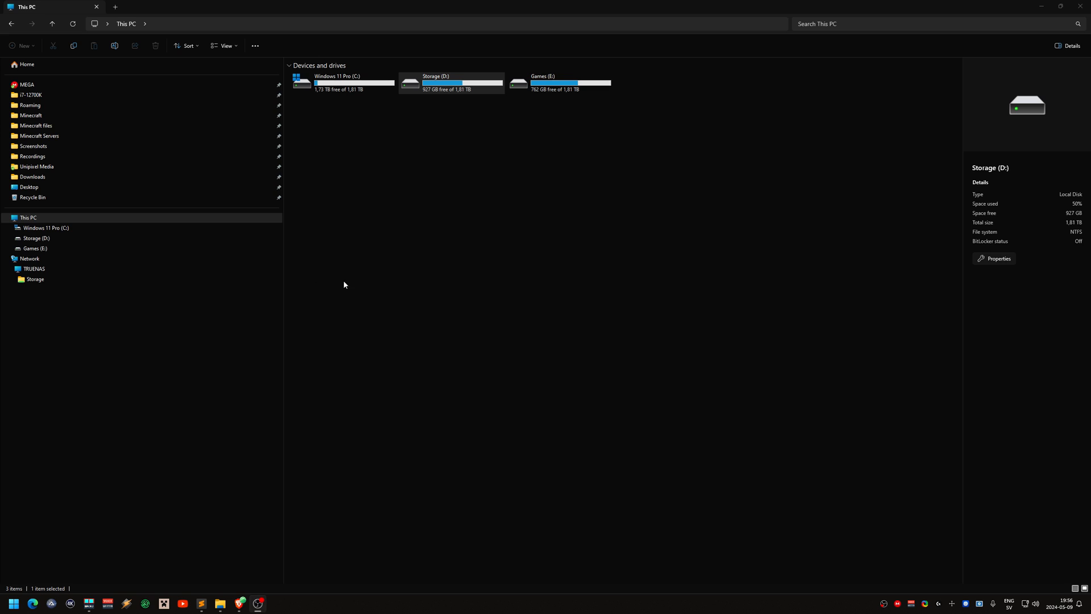
Open Storage (D:) from the navigation pane so its nine folders are listed.
{"action": "left_click", "coordinate": [46, 227]}
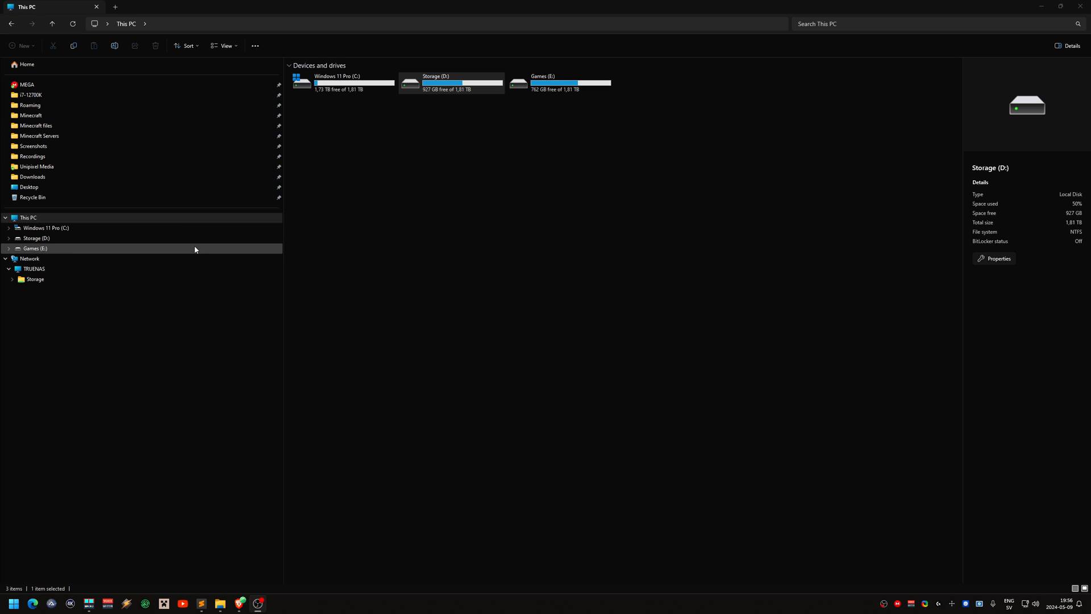
{"action": "left_click", "coordinate": [45, 227]}
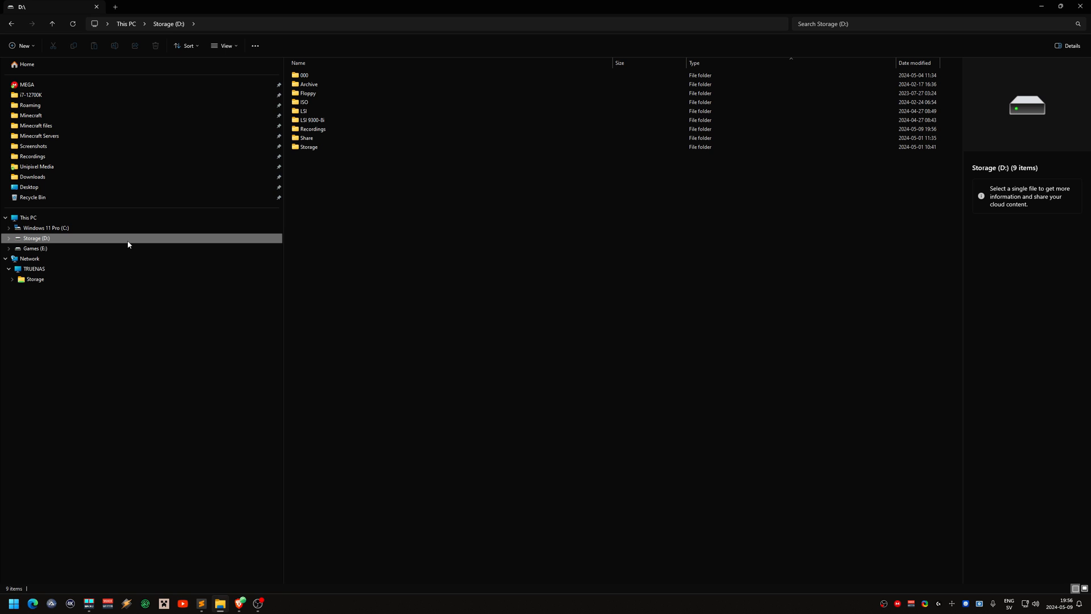
{"action": "mouse_move", "coordinate": [146, 241]}
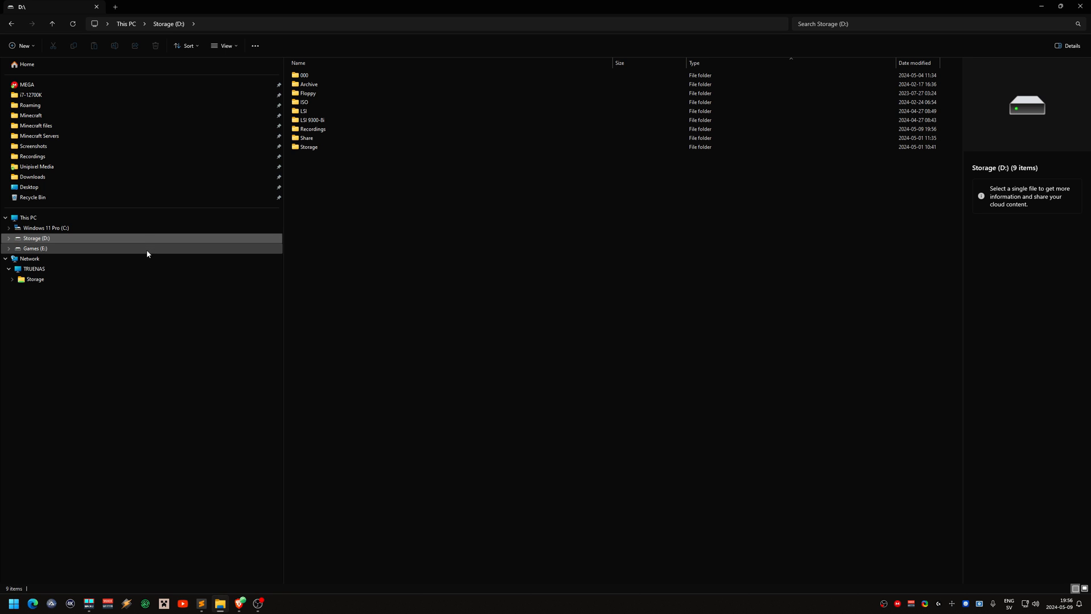
{"action": "left_click", "coordinate": [36, 249]}
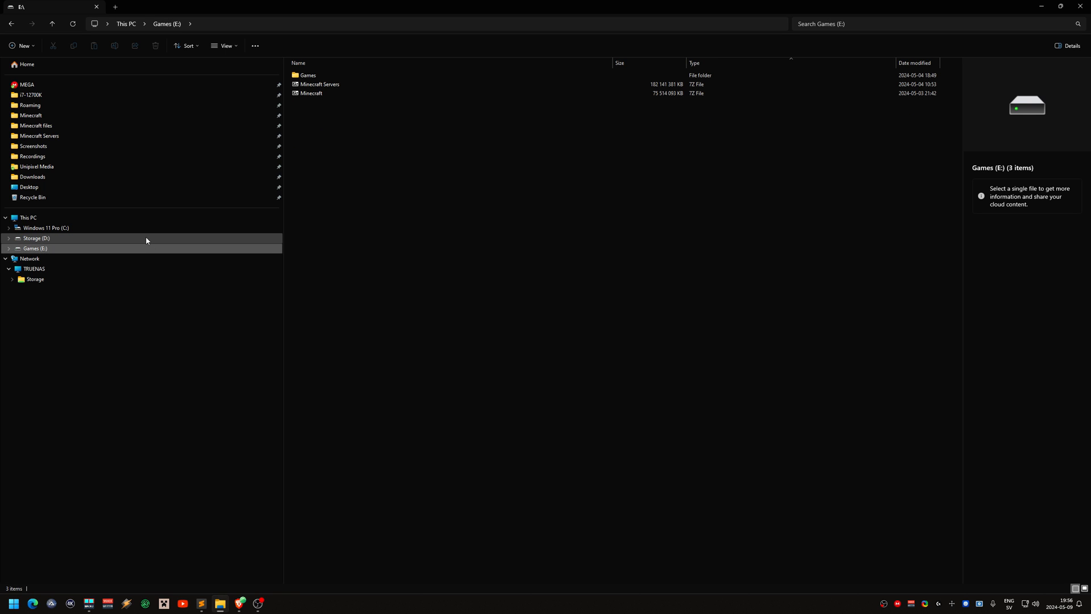
{"action": "left_click", "coordinate": [36, 237]}
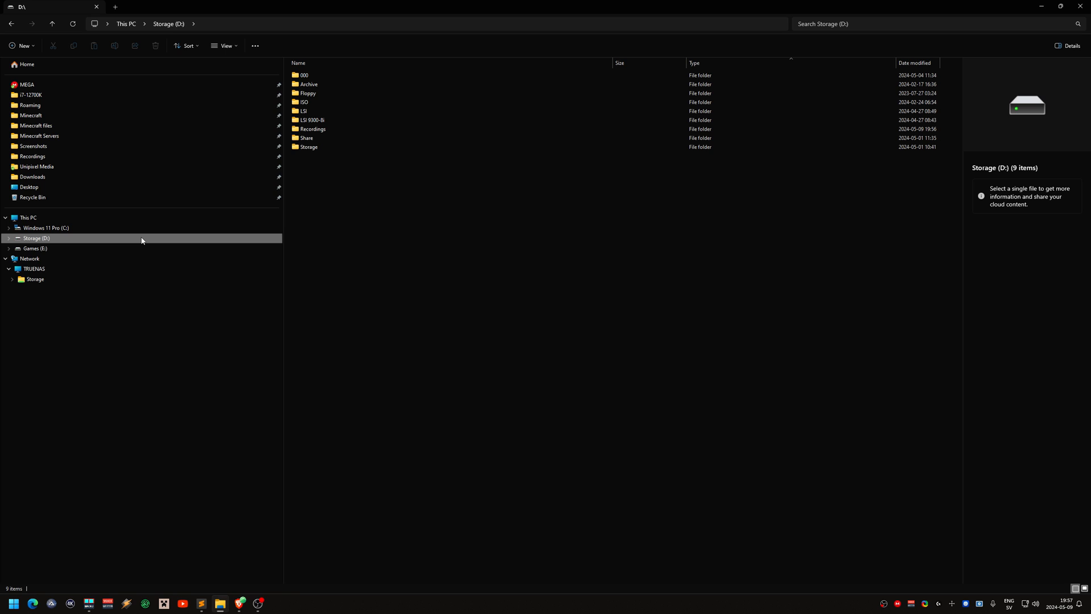
{"action": "mouse_move", "coordinate": [137, 258]}
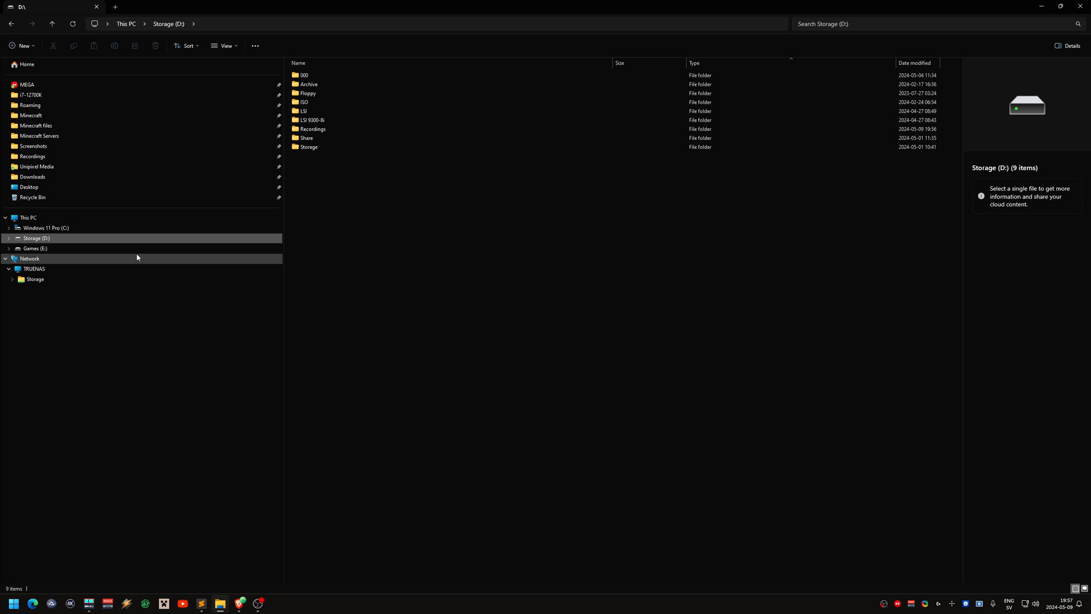
{"action": "mouse_move", "coordinate": [128, 290]}
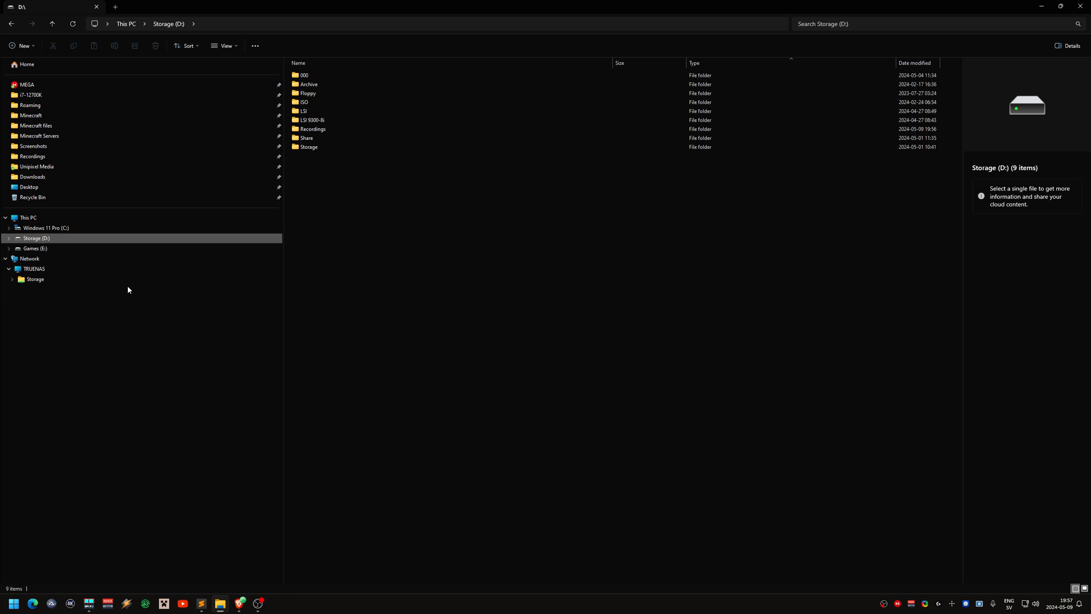
Open the TRUENAS Storage network share containing the NOT USED folder.
{"action": "left_click", "coordinate": [34, 279]}
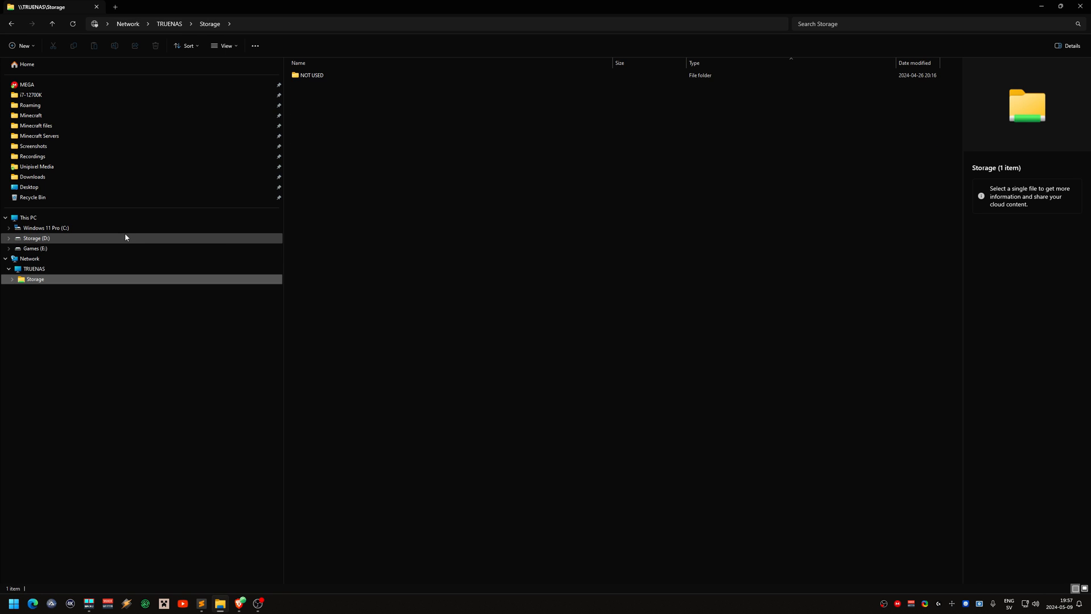
{"action": "mouse_move", "coordinate": [117, 237]}
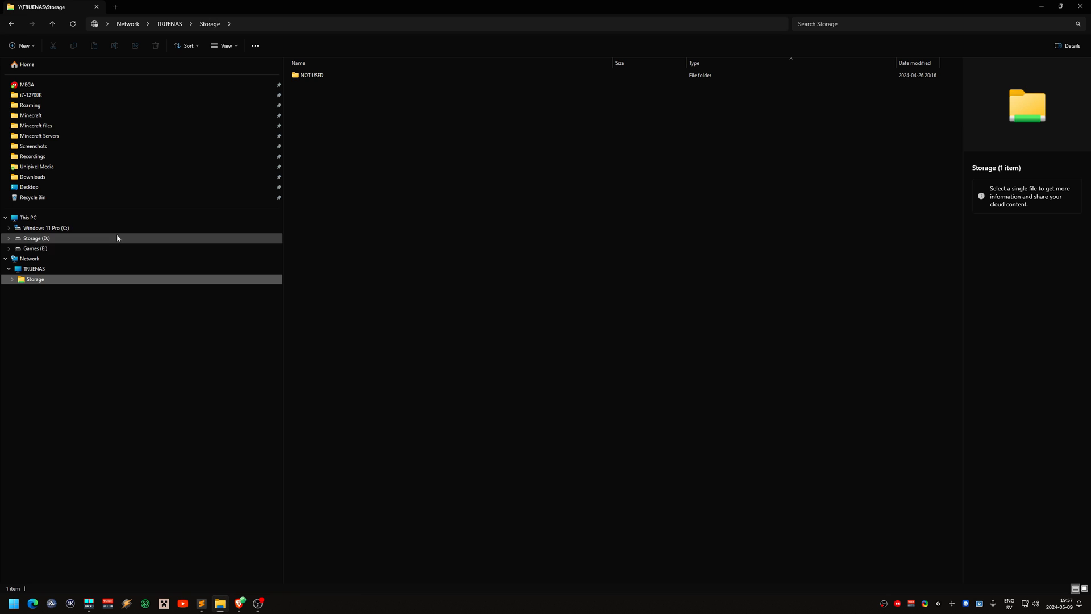
{"action": "mouse_move", "coordinate": [121, 241]}
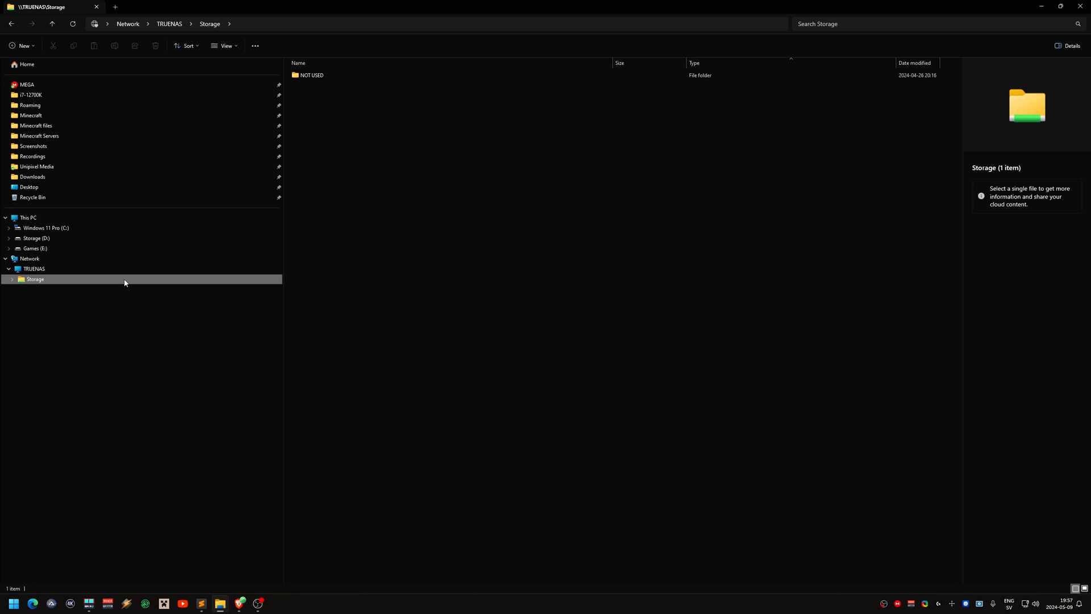
{"action": "mouse_move", "coordinate": [120, 249]}
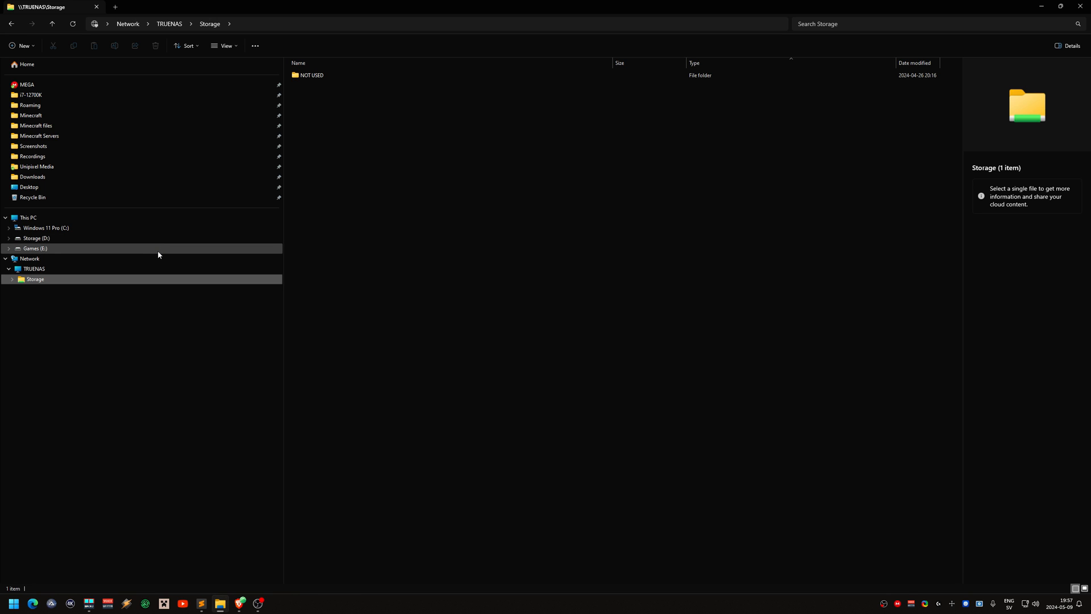
{"action": "mouse_move", "coordinate": [166, 256]}
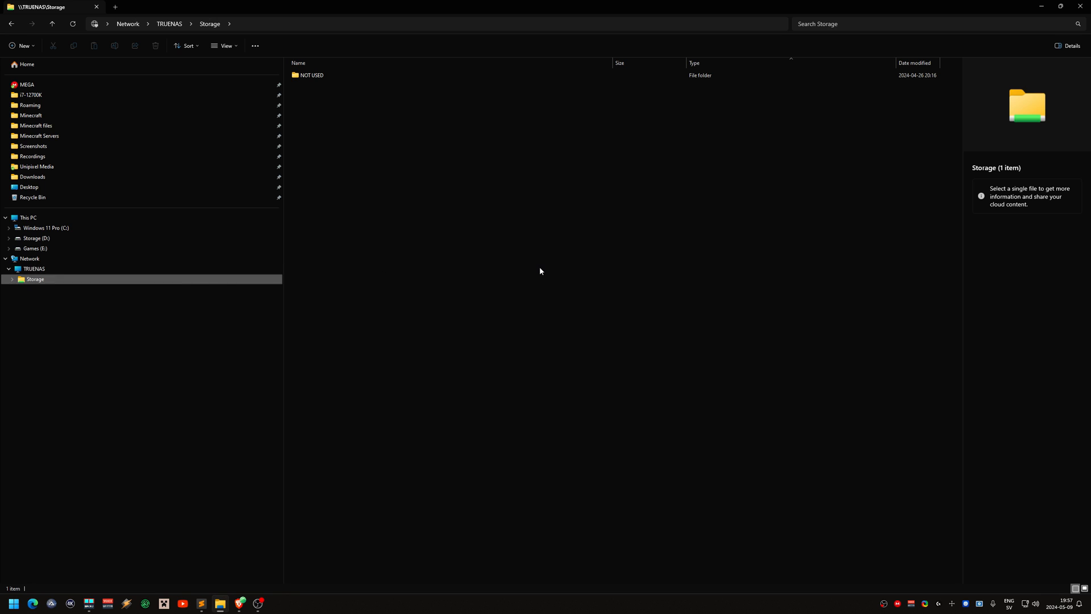
{"action": "mouse_move", "coordinate": [223, 280]}
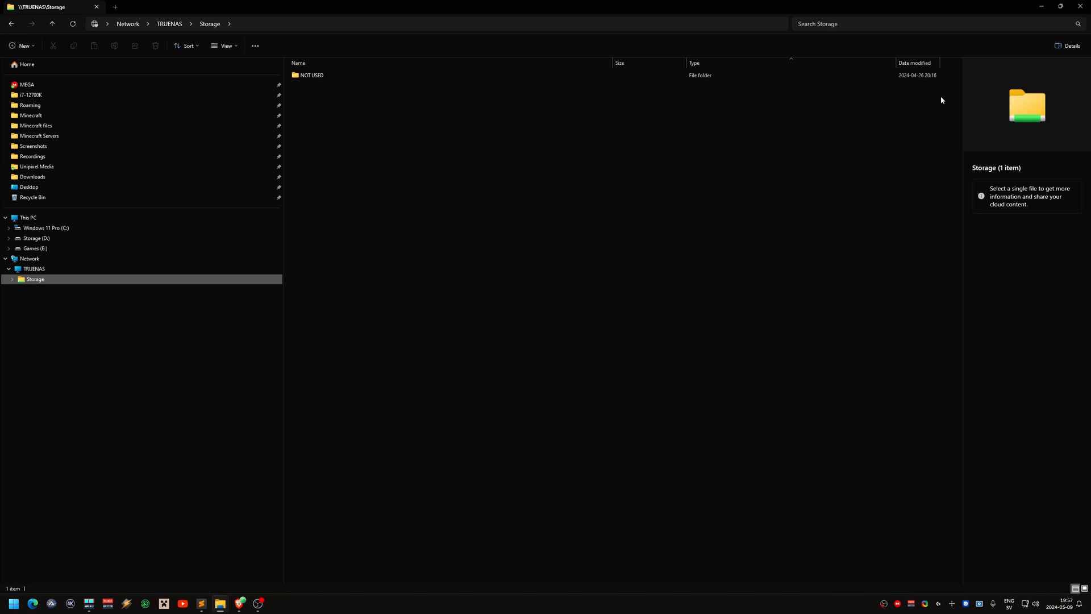
{"action": "mouse_move", "coordinate": [949, 99]}
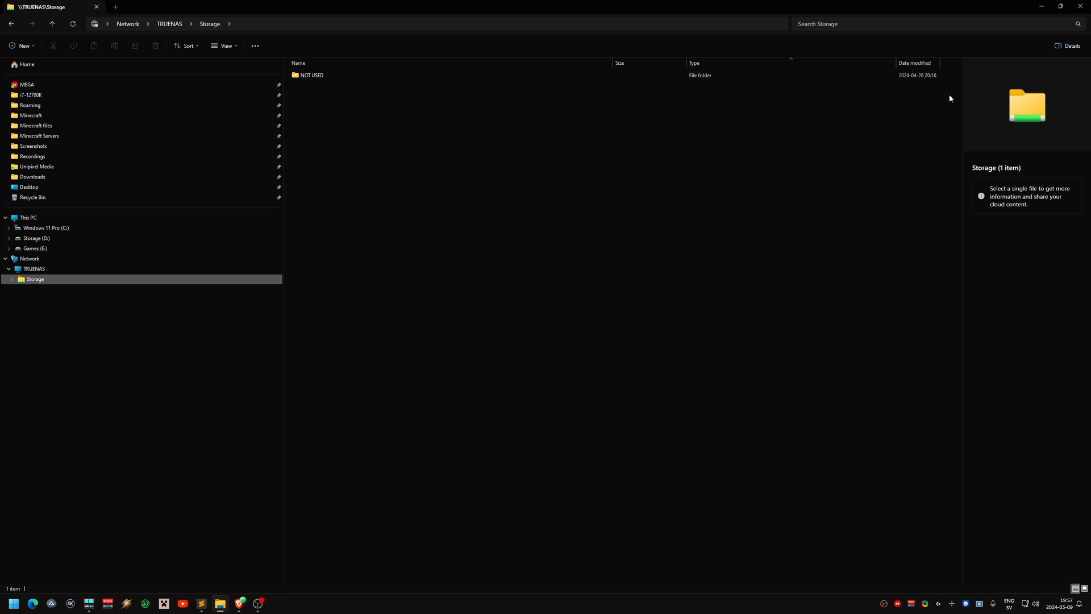
{"action": "mouse_move", "coordinate": [1015, 53]}
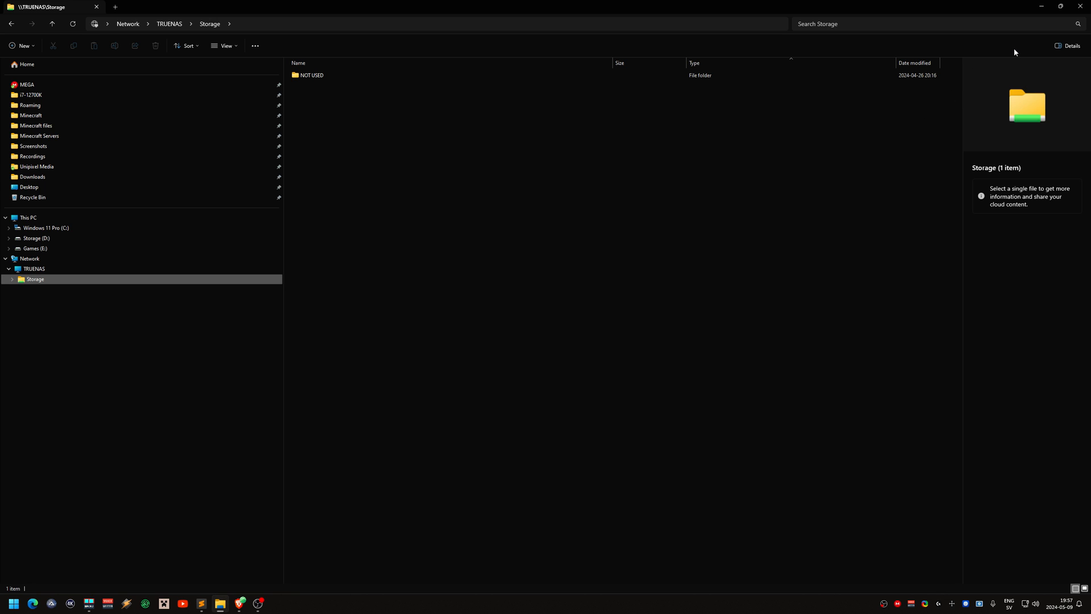
{"action": "mouse_move", "coordinate": [1036, 36]}
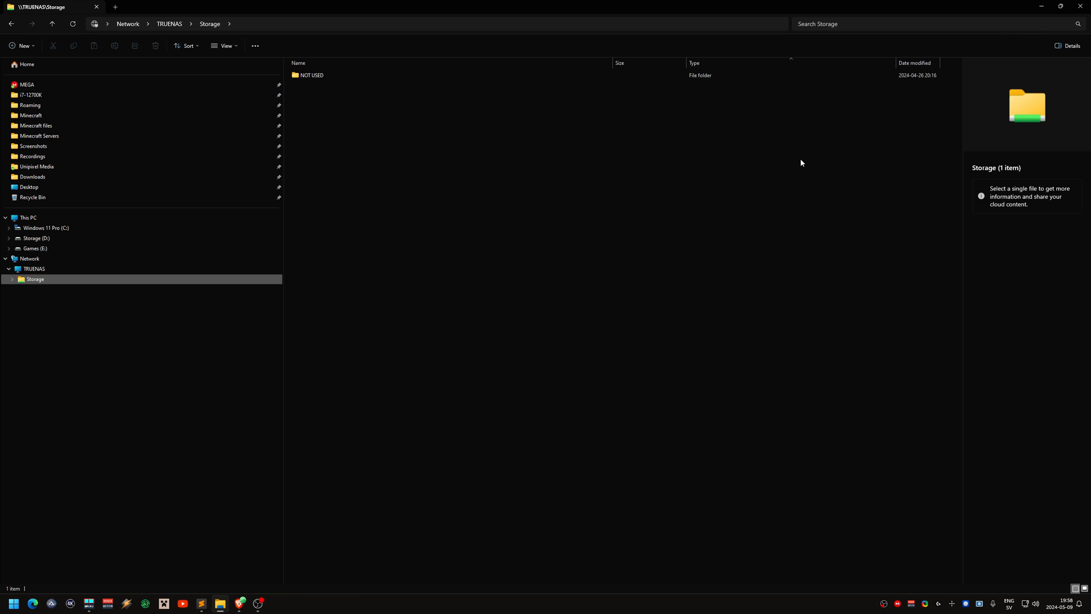
{"action": "mouse_move", "coordinate": [1031, 5]}
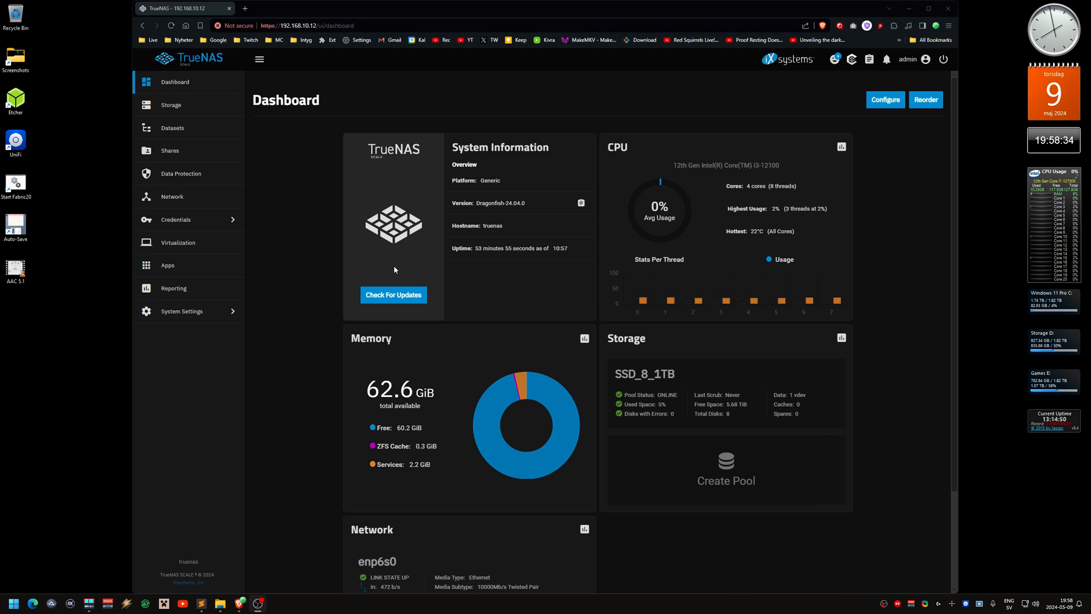
{"action": "mouse_move", "coordinate": [266, 196]}
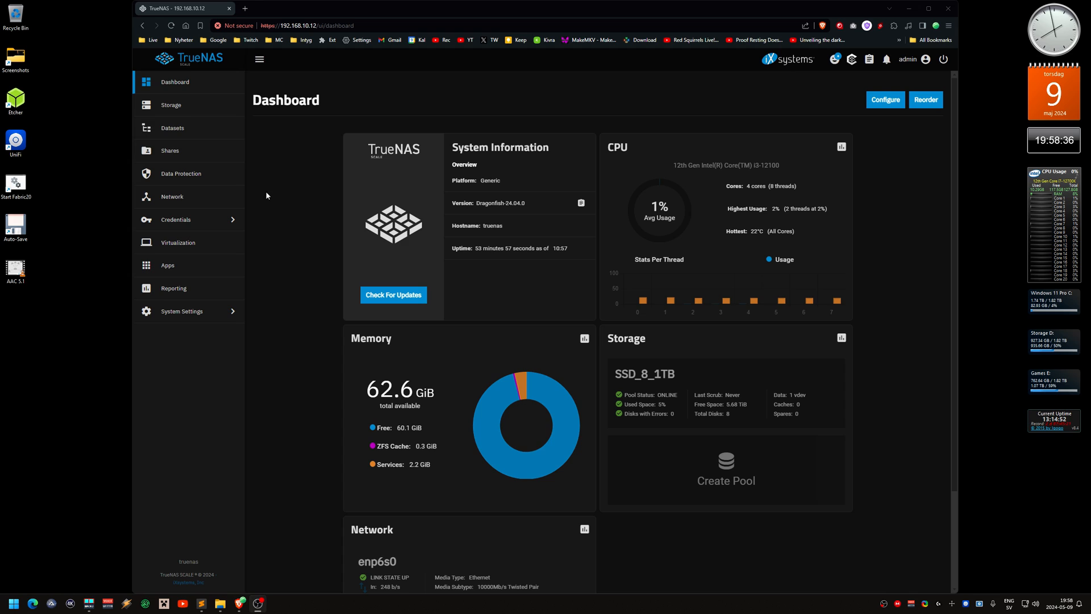
Navigate Storage > Datasets and select the SSD_8_1TB root dataset after viewing Storage.
{"action": "left_click", "coordinate": [170, 104]}
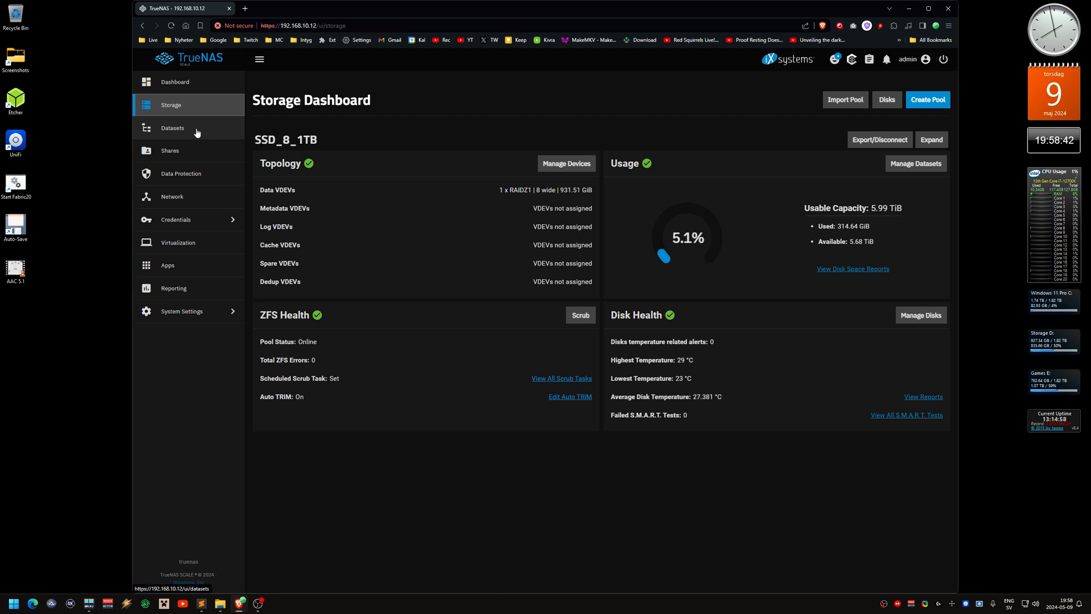
{"action": "left_click", "coordinate": [172, 129]}
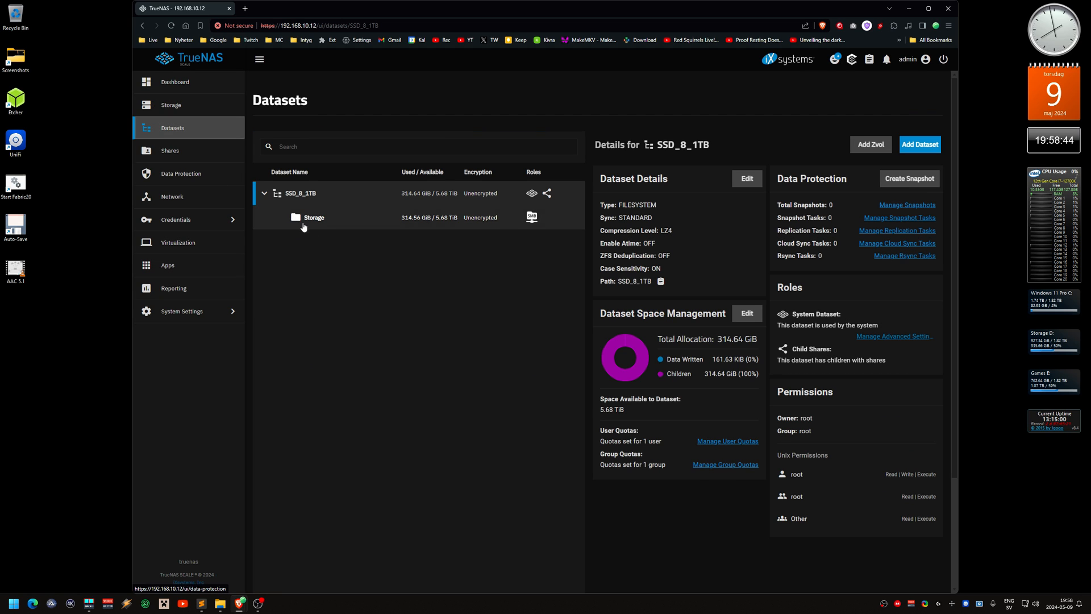
{"action": "mouse_move", "coordinate": [330, 274]}
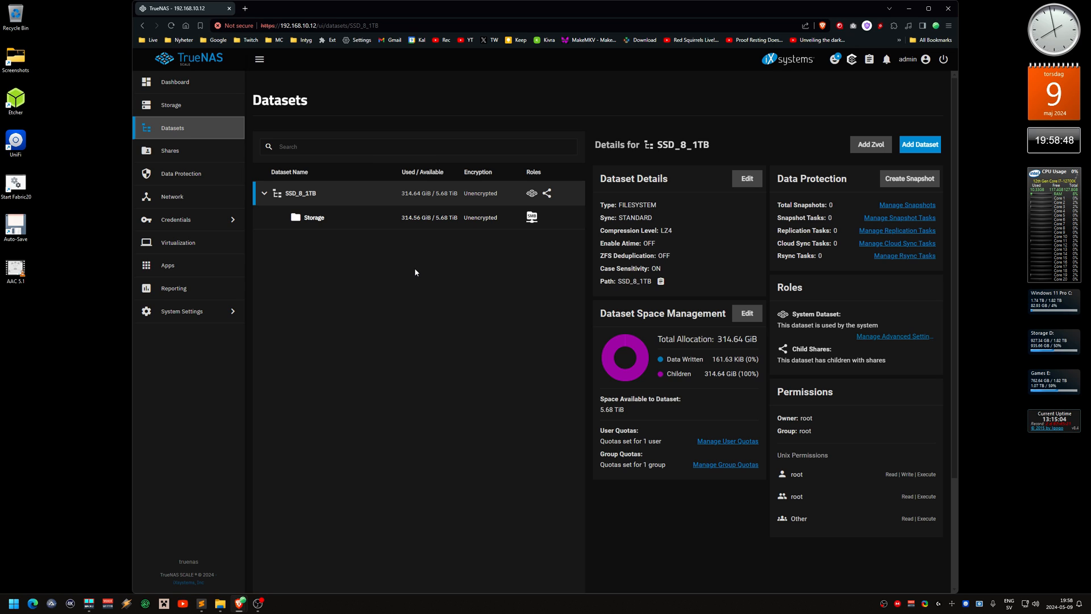
{"action": "mouse_move", "coordinate": [774, 151]}
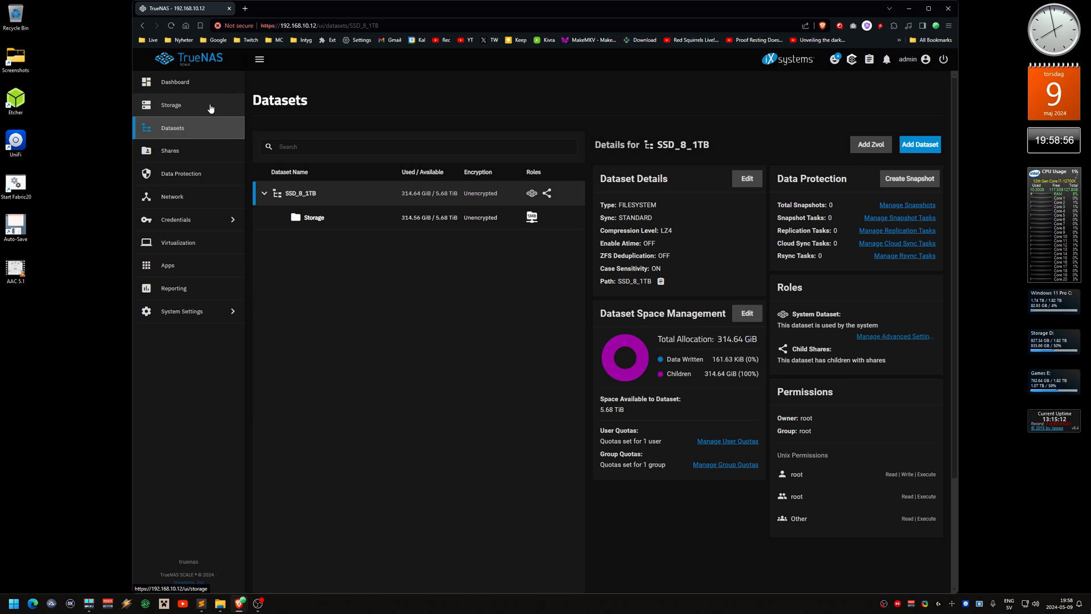
{"action": "left_click", "coordinate": [171, 105]}
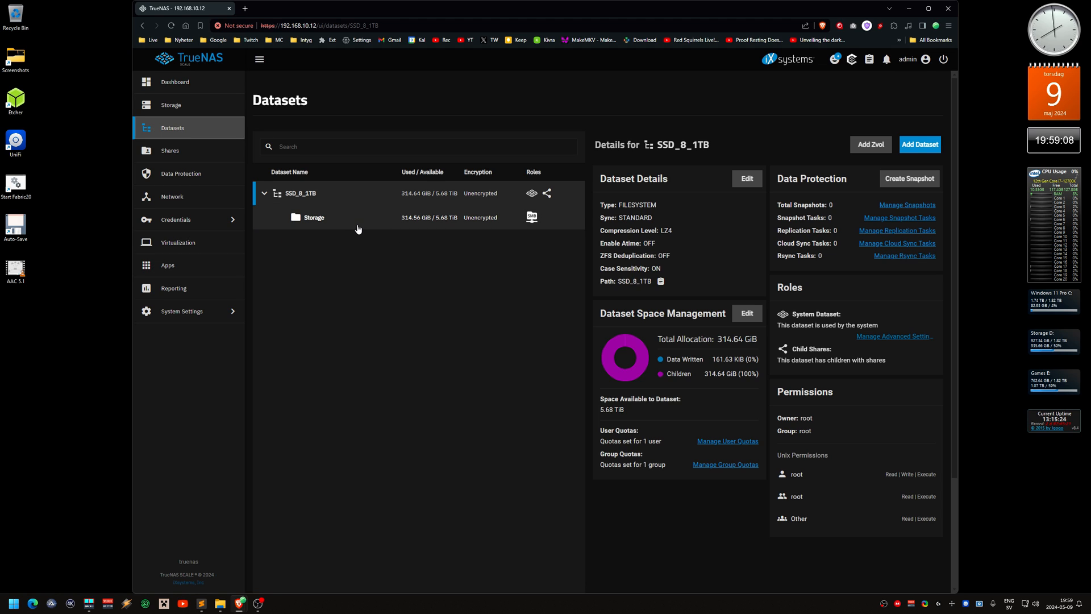
{"action": "left_click", "coordinate": [314, 217]}
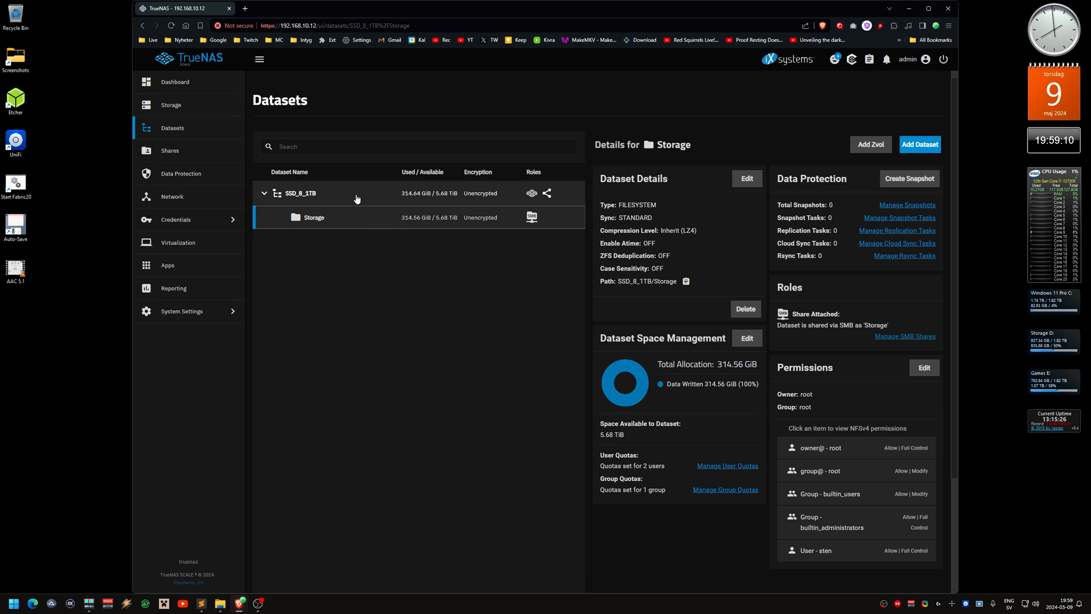
{"action": "left_click", "coordinate": [301, 193]}
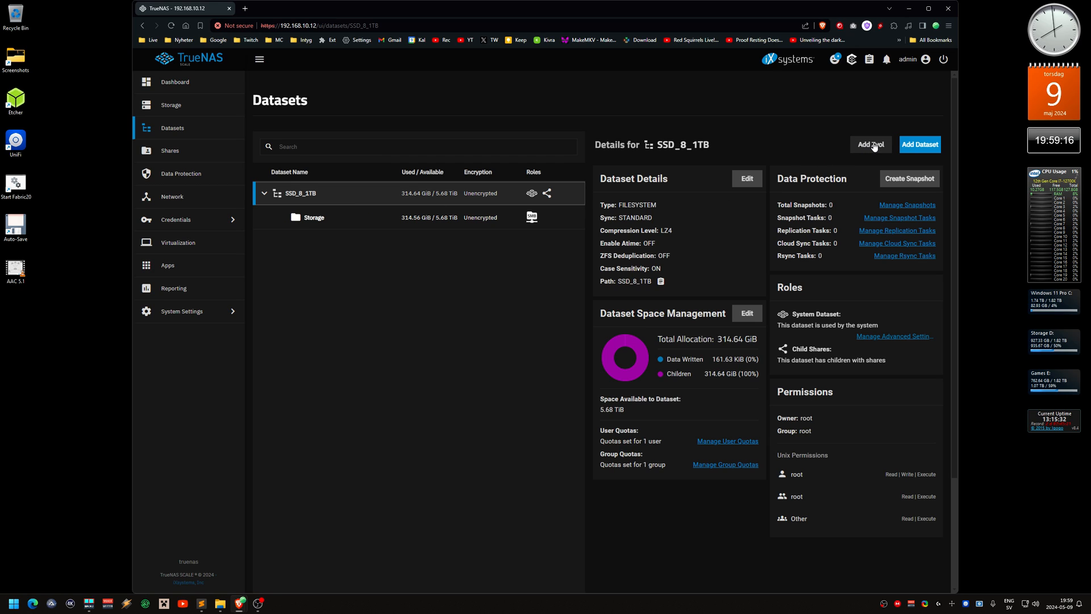
Start a new zvol named iSCSI-MainPC with a forced size of 5 TiB.
{"action": "left_click", "coordinate": [870, 144]}
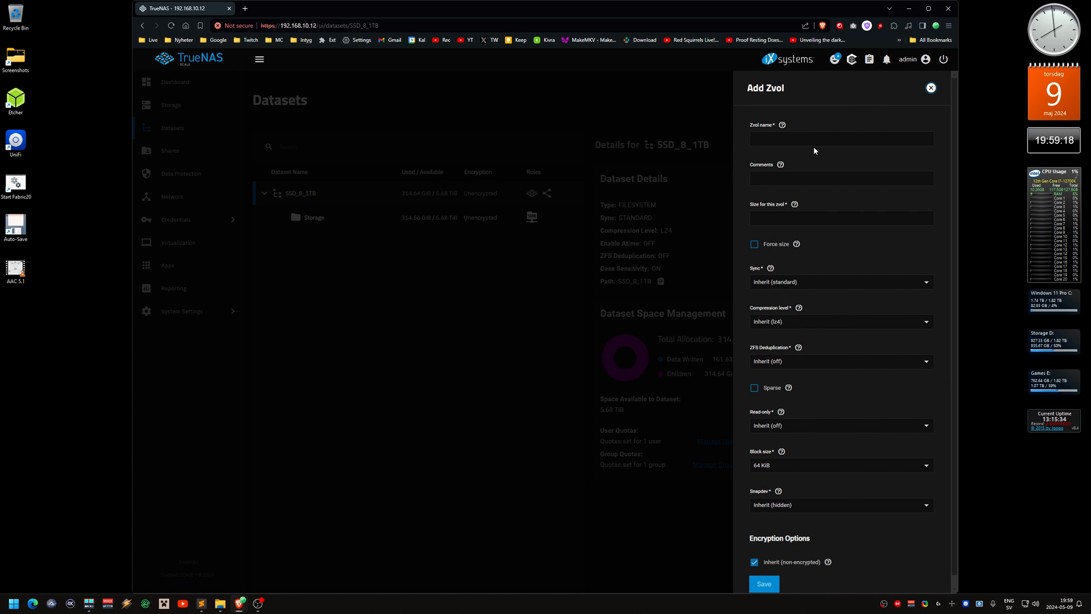
{"action": "left_click", "coordinate": [841, 139]}
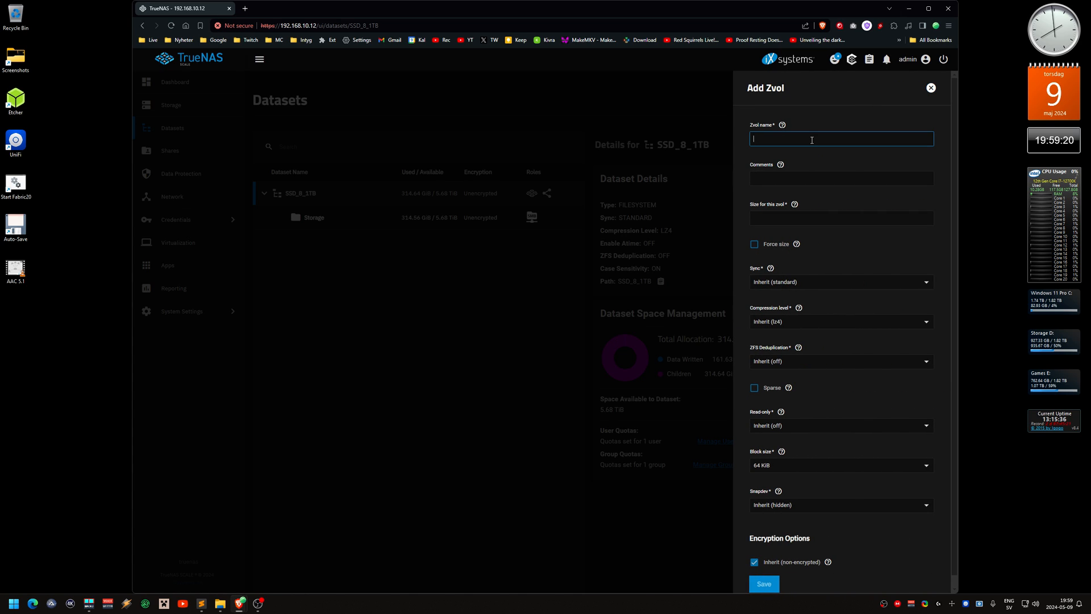
{"action": "type", "text": "iSCSI-MainPC"}
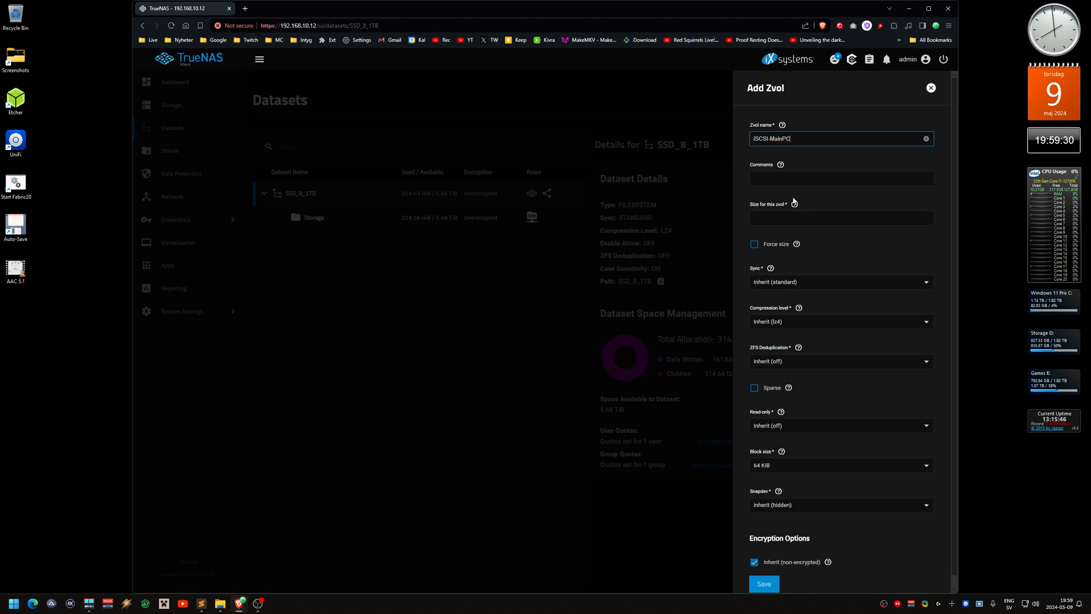
{"action": "left_click", "coordinate": [841, 217]}
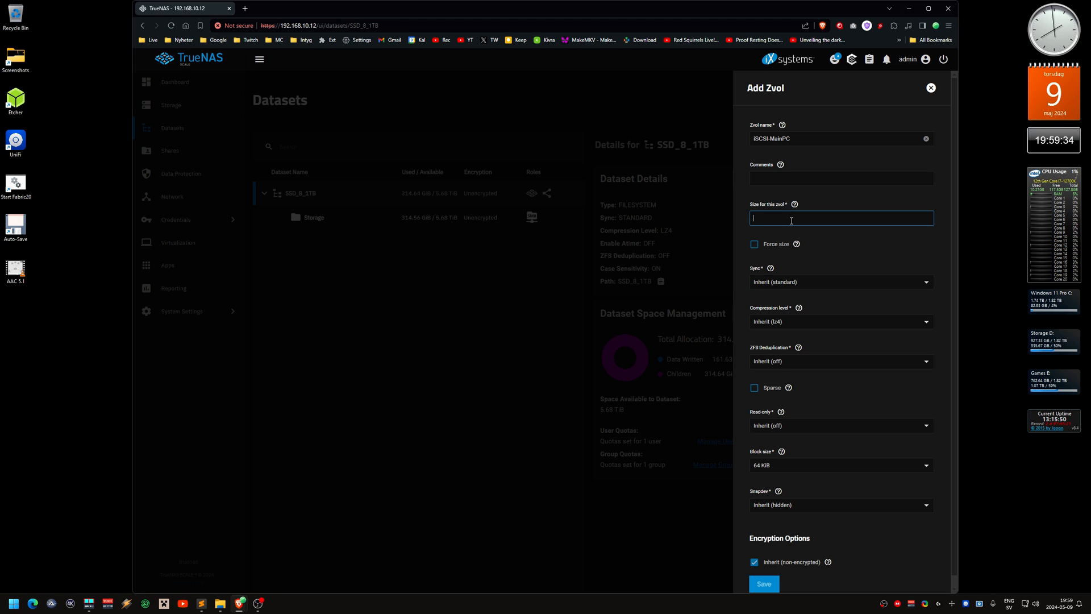
{"action": "type", "text": "5 TiB"}
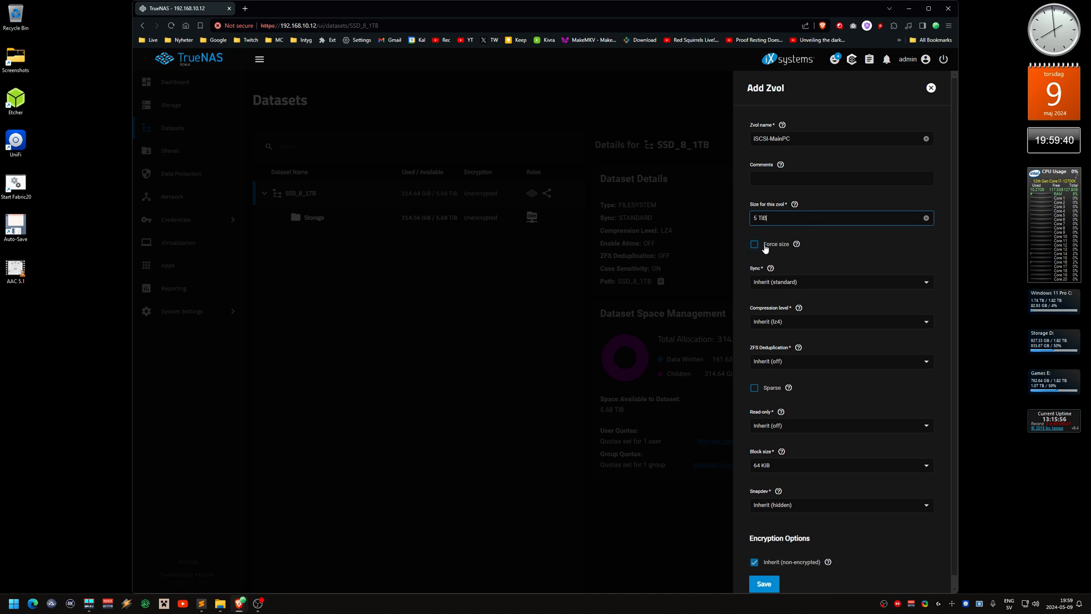
{"action": "left_click", "coordinate": [755, 243]}
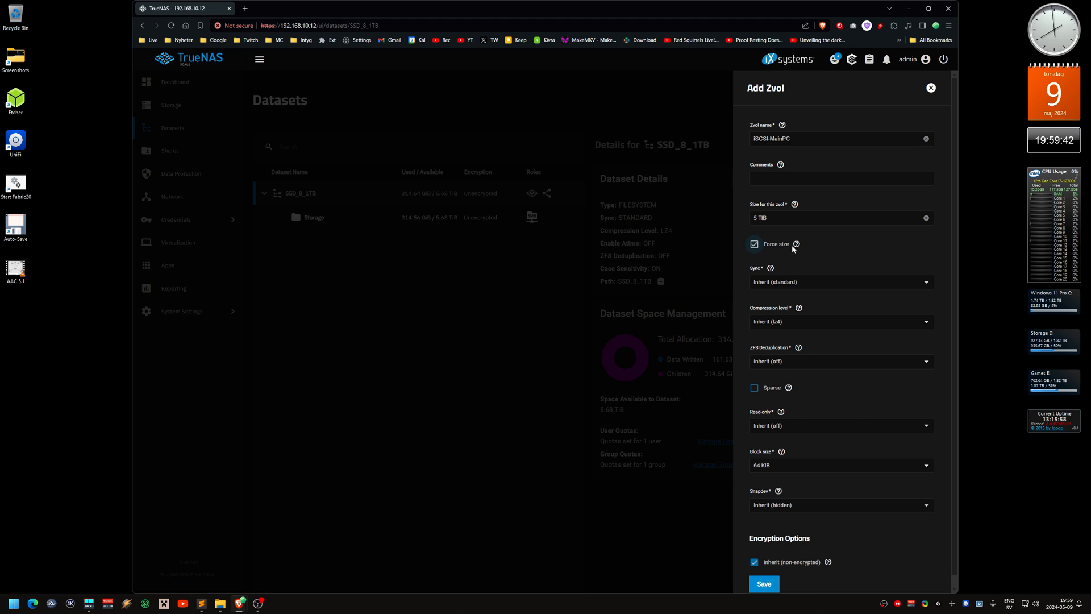
{"action": "mouse_move", "coordinate": [809, 249]}
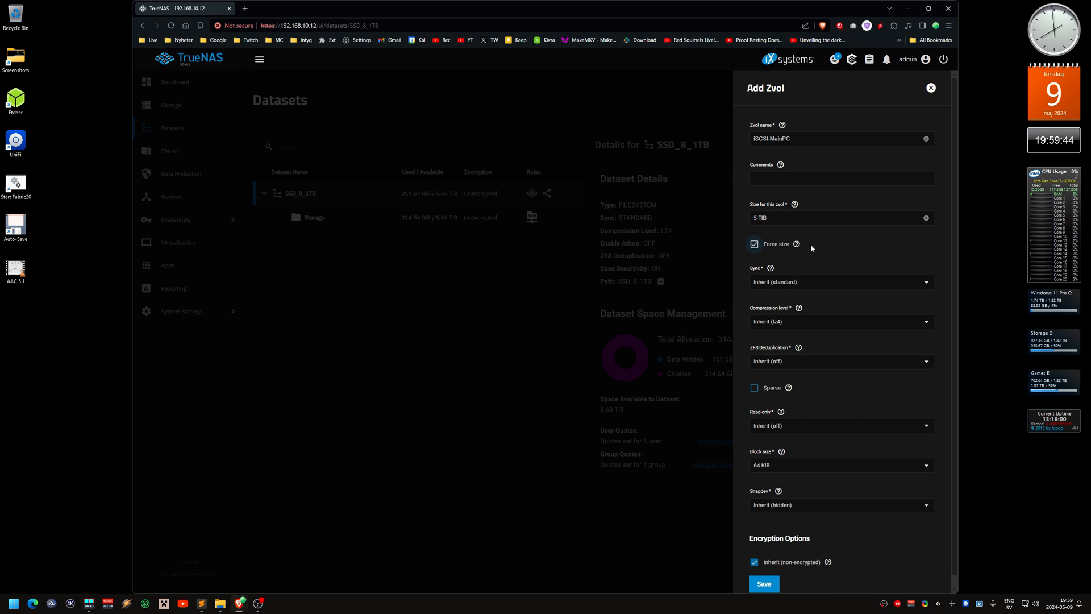
{"action": "mouse_move", "coordinate": [821, 248]}
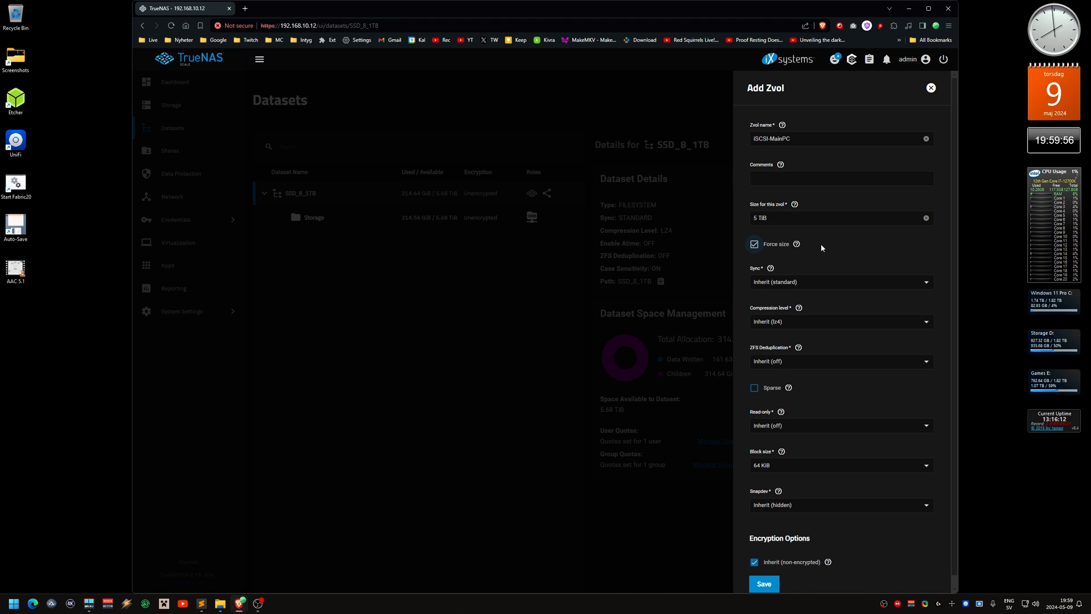
{"action": "mouse_move", "coordinate": [815, 249]}
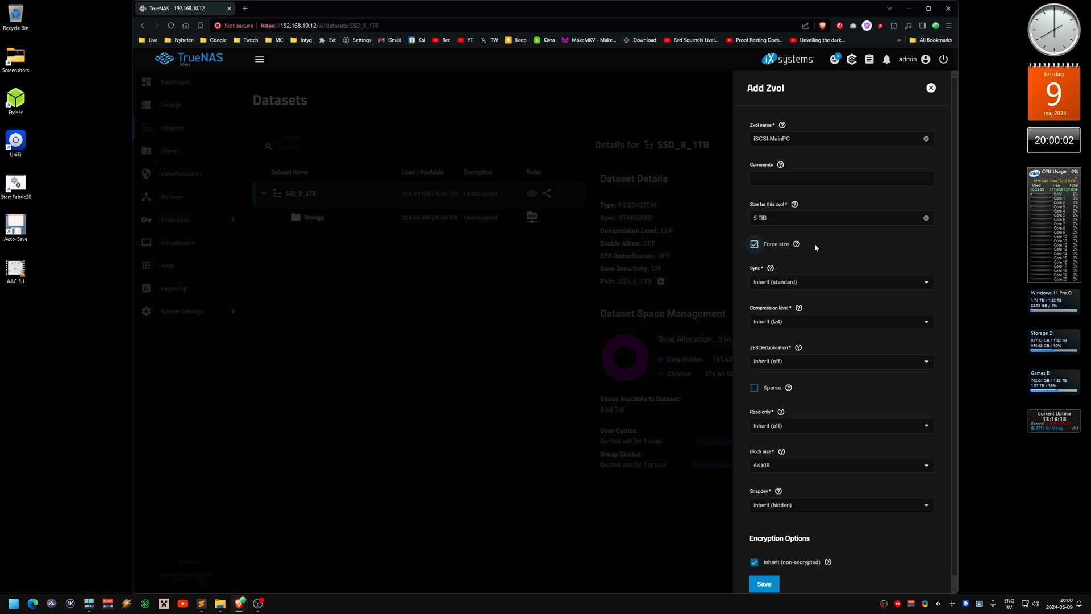
{"action": "mouse_move", "coordinate": [791, 271]}
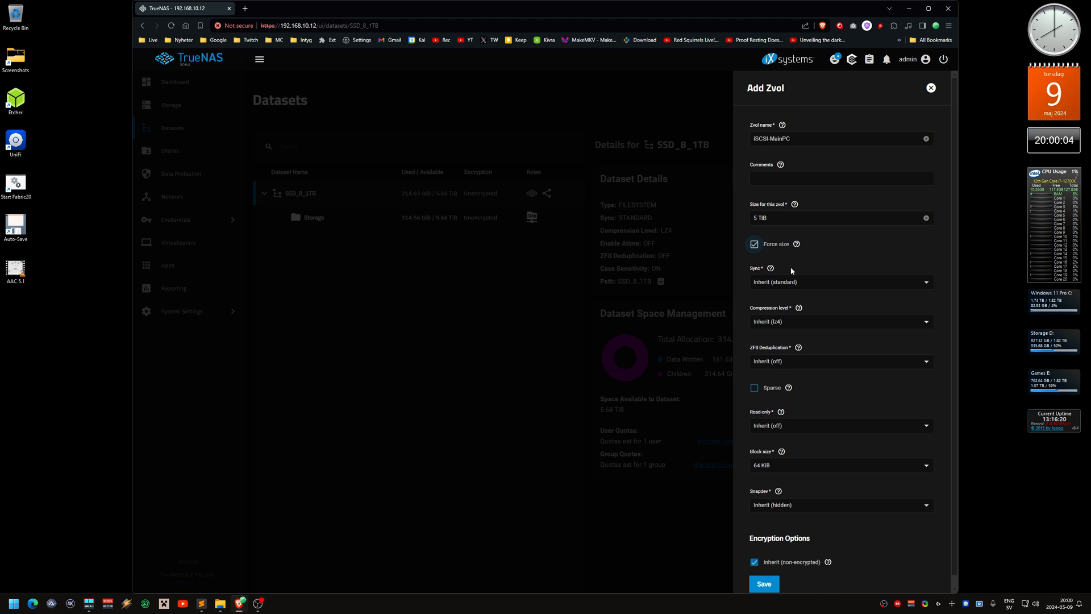
Set Sync Standard, lz4 compression, deduplication off, 128 KiB blocks, and save the zvol.
{"action": "left_click", "coordinate": [839, 282]}
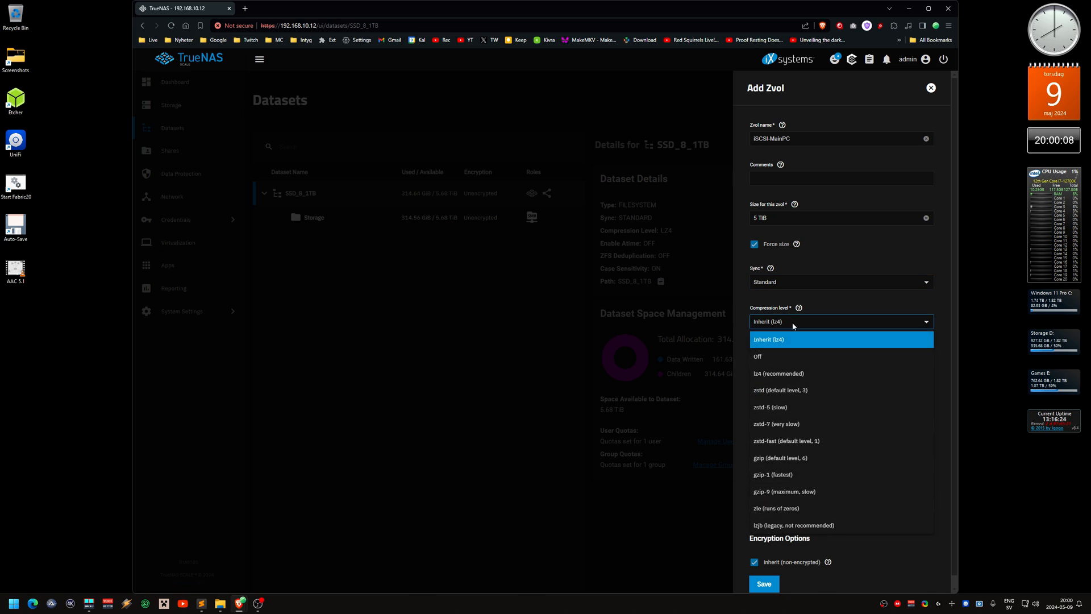
{"action": "left_click", "coordinate": [777, 373]}
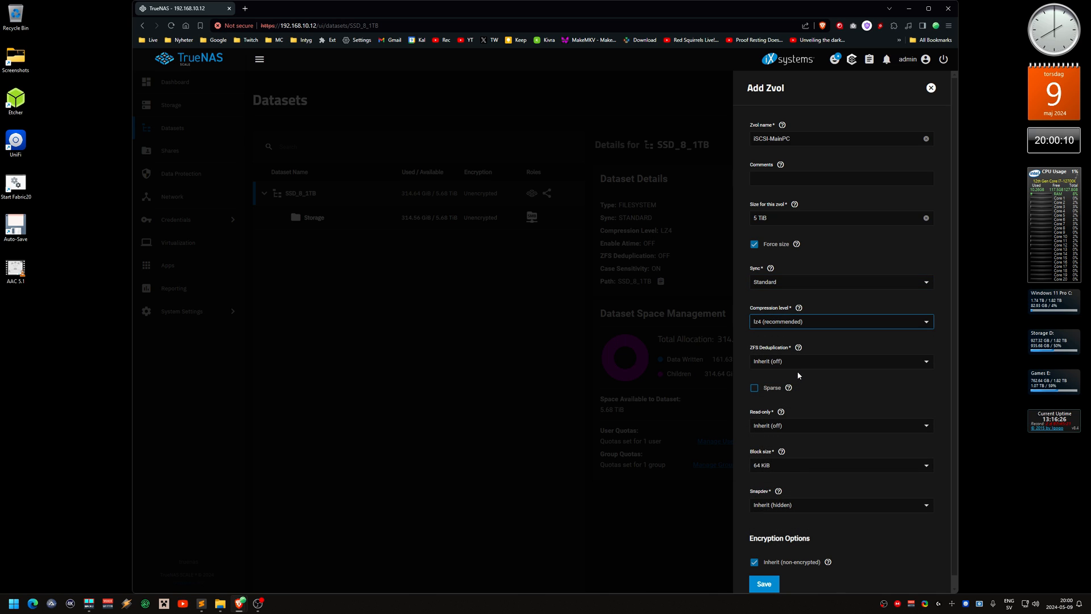
{"action": "left_click", "coordinate": [835, 361]}
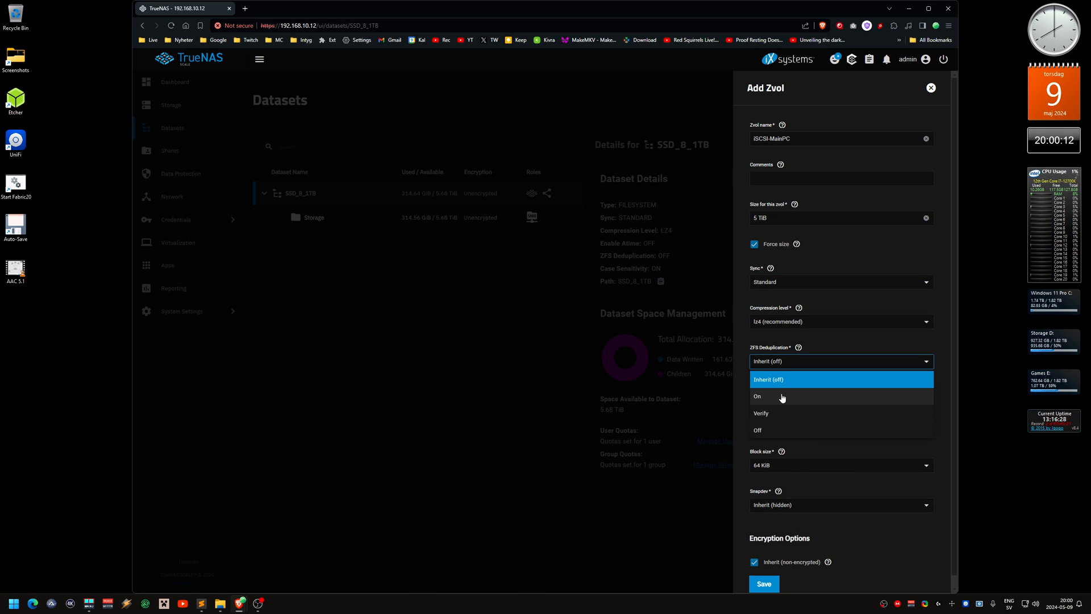
{"action": "left_click", "coordinate": [756, 430]}
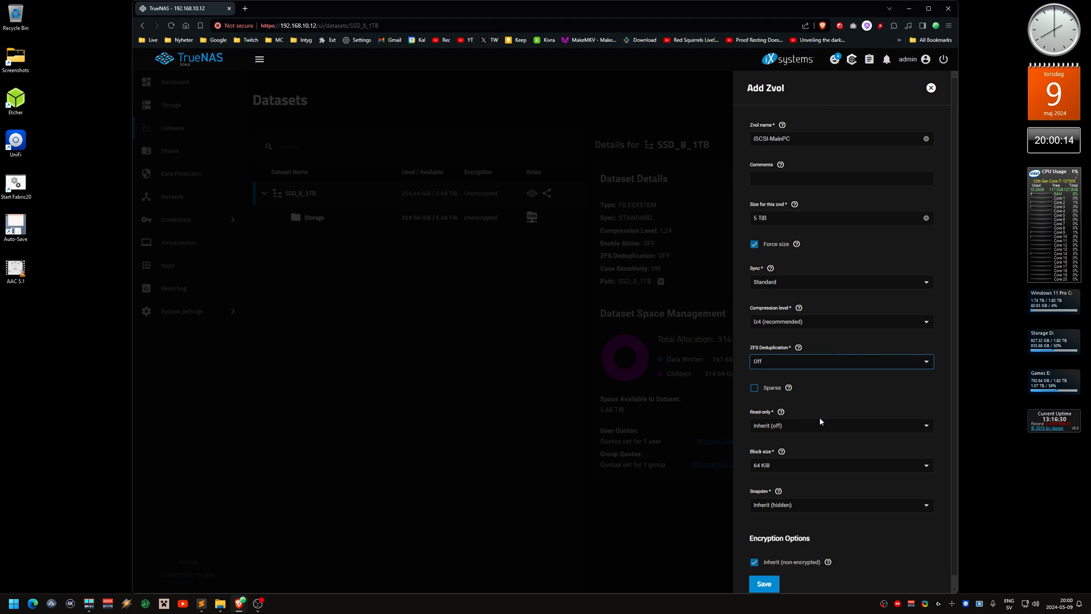
{"action": "mouse_move", "coordinate": [804, 481]}
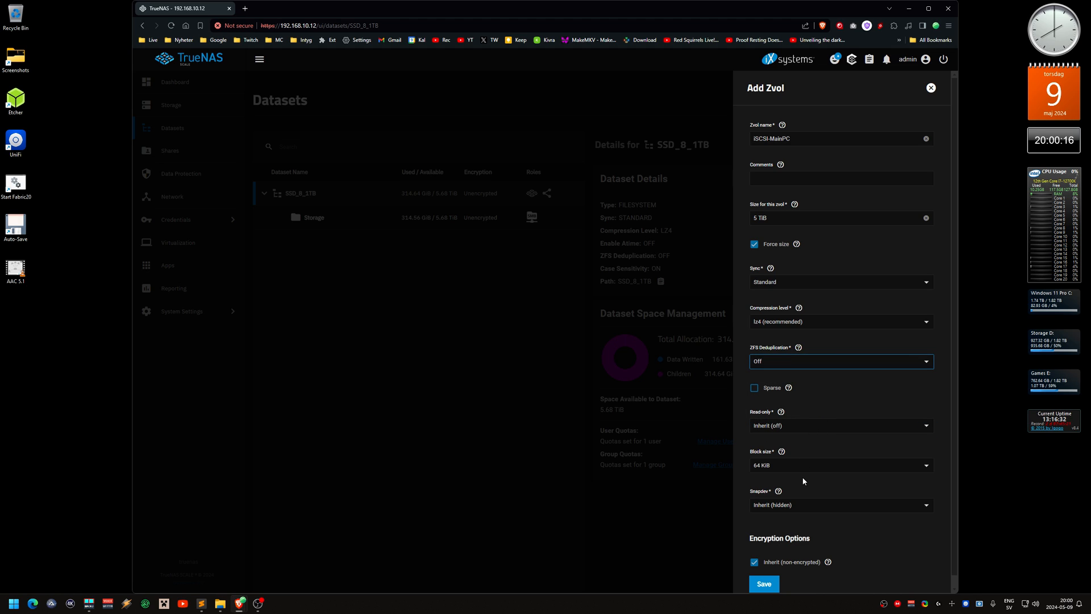
{"action": "left_click", "coordinate": [841, 465]}
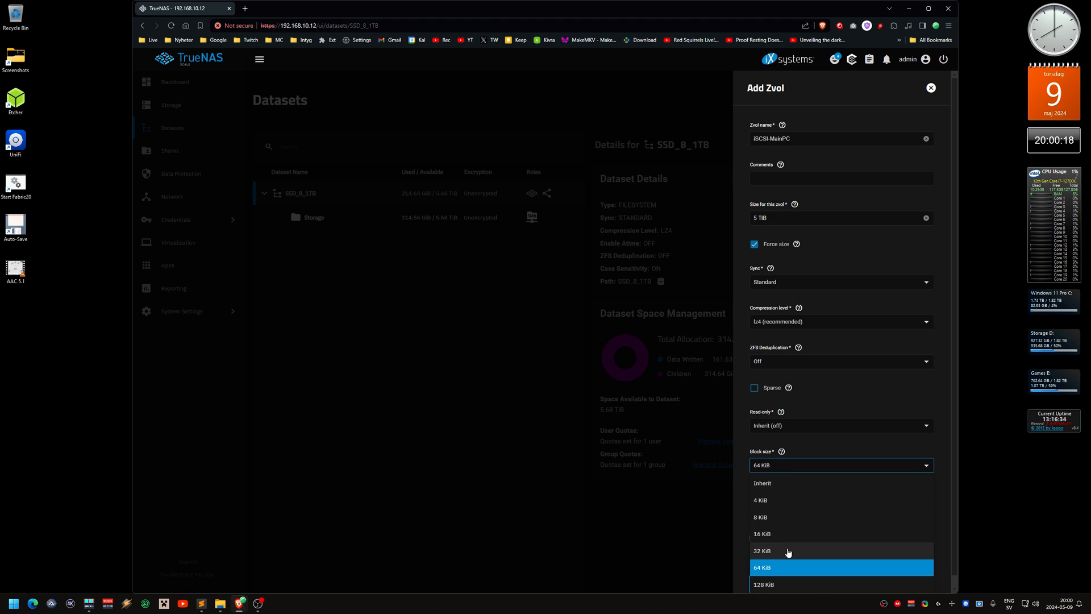
{"action": "left_click", "coordinate": [764, 584]}
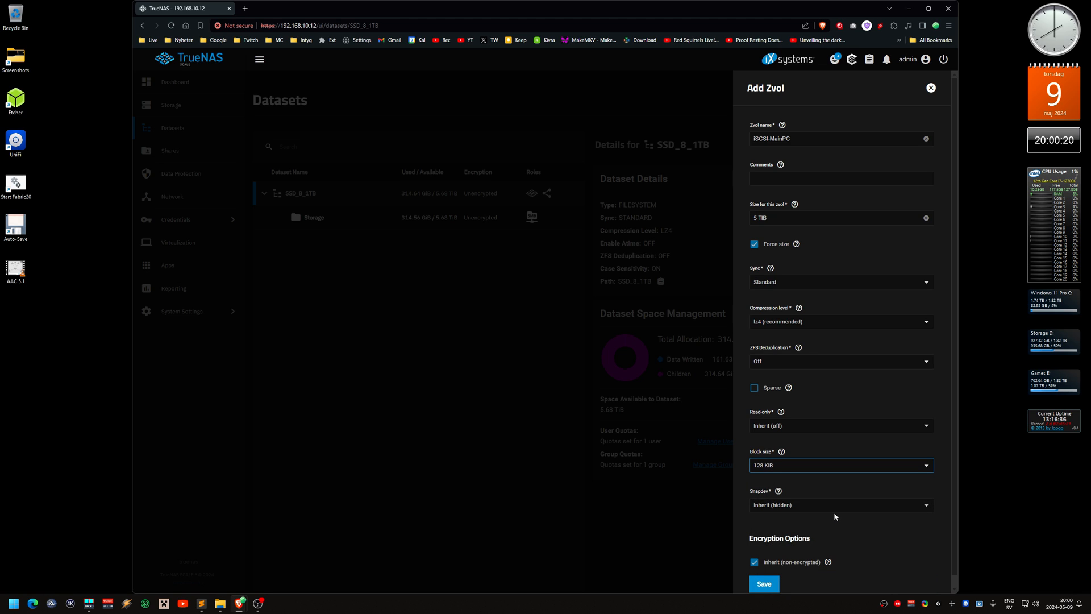
{"action": "mouse_move", "coordinate": [839, 527]}
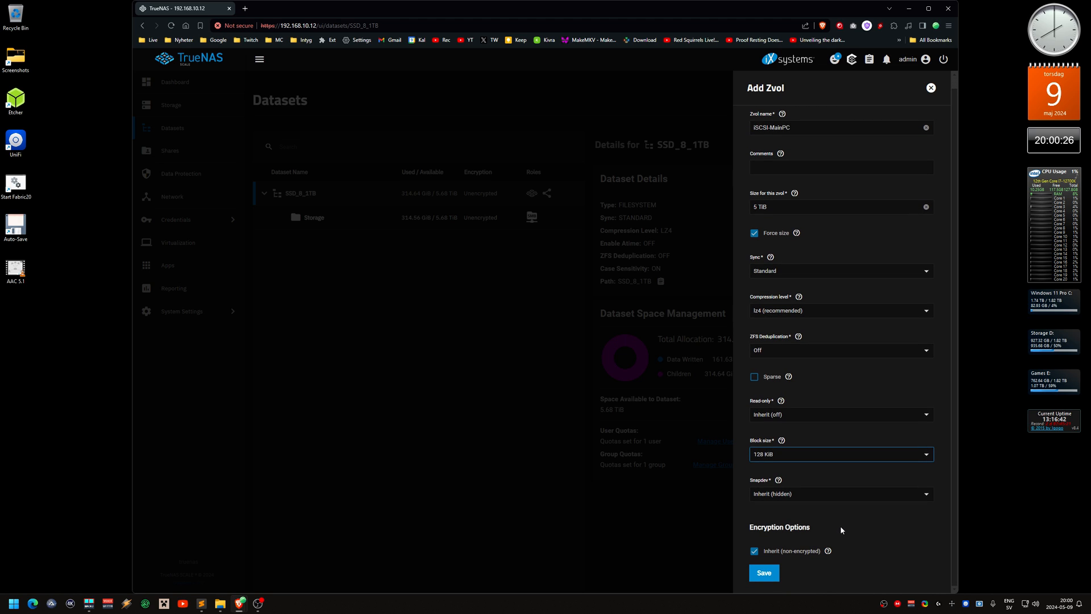
{"action": "mouse_move", "coordinate": [845, 544]}
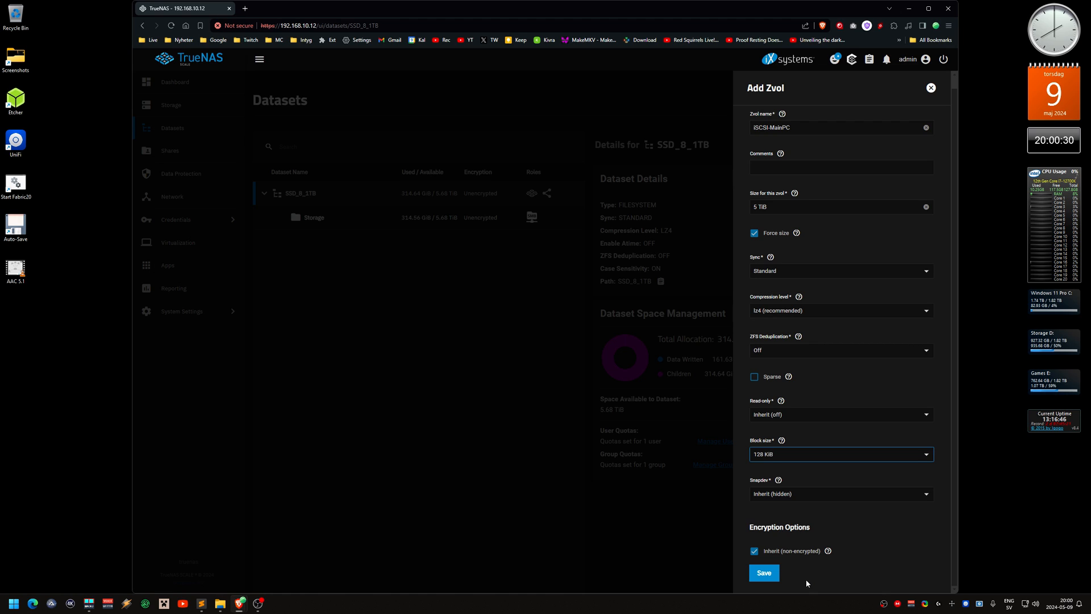
{"action": "left_click", "coordinate": [763, 572]}
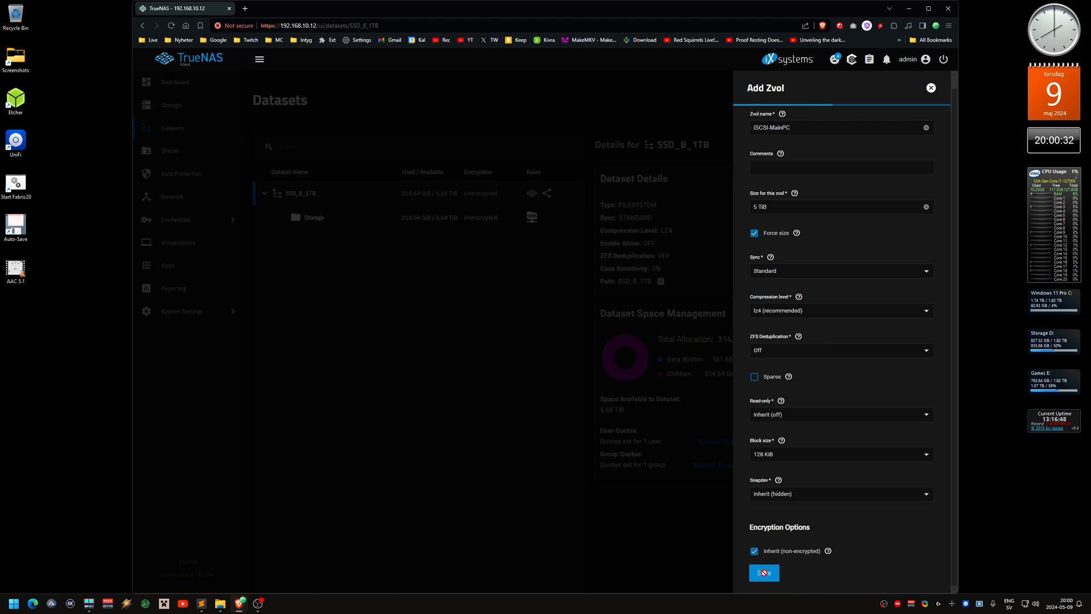
{"action": "left_click", "coordinate": [764, 571]}
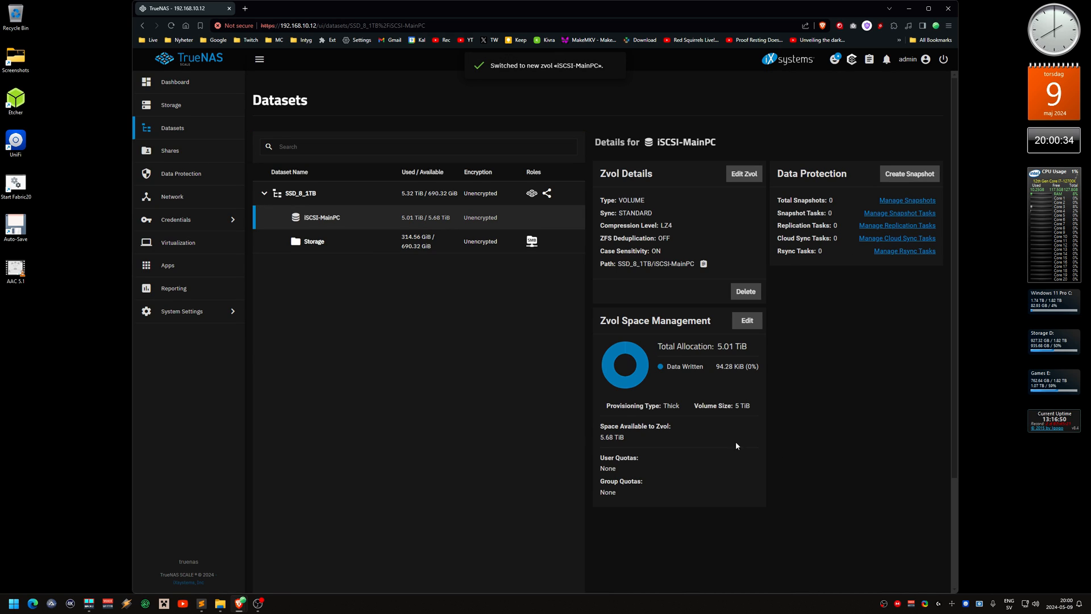
{"action": "mouse_move", "coordinate": [310, 300]}
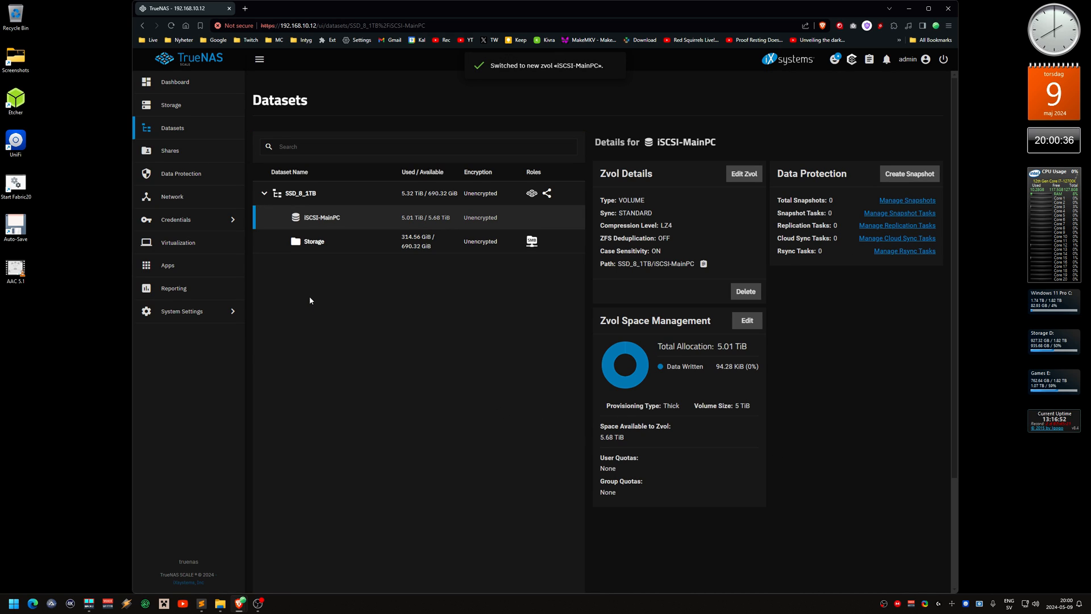
{"action": "mouse_move", "coordinate": [322, 222]}
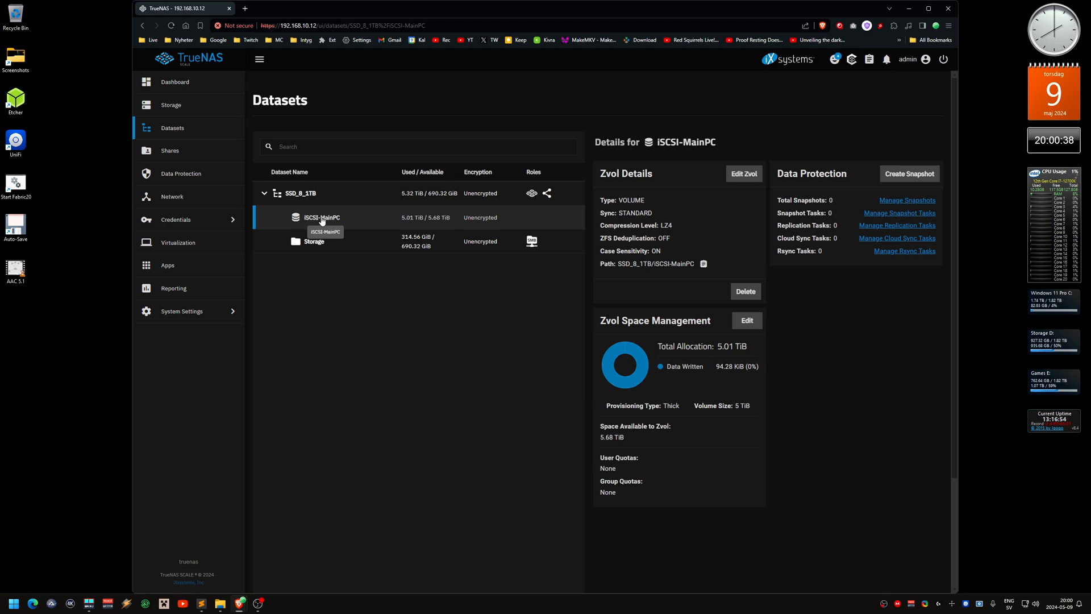
{"action": "mouse_move", "coordinate": [360, 286]}
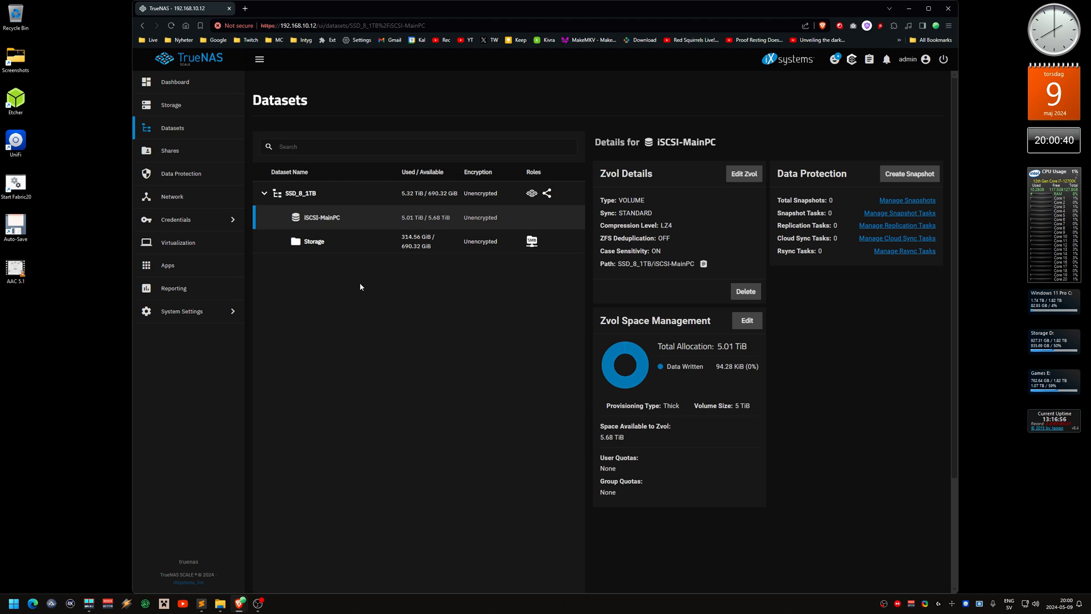
View the Storage dataset's details, then go to the Shares overview.
{"action": "left_click", "coordinate": [313, 241]}
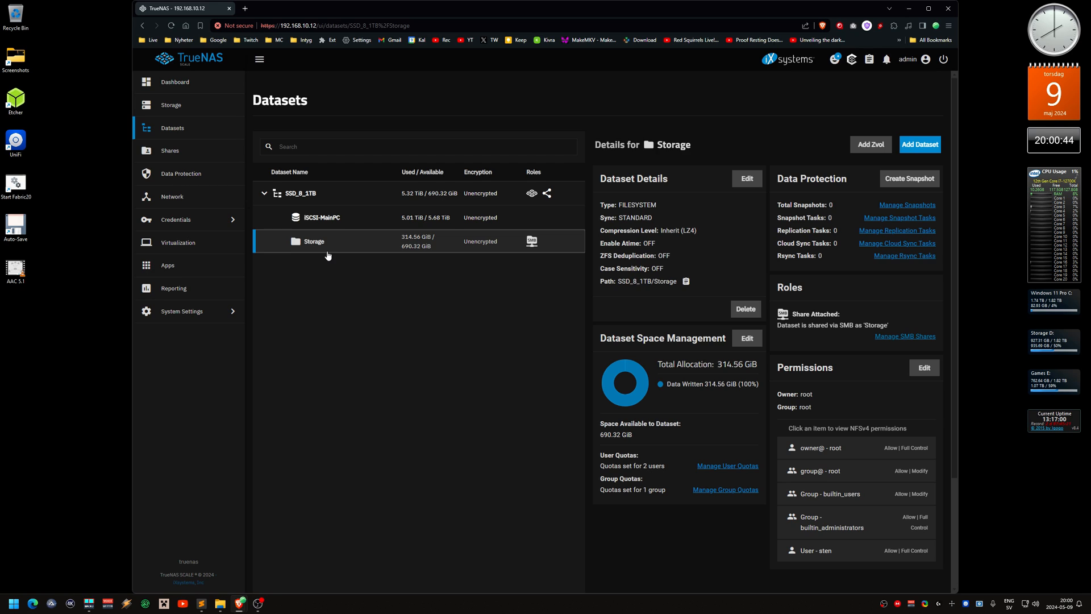
{"action": "mouse_move", "coordinate": [336, 272]}
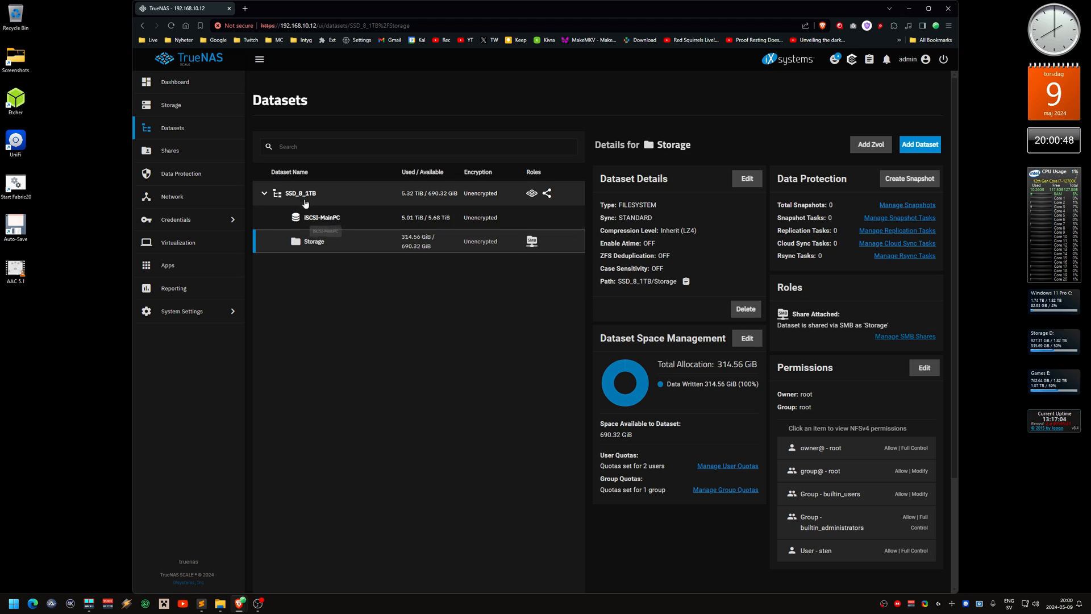
{"action": "mouse_move", "coordinate": [200, 154]}
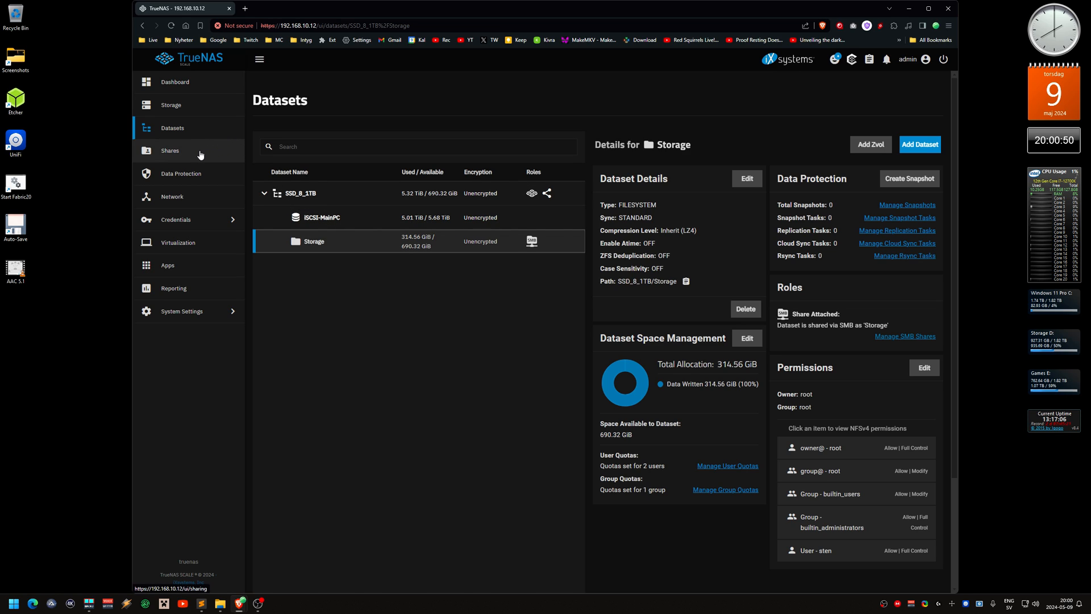
{"action": "left_click", "coordinate": [169, 150]}
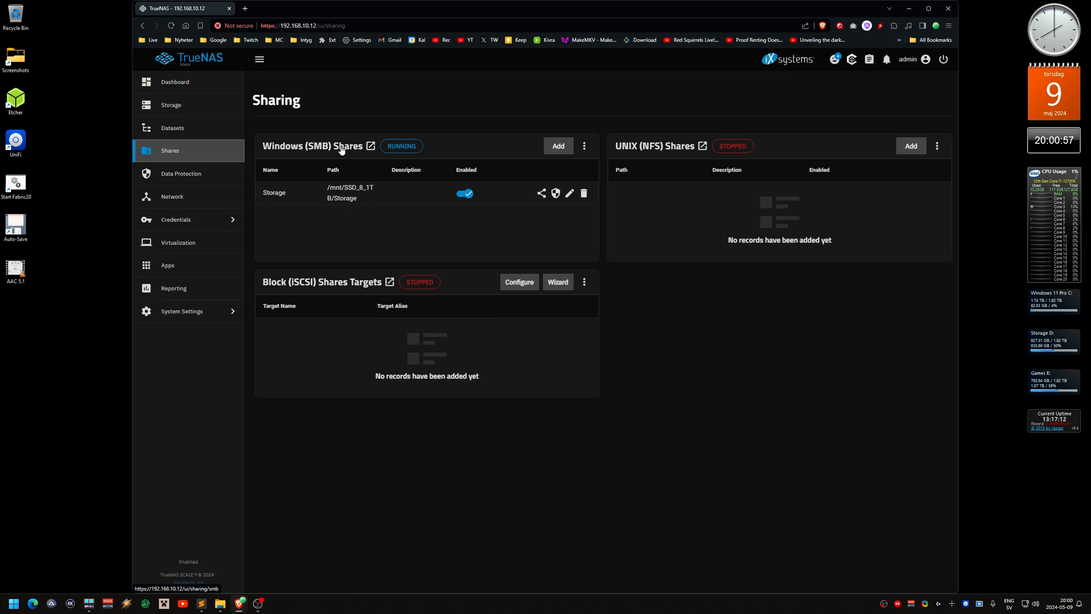
{"action": "mouse_move", "coordinate": [291, 295]}
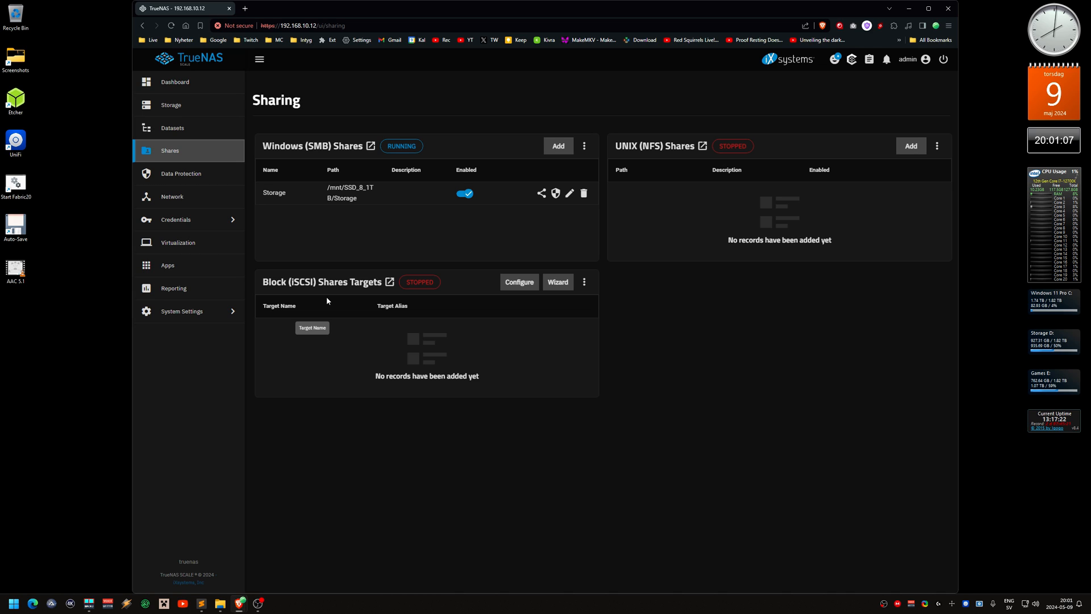
{"action": "mouse_move", "coordinate": [504, 314]}
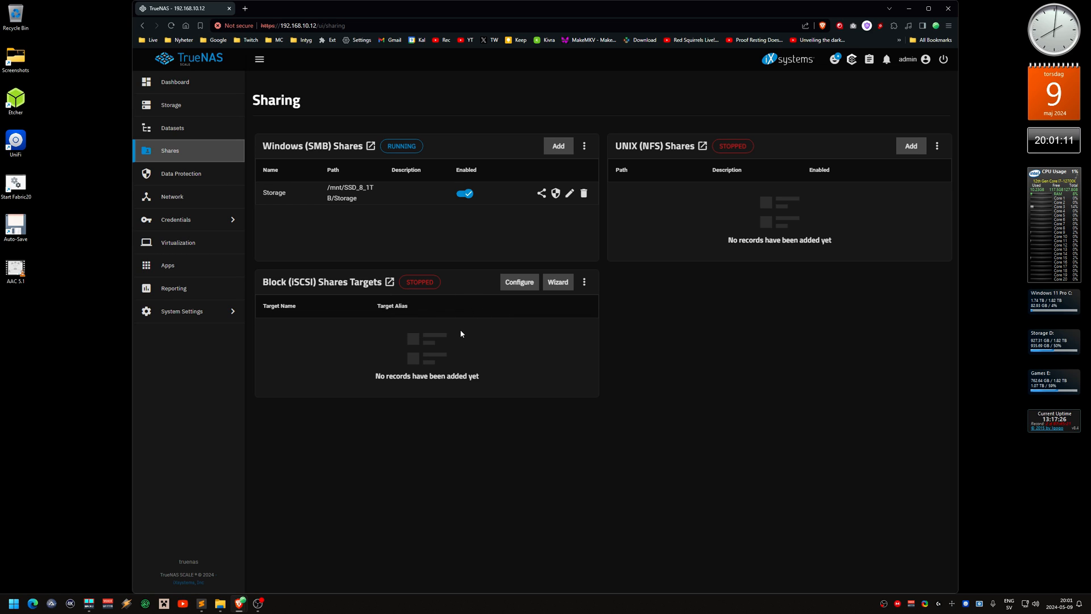
{"action": "mouse_move", "coordinate": [550, 306]}
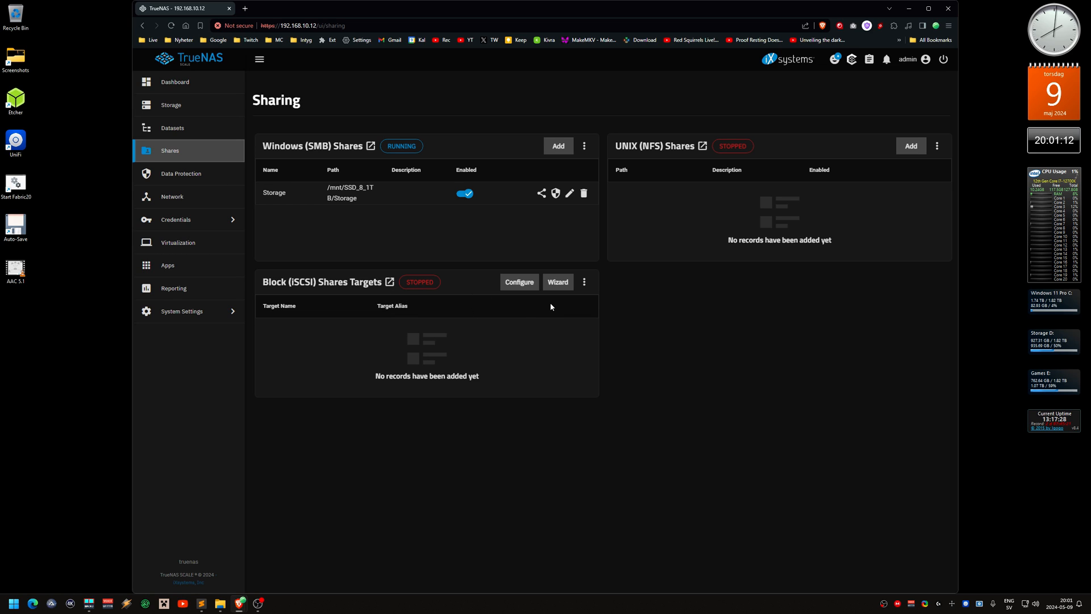
Launch the iSCSI Wizard from the Block (iSCSI) Shares Targets card.
{"action": "left_click", "coordinate": [557, 282]}
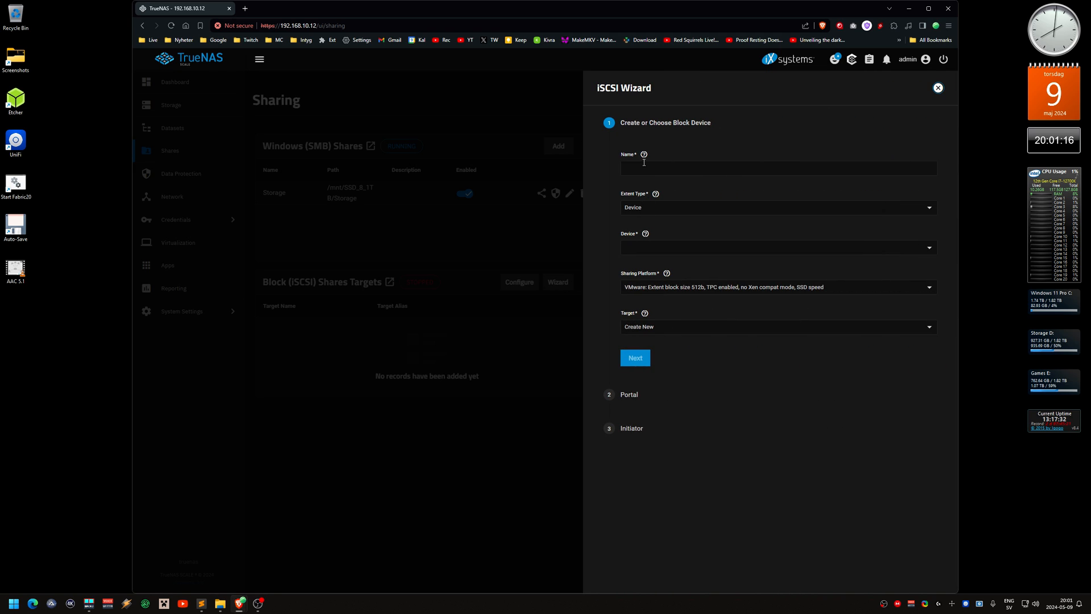
Name the new block device extent i7-12700k after reading its help tip.
{"action": "left_click", "coordinate": [643, 154]}
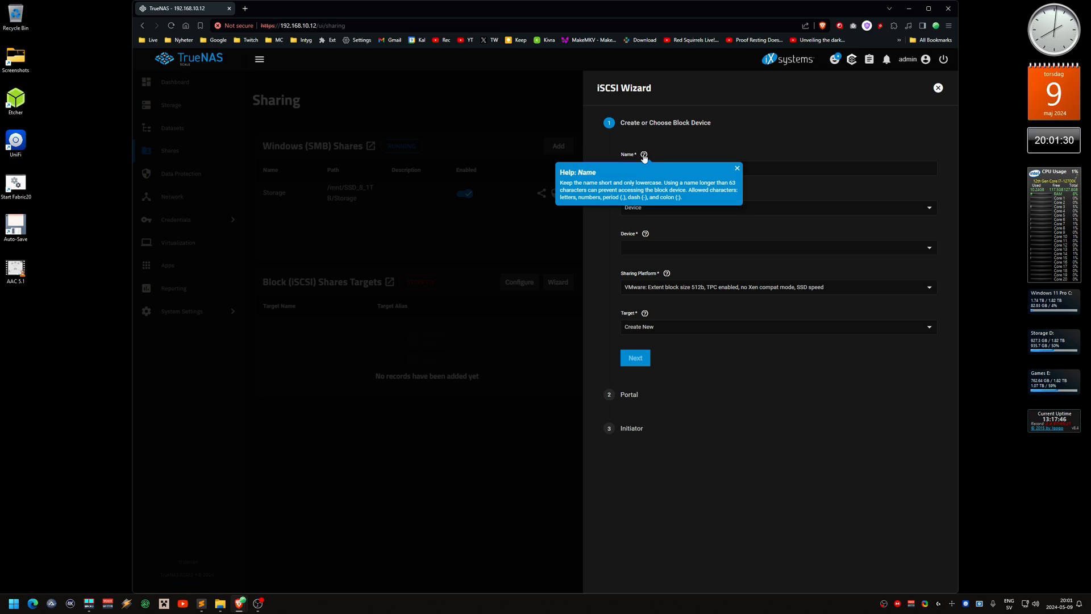
{"action": "left_click", "coordinate": [777, 168]}
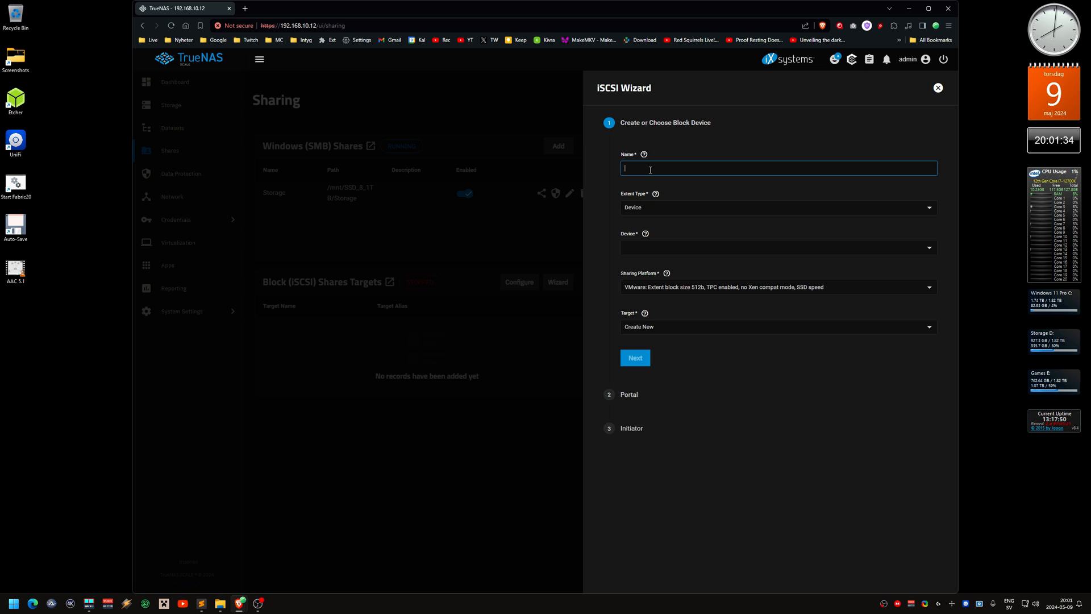
{"action": "type", "text": "i7-"}
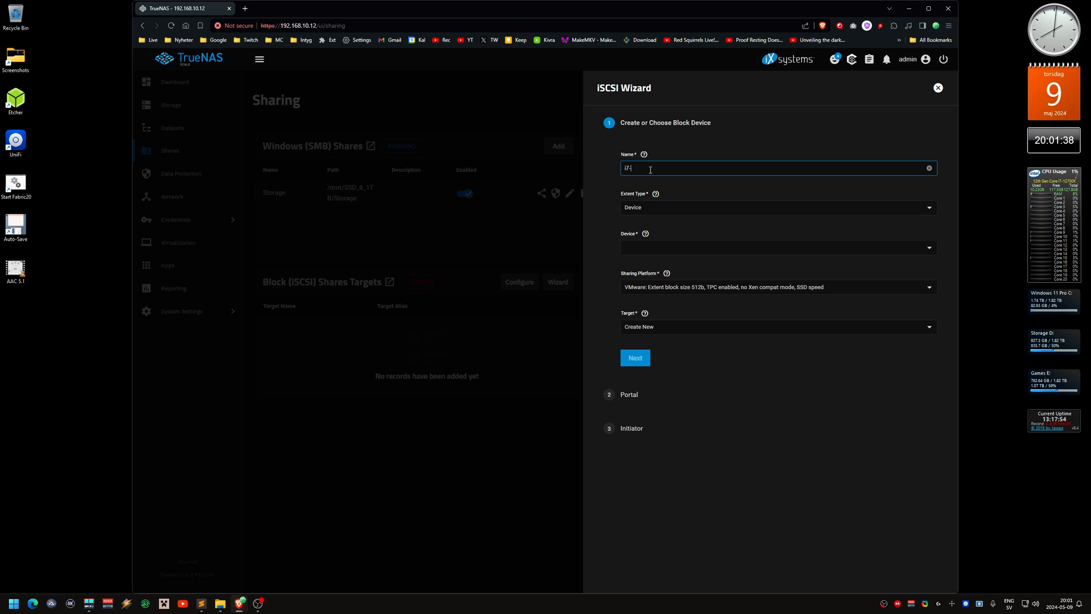
{"action": "type", "text": "12700"}
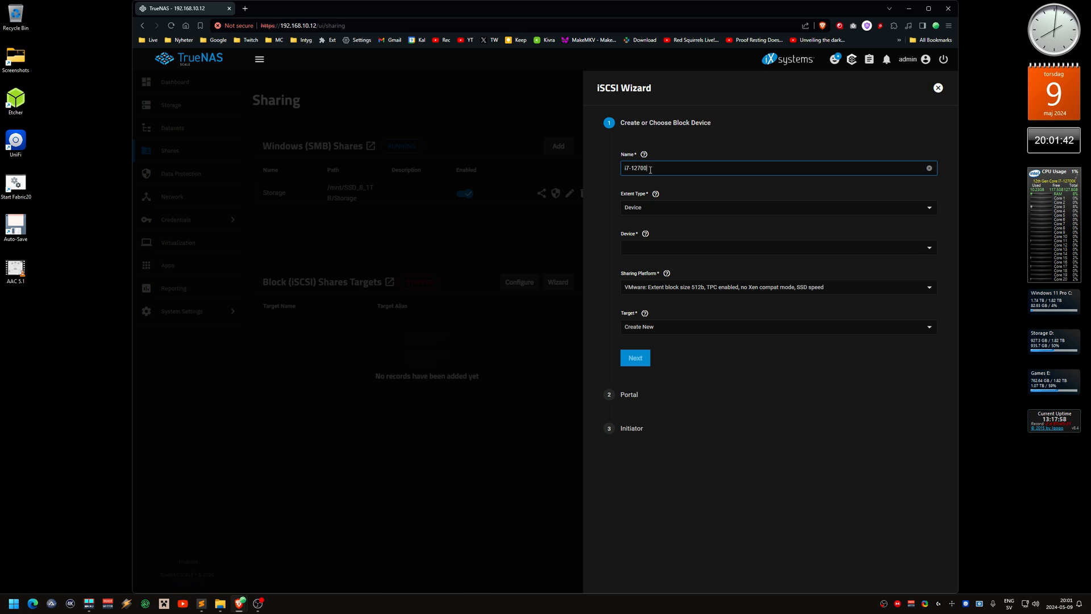
{"action": "type", "text": "k"}
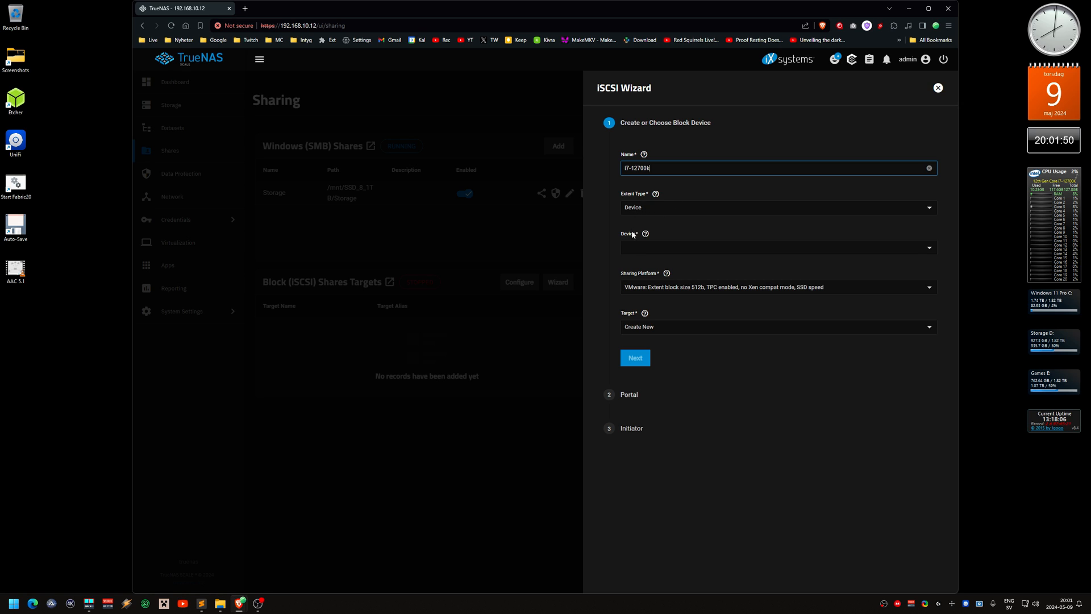
Use the SSD_B_1TB/iSCSI-MainPC zvol as device with Modern OS 4k platform and continue.
{"action": "left_click", "coordinate": [777, 247]}
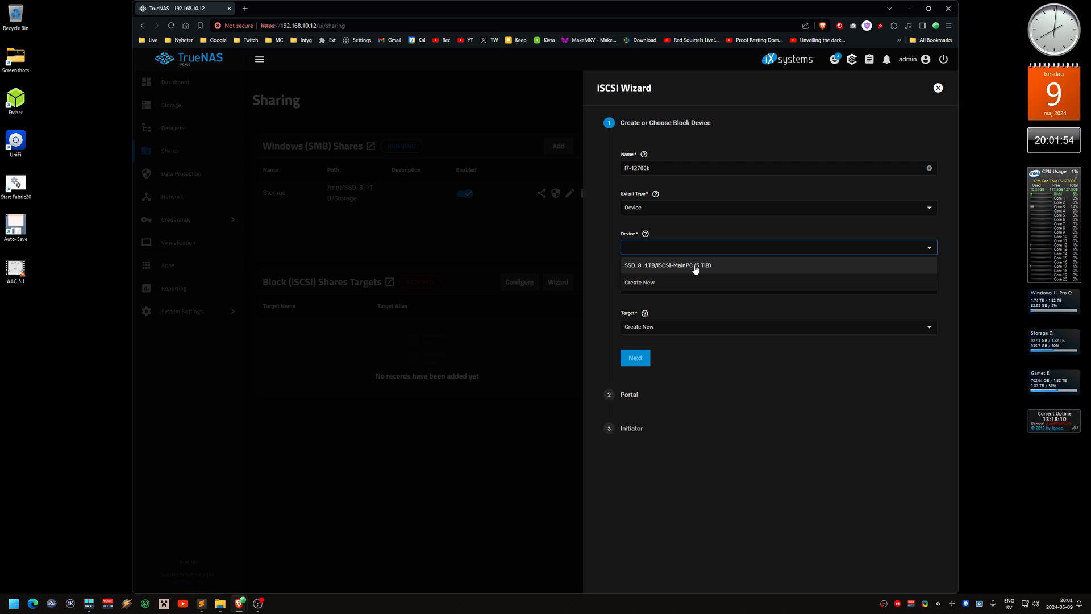
{"action": "mouse_move", "coordinate": [683, 268]}
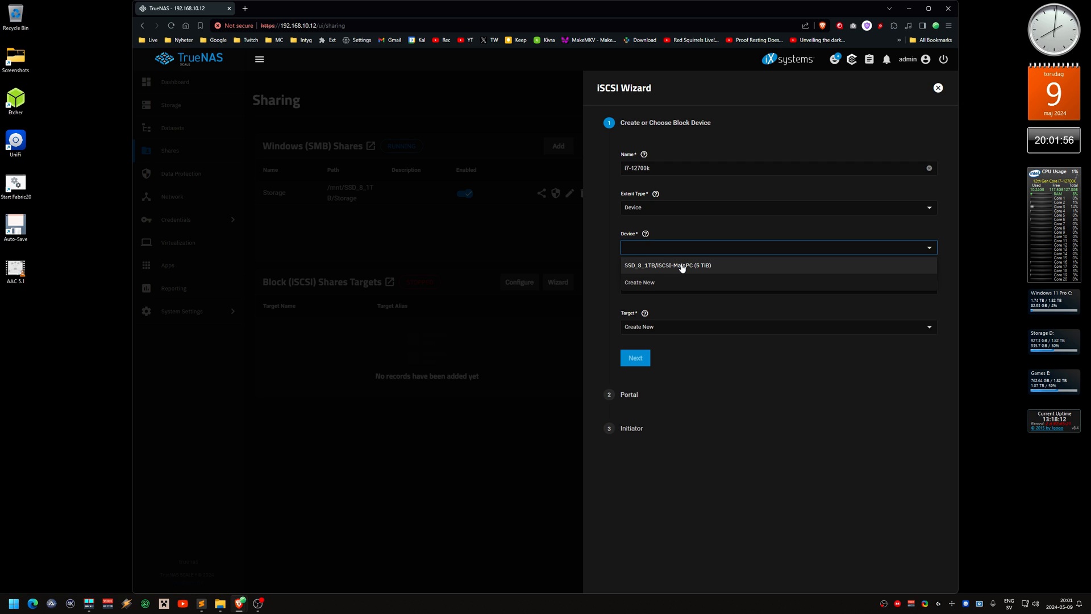
{"action": "left_click", "coordinate": [668, 265]}
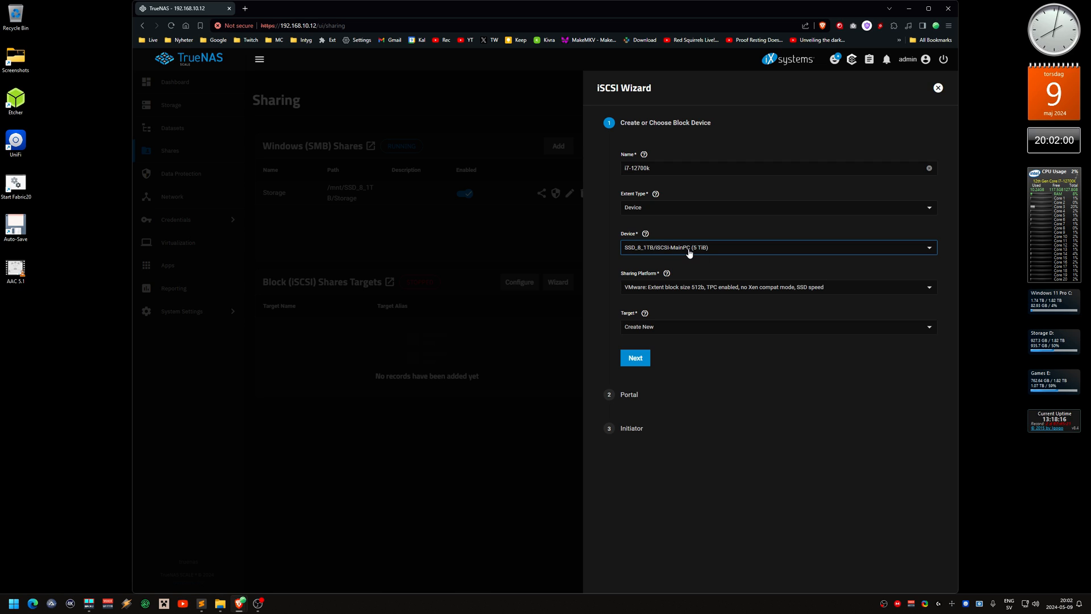
{"action": "mouse_move", "coordinate": [683, 267]}
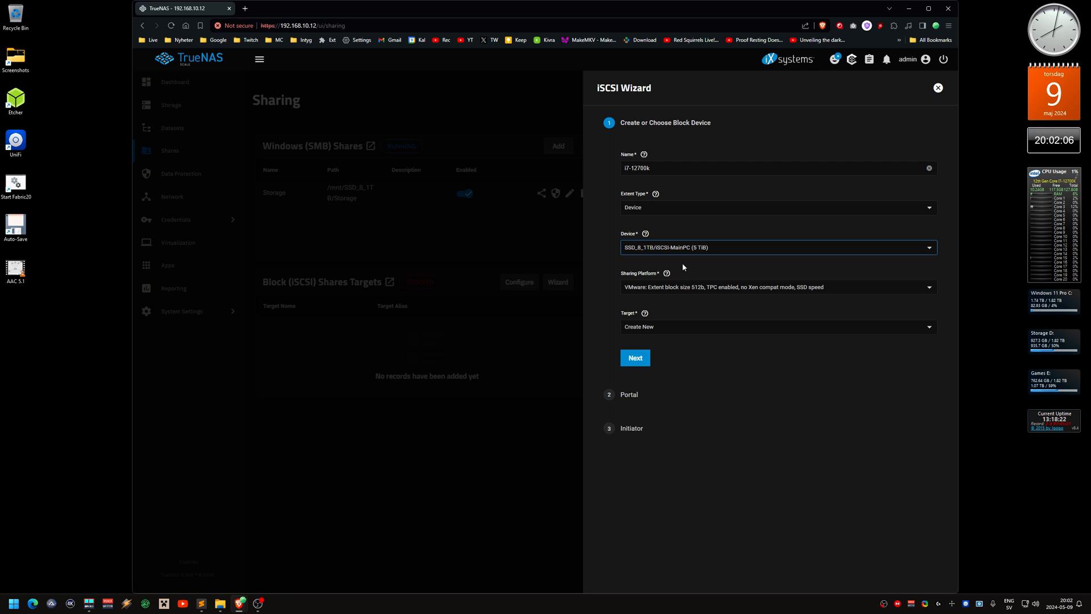
{"action": "mouse_move", "coordinate": [689, 272]}
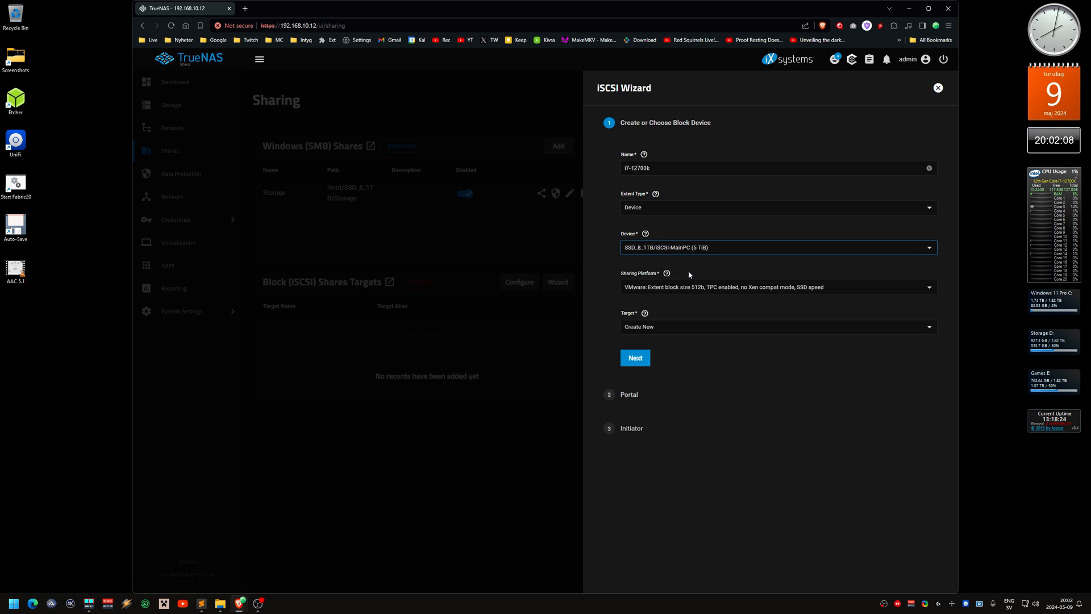
{"action": "mouse_move", "coordinate": [667, 291]}
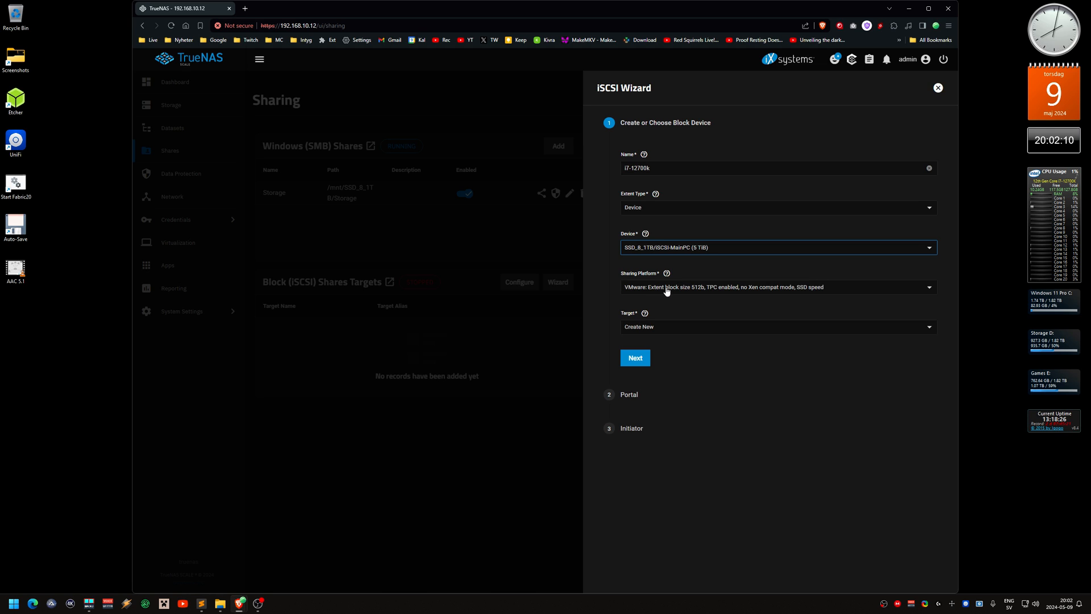
{"action": "left_click", "coordinate": [776, 287]}
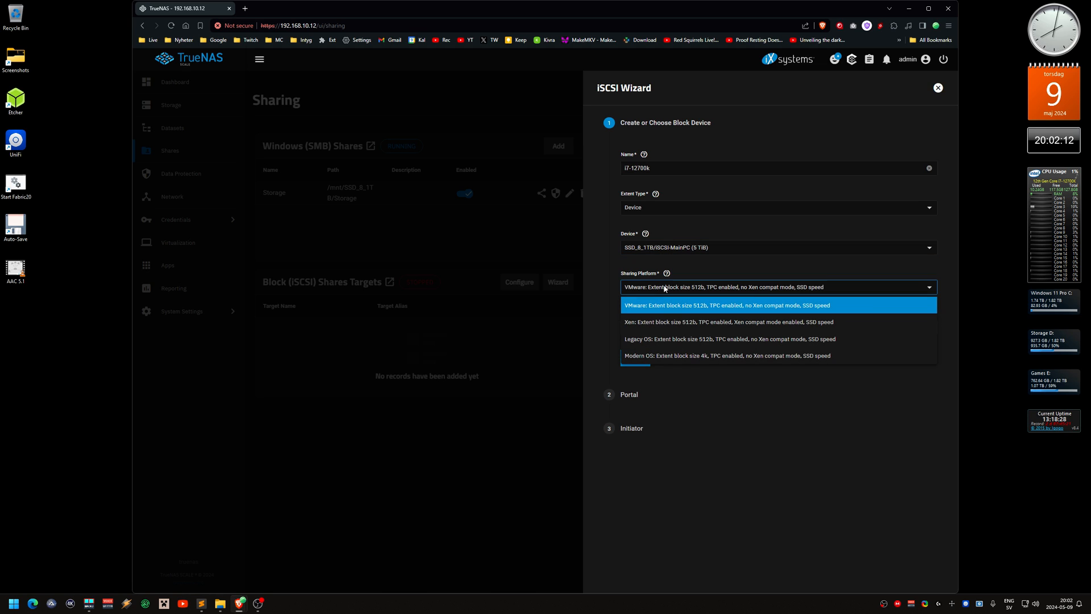
{"action": "mouse_move", "coordinate": [683, 361]}
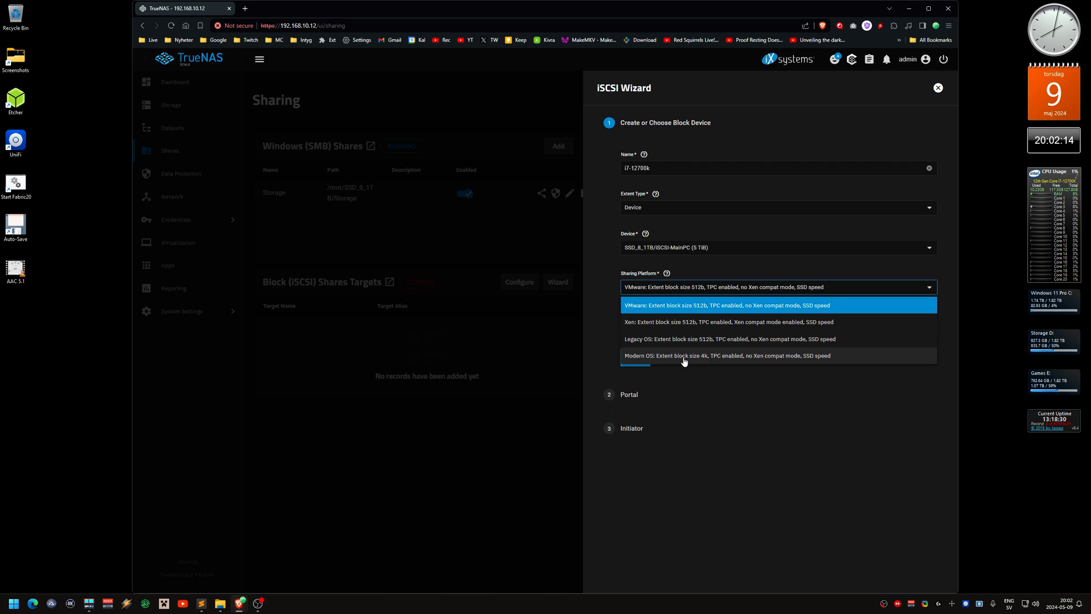
{"action": "left_click", "coordinate": [727, 356]}
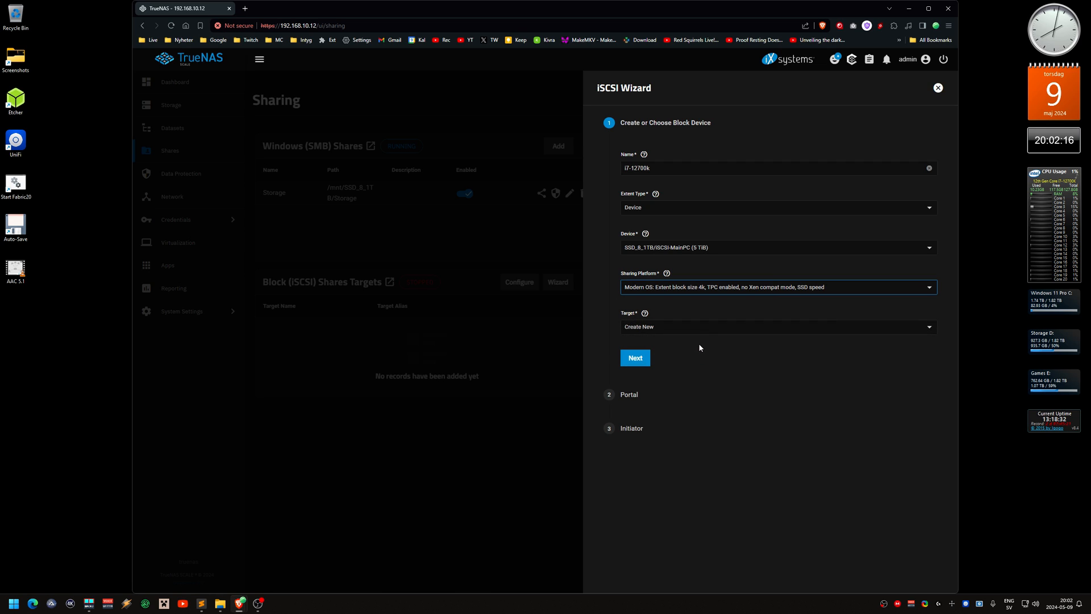
{"action": "mouse_move", "coordinate": [643, 331]}
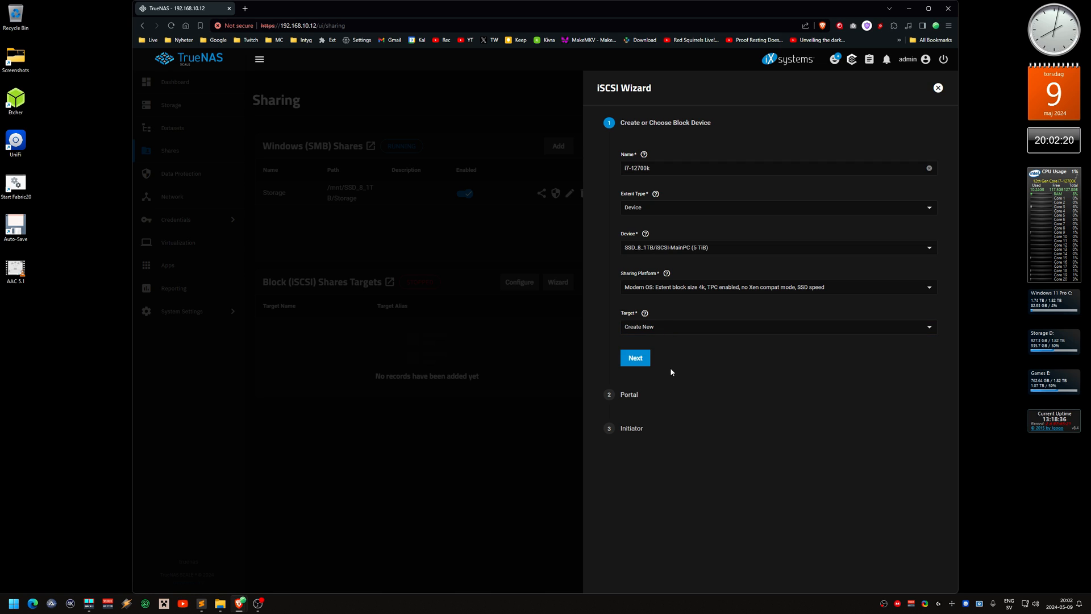
{"action": "left_click", "coordinate": [634, 357]}
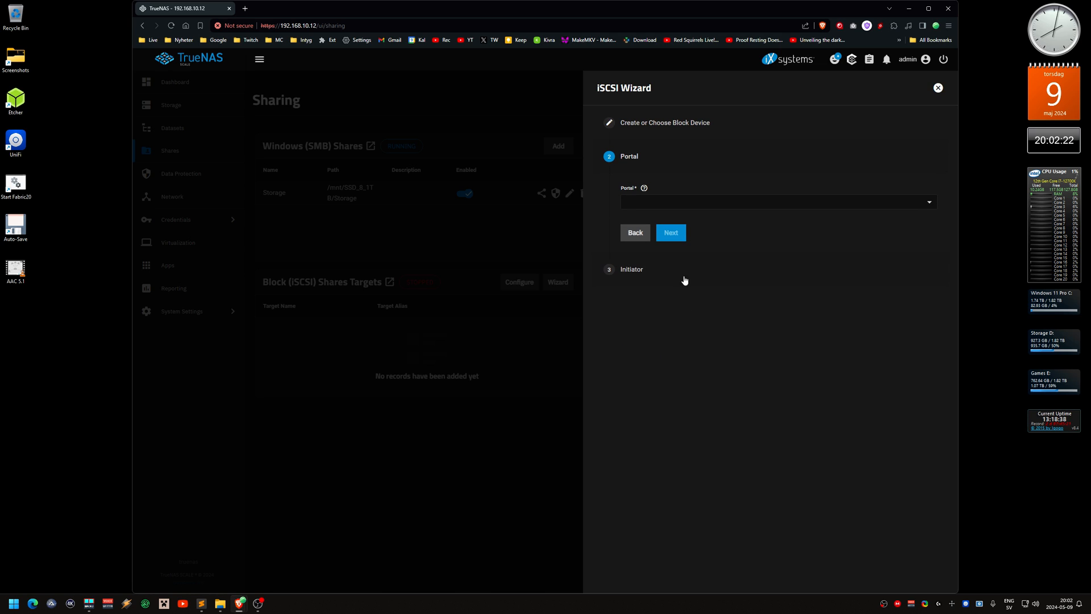
Create a new portal with CHAP discovery auth, new group 69, user iscsiUser and a secret.
{"action": "left_click", "coordinate": [777, 202]}
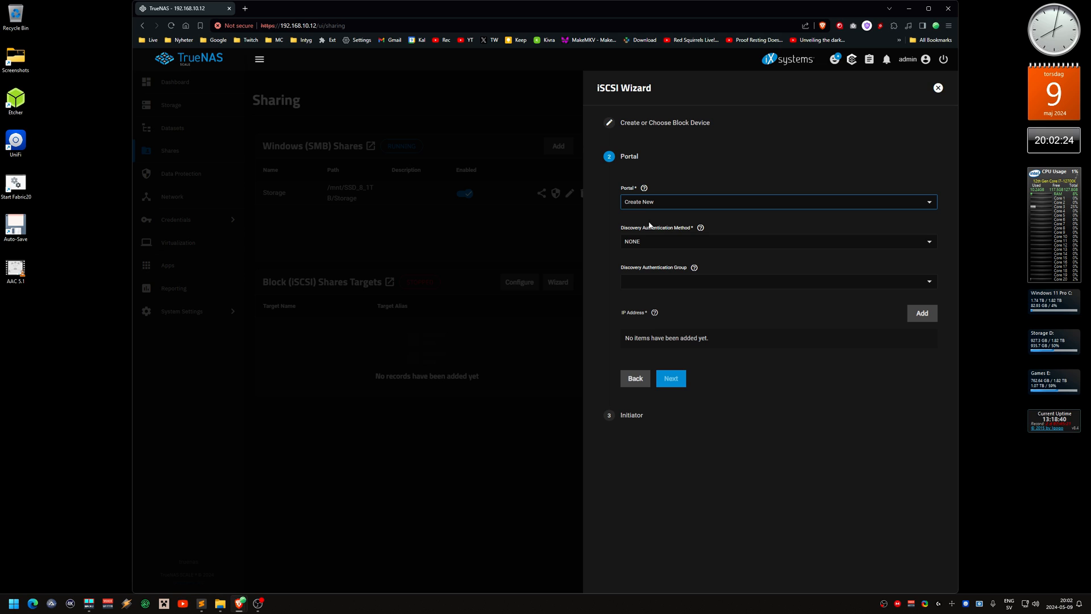
{"action": "mouse_move", "coordinate": [659, 247]}
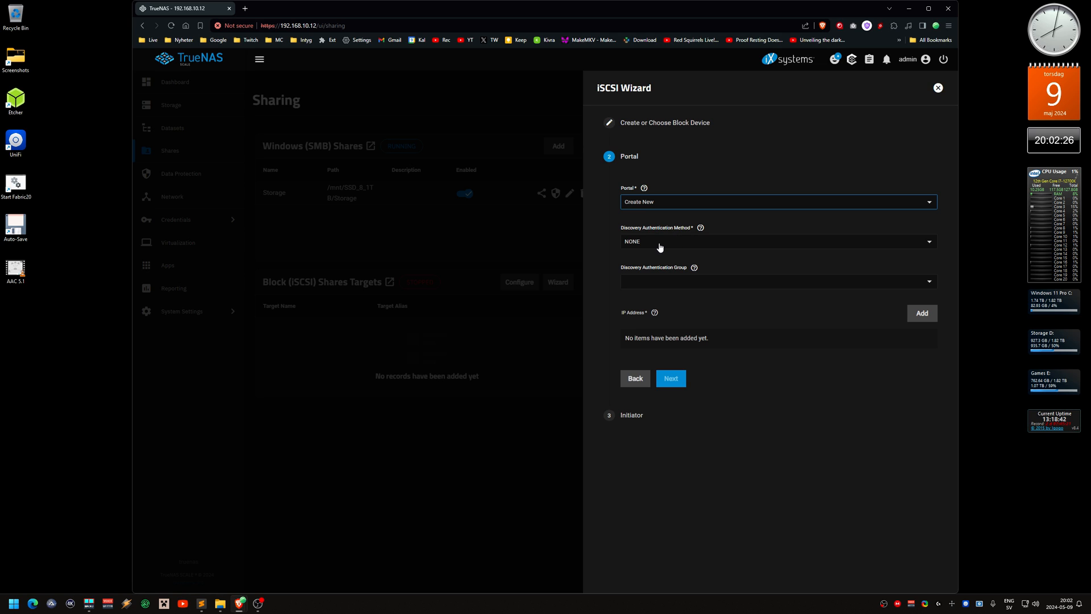
{"action": "left_click", "coordinate": [778, 241]}
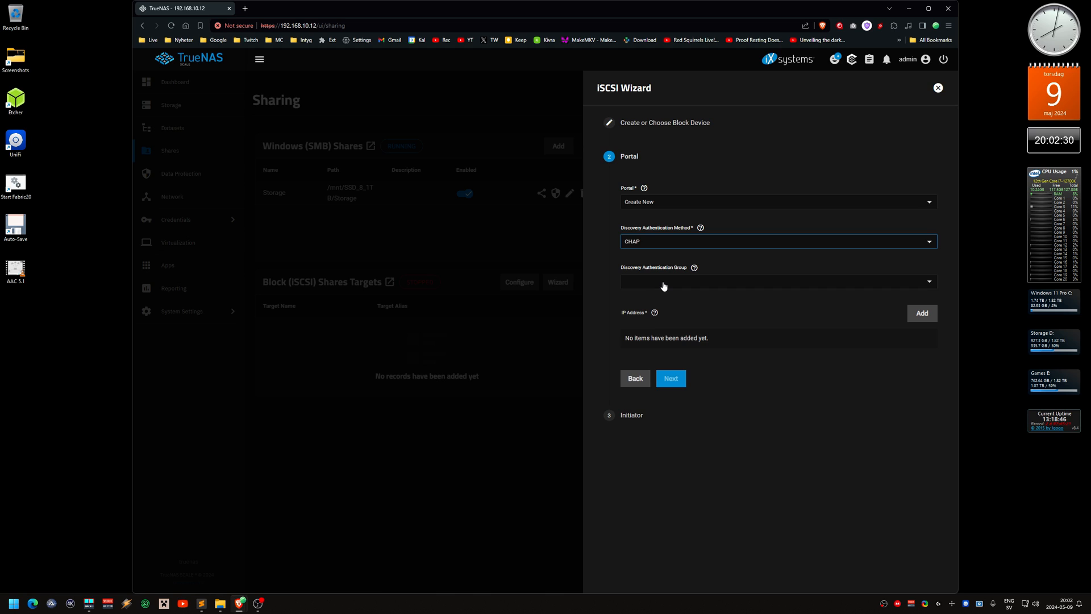
{"action": "left_click", "coordinate": [777, 281]}
{"action": "type", "text": "69"}
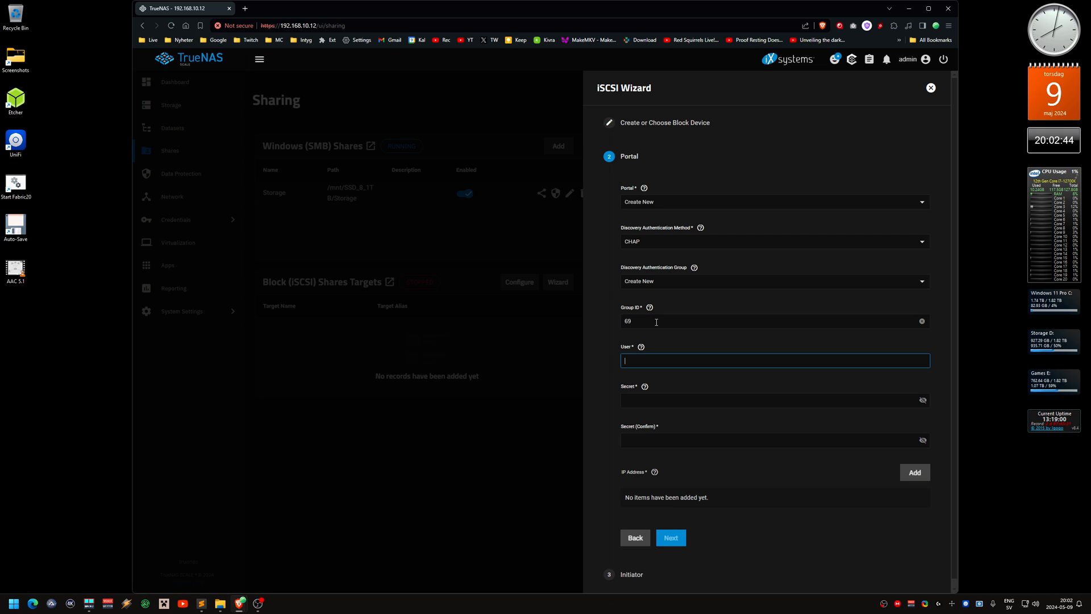
{"action": "type", "text": "iscsiUser"}
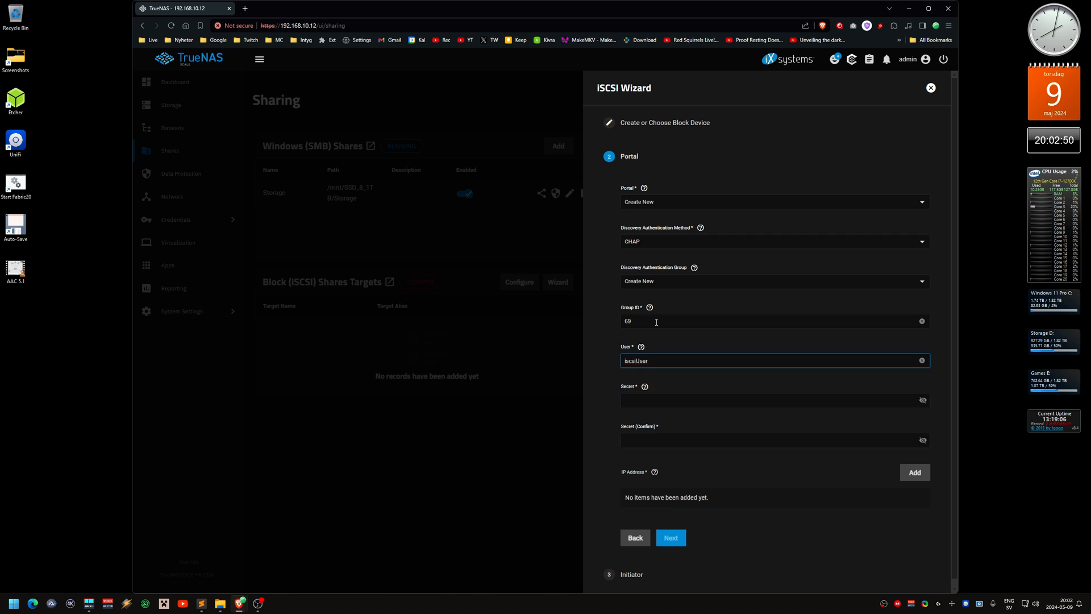
{"action": "left_click", "coordinate": [773, 400]}
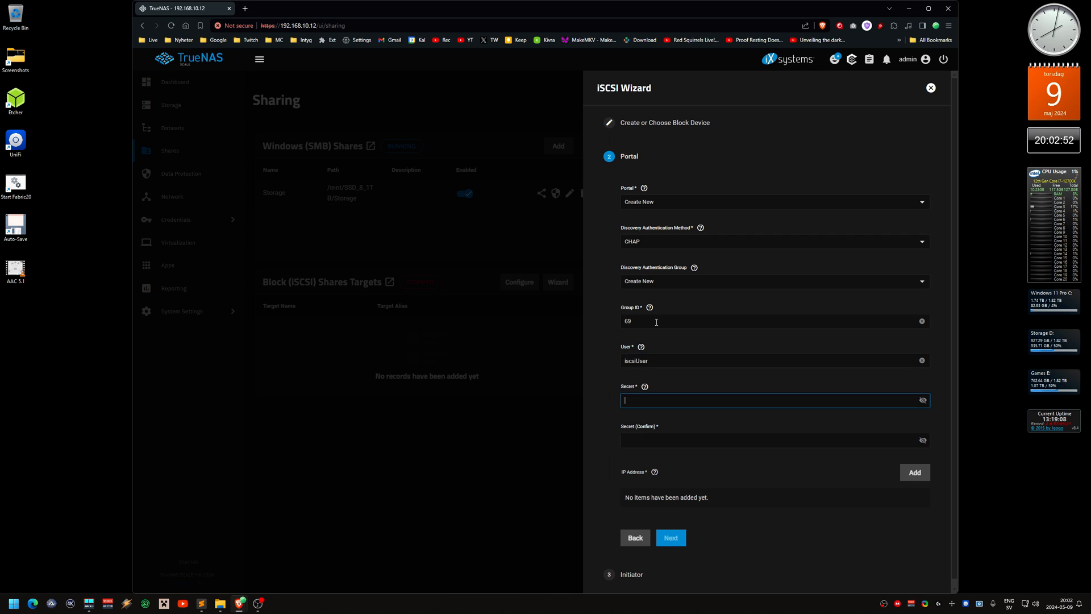
{"action": "type", "text": "***"}
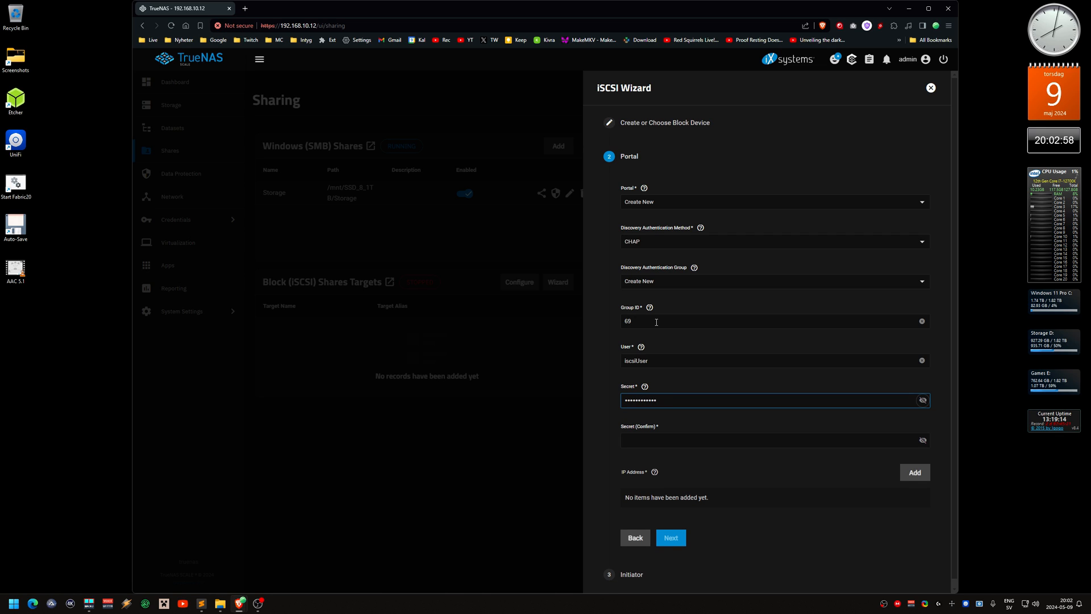
{"action": "type", "text": "*"}
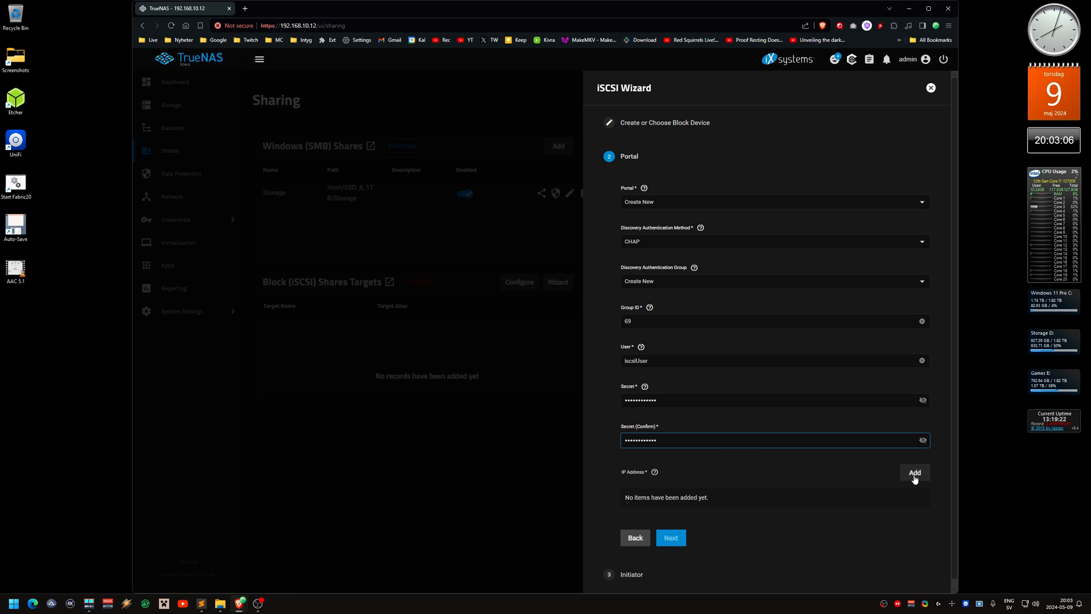
Add listen IP address 0.0.0.0 to the portal and continue to the Initiator step.
{"action": "left_click", "coordinate": [914, 472]}
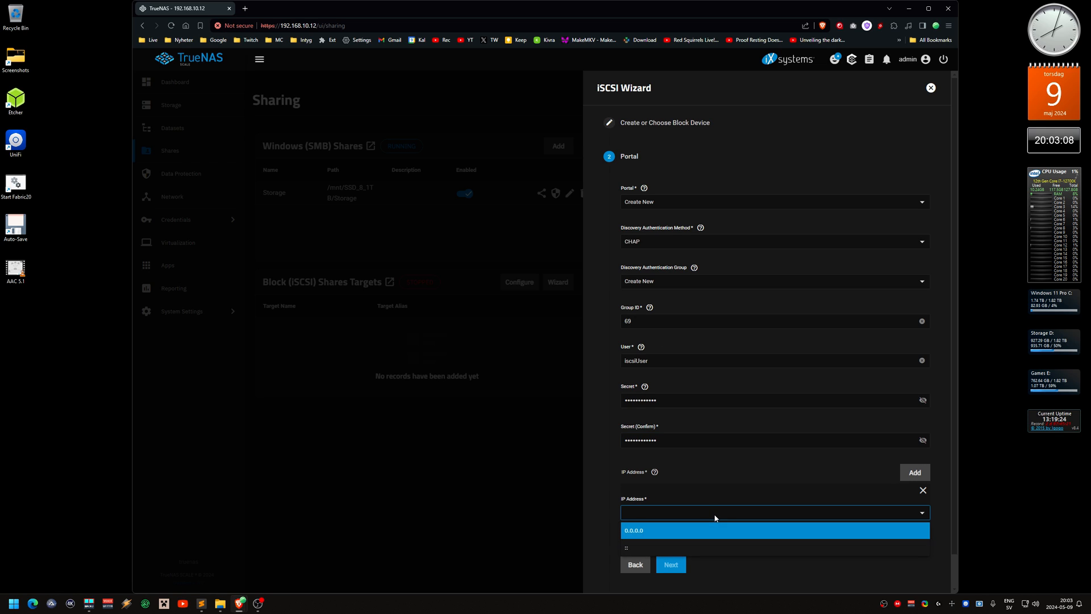
{"action": "left_click", "coordinate": [633, 530]}
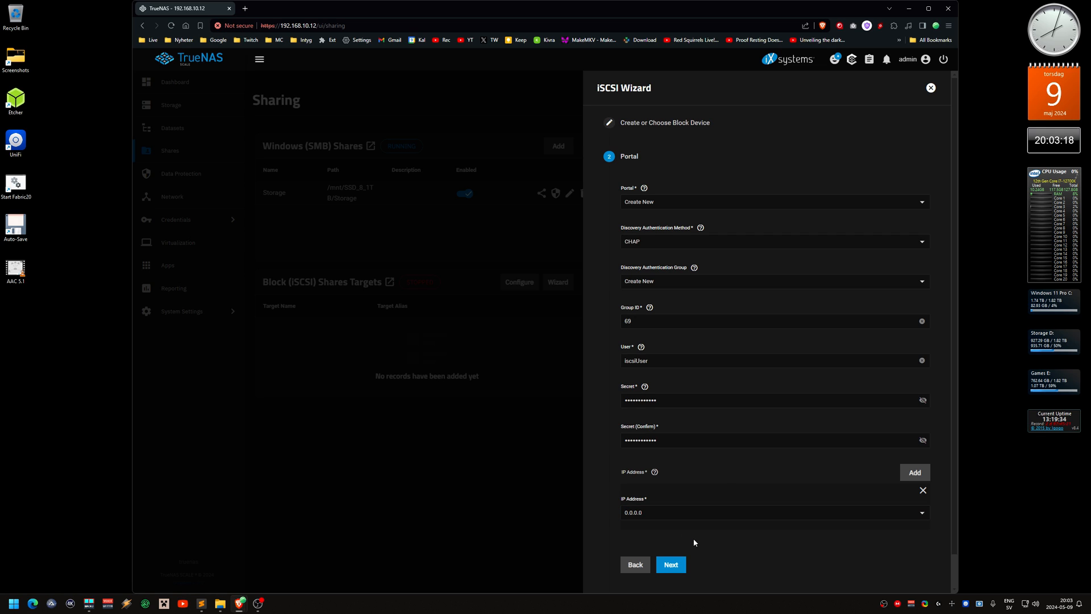
{"action": "mouse_move", "coordinate": [700, 543]}
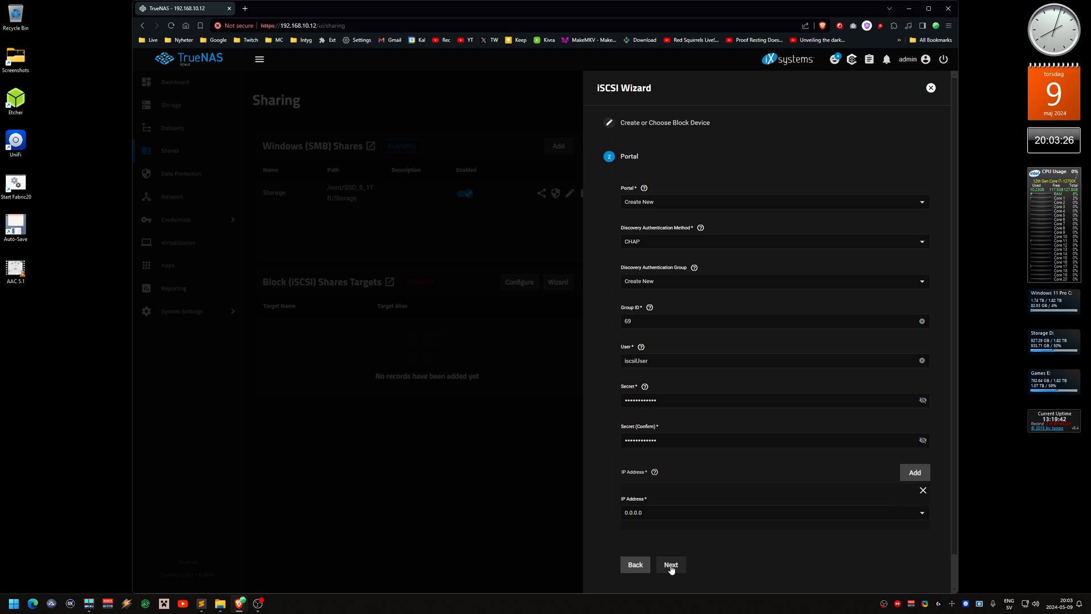
{"action": "left_click", "coordinate": [670, 565]}
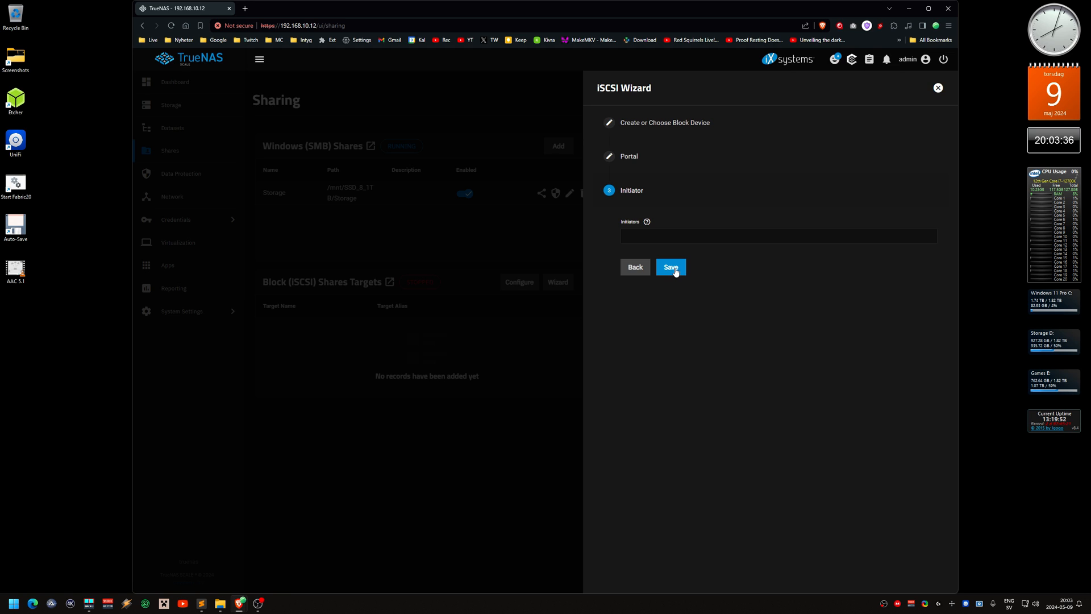
Save the i7-12700k iSCSI share and start the iSCSI block sharing service.
{"action": "left_click", "coordinate": [670, 267]}
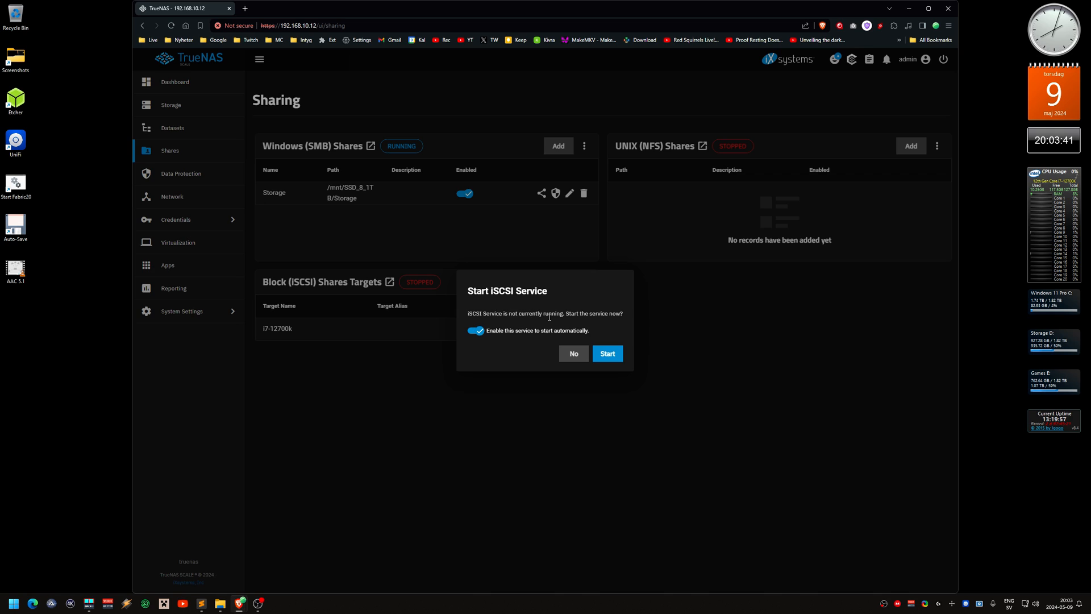
{"action": "mouse_move", "coordinate": [532, 339]}
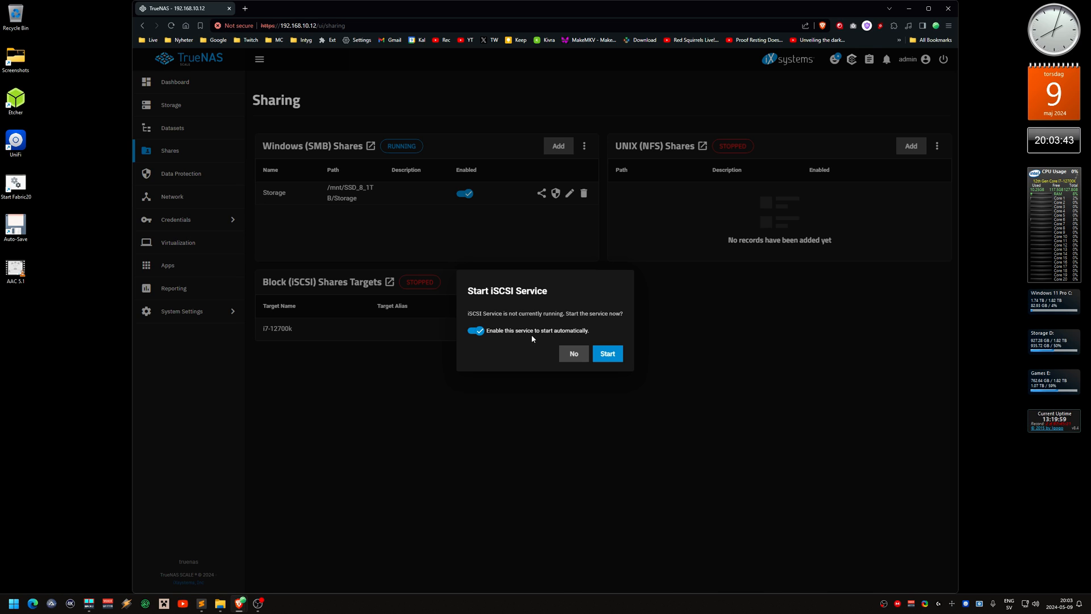
{"action": "left_click", "coordinate": [607, 354]}
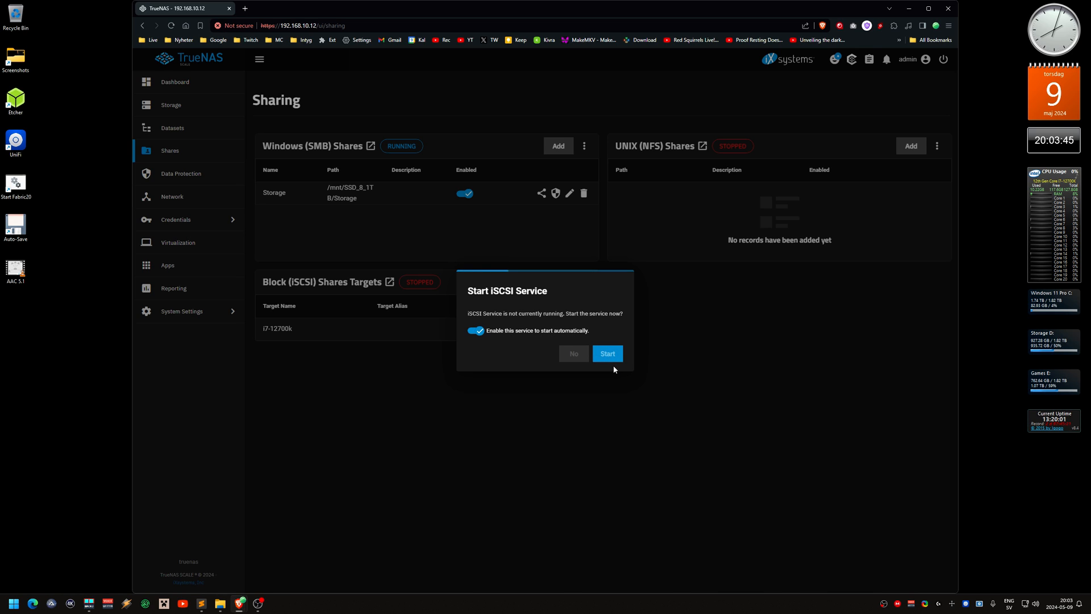
{"action": "left_click", "coordinate": [605, 353]}
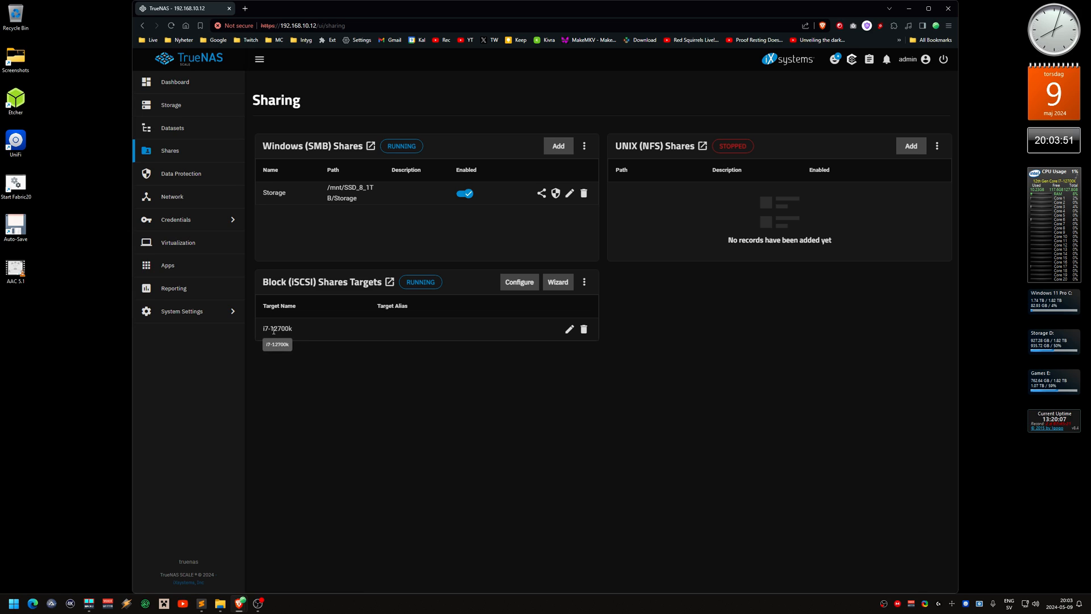
{"action": "mouse_move", "coordinate": [303, 334]}
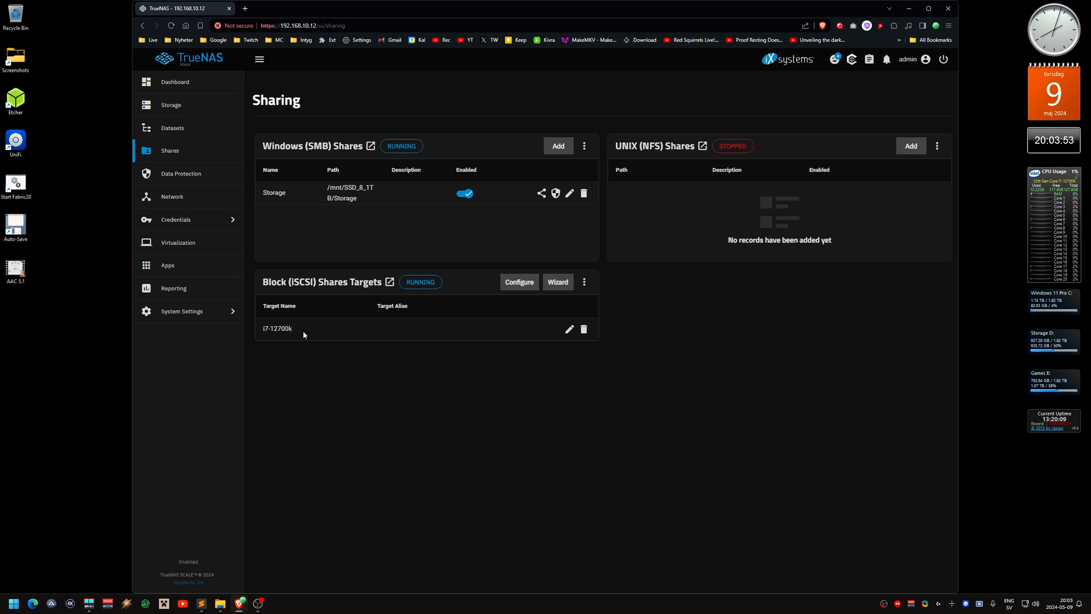
{"action": "mouse_move", "coordinate": [327, 336]}
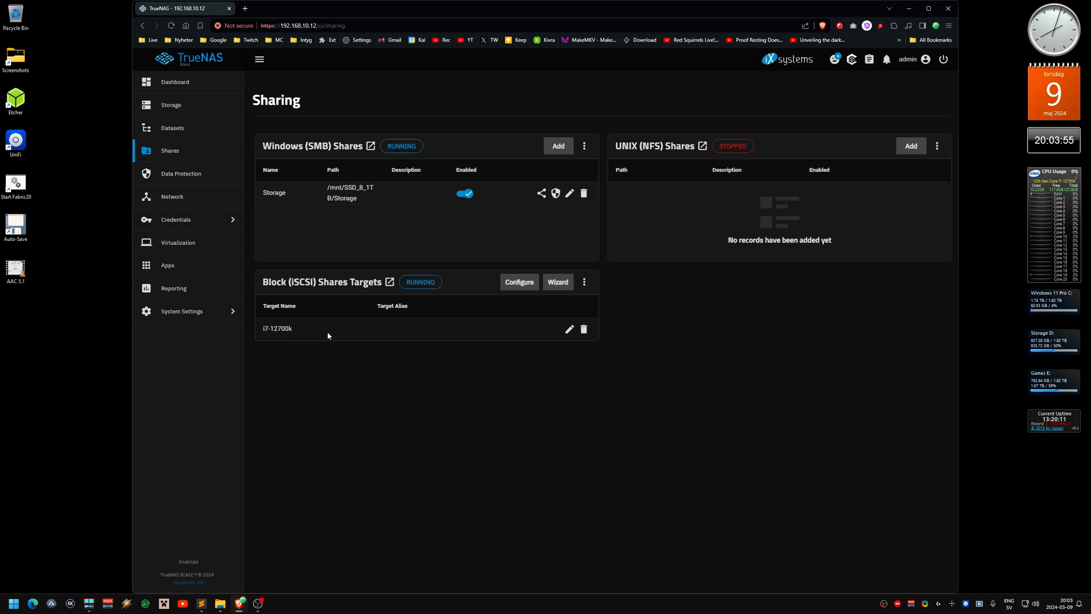
{"action": "mouse_move", "coordinate": [907, 23]}
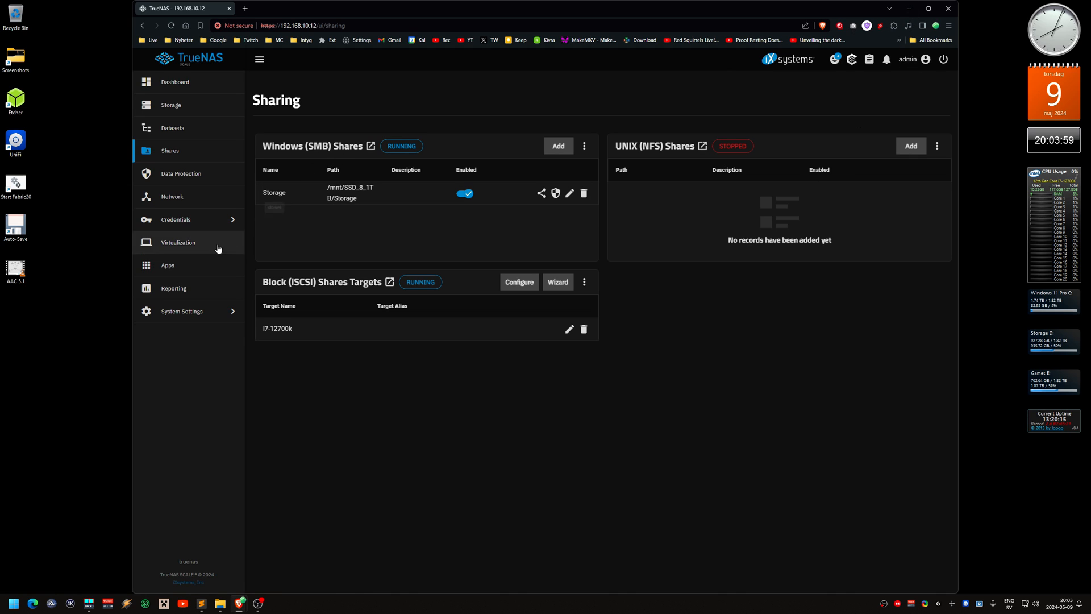
Open System Settings > Services to confirm iSCSI is running and starts automatically.
{"action": "left_click", "coordinate": [182, 311]}
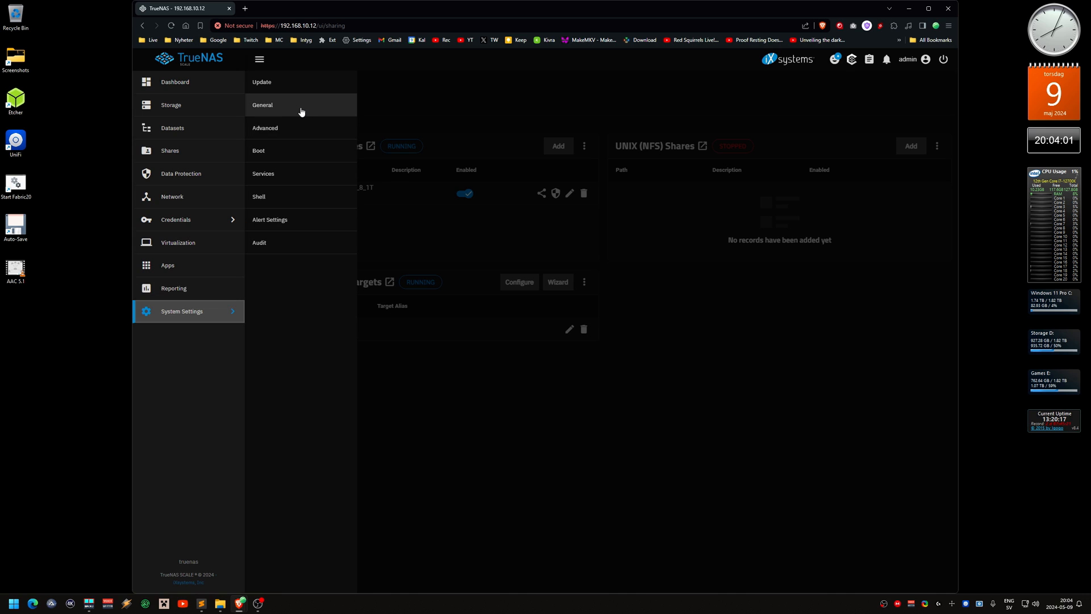
{"action": "left_click", "coordinate": [262, 172]}
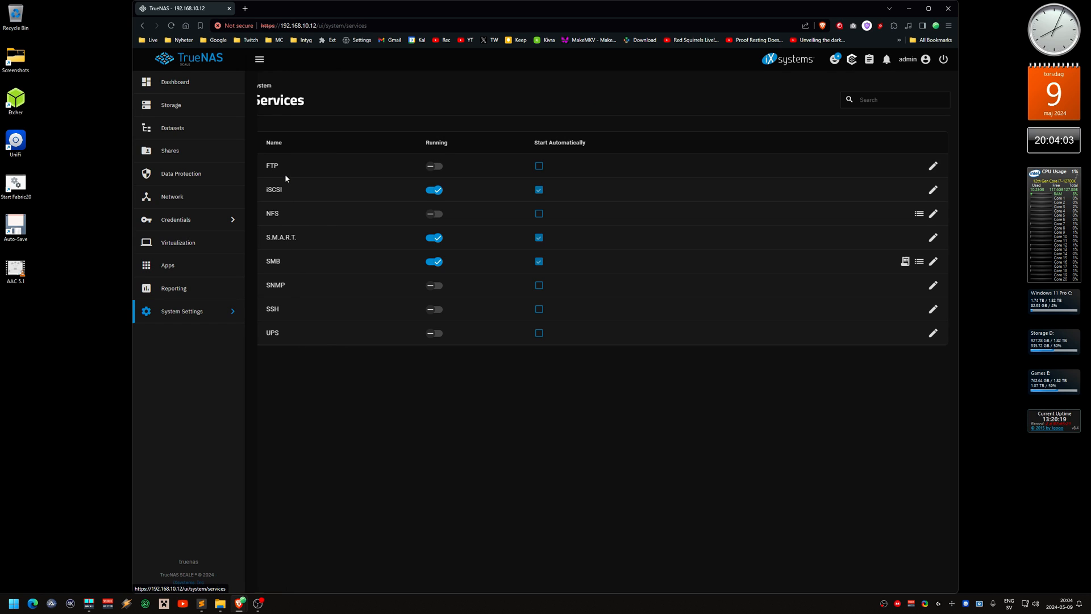
{"action": "mouse_move", "coordinate": [433, 190]}
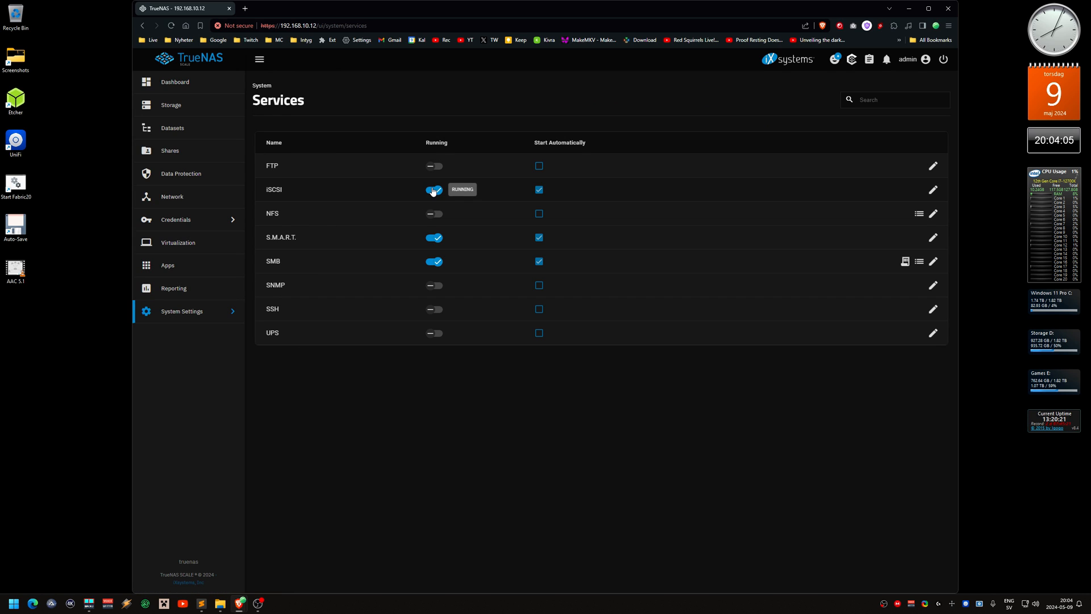
{"action": "mouse_move", "coordinate": [434, 271]}
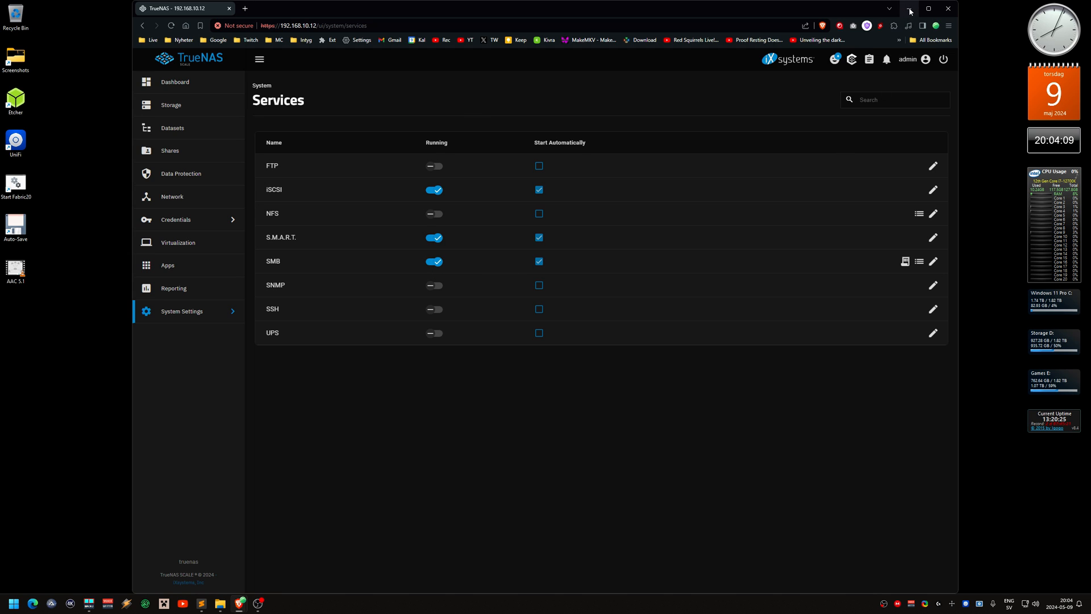
Minimize the browser and search Start for the iSCSI Initiator app.
{"action": "left_click", "coordinate": [928, 8]}
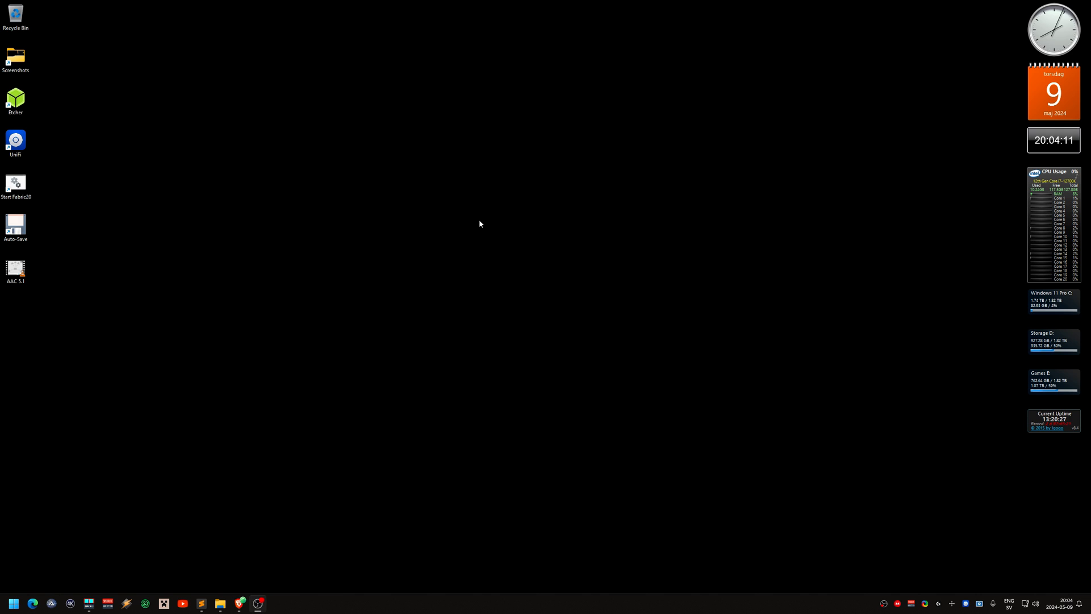
{"action": "mouse_move", "coordinate": [379, 227]}
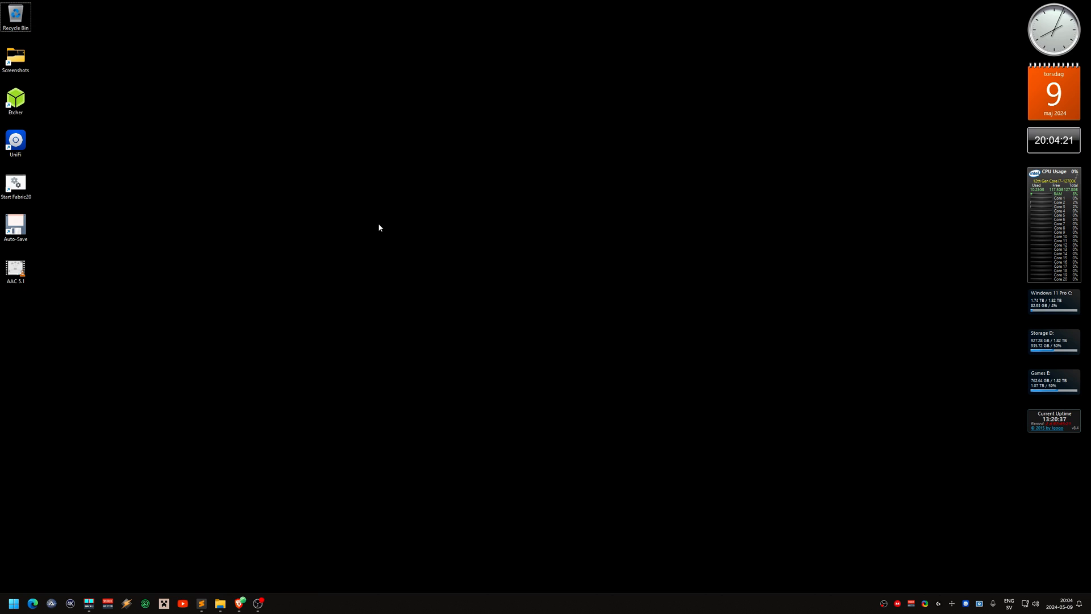
{"action": "left_click", "coordinate": [12, 602]}
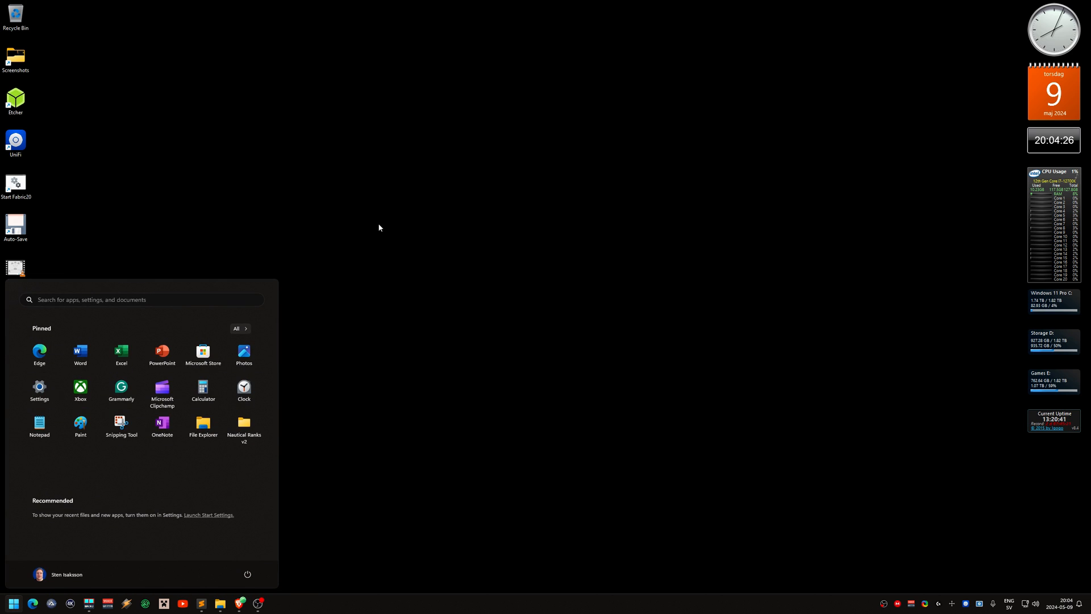
{"action": "type", "text": "iscsi Initiator"}
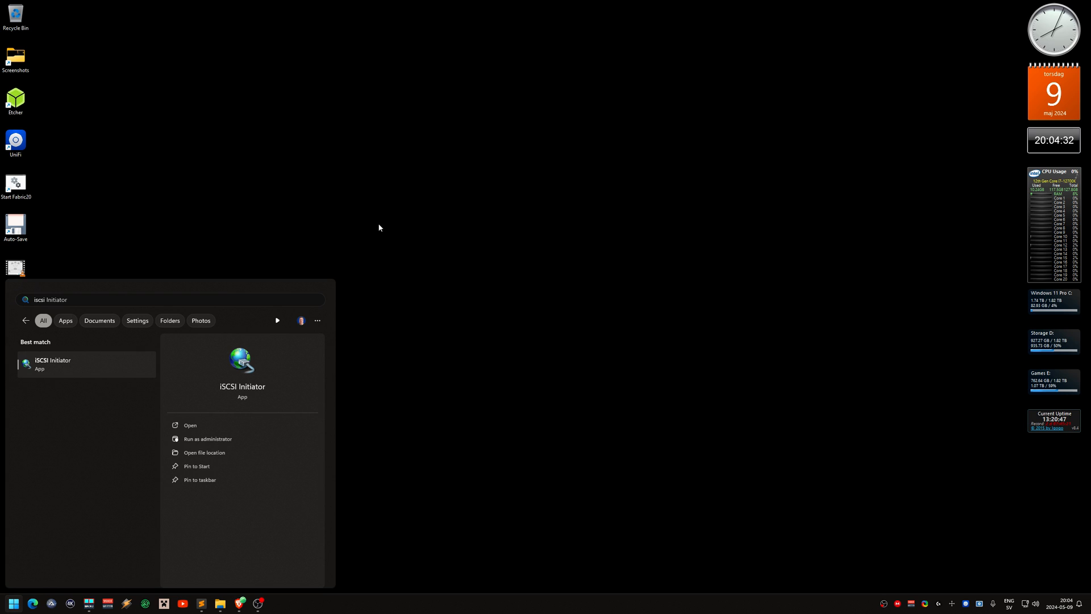
Launch iSCSI Initiator and Quick Connect to the target at 192.168.10.12.
{"action": "left_click", "coordinate": [190, 424]}
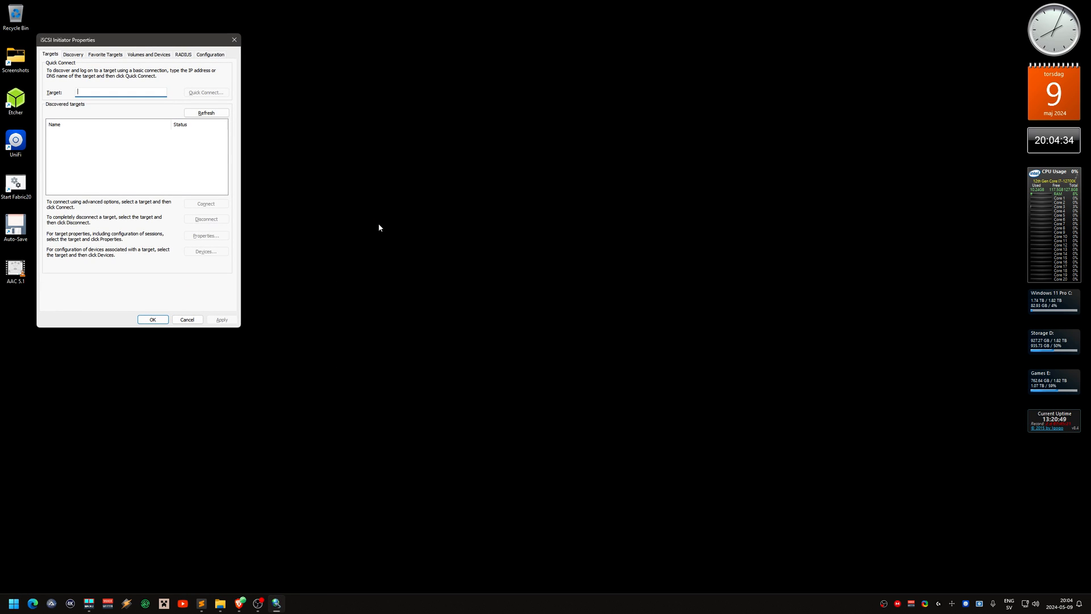
{"action": "left_click_drag", "start_coordinate": [137, 40], "coordinate": [512, 103]}
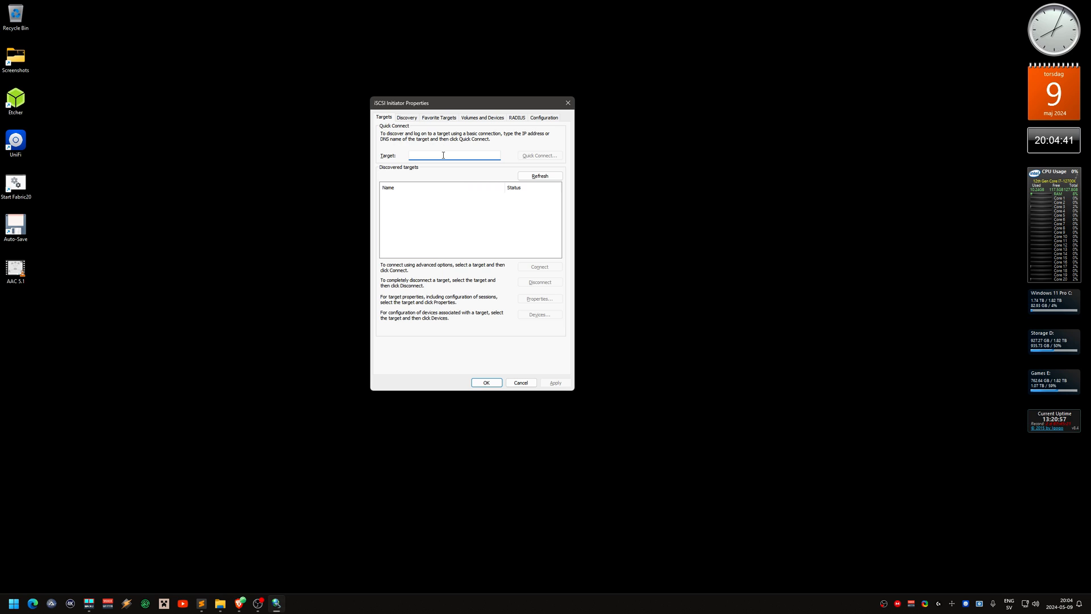
{"action": "type", "text": "192.168.10."}
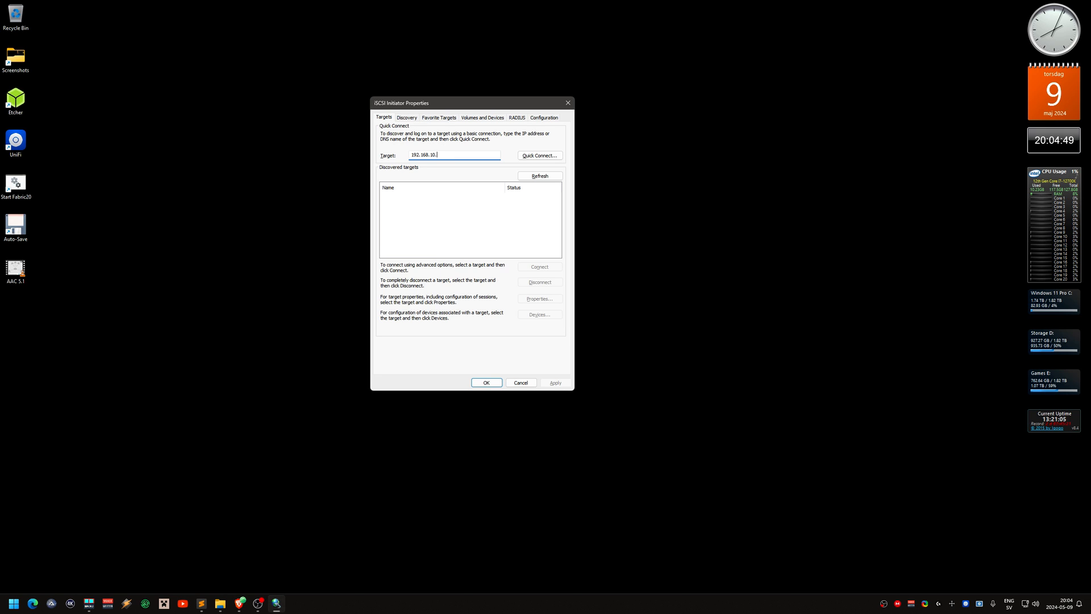
{"action": "type", "text": "12"}
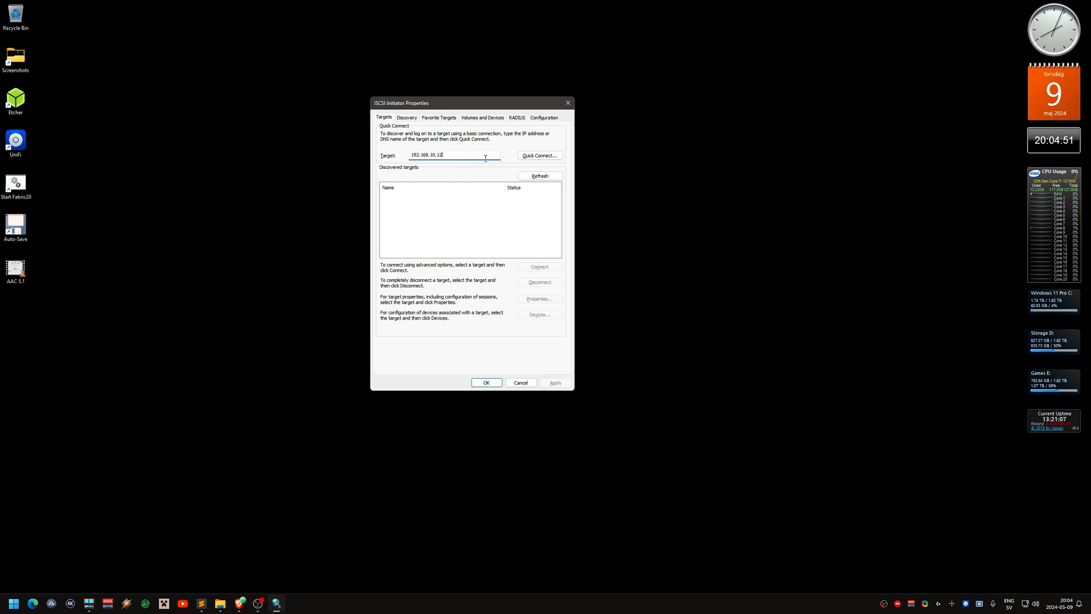
{"action": "left_click", "coordinate": [538, 156]}
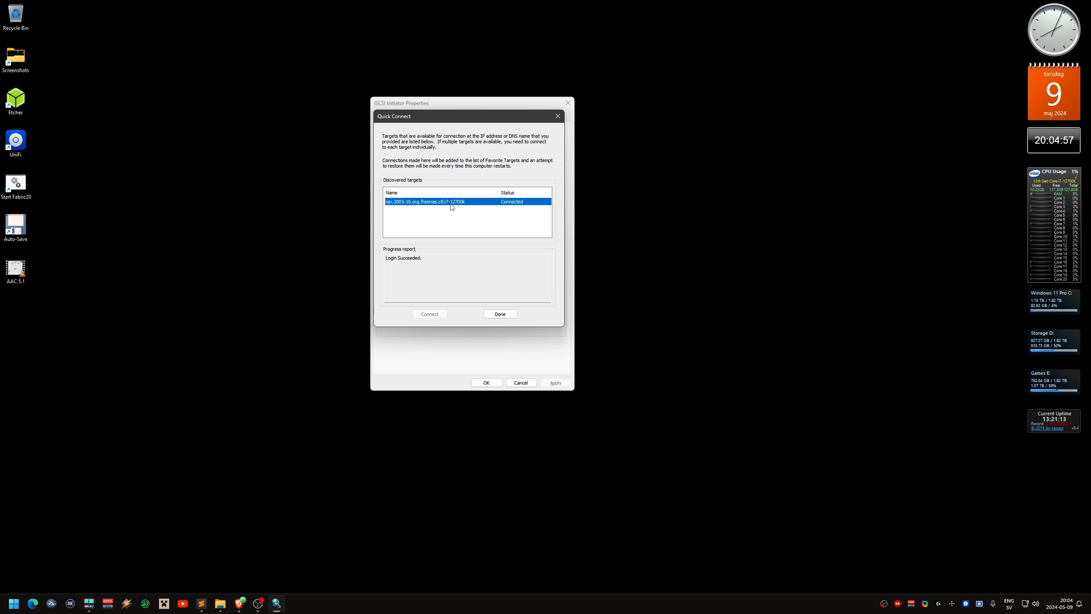
{"action": "mouse_move", "coordinate": [501, 336]}
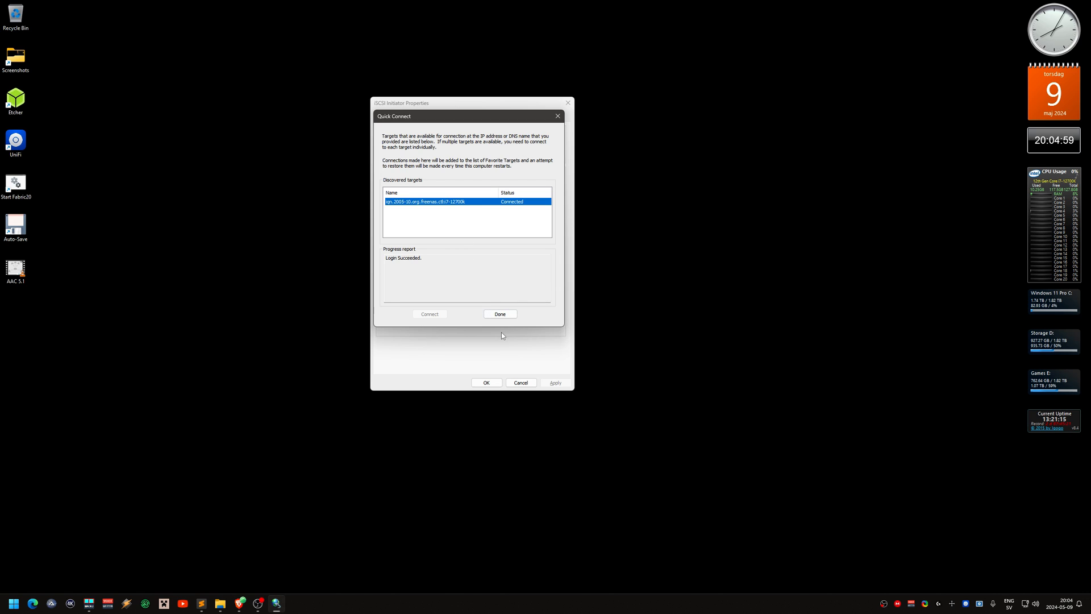
{"action": "left_click", "coordinate": [499, 314]}
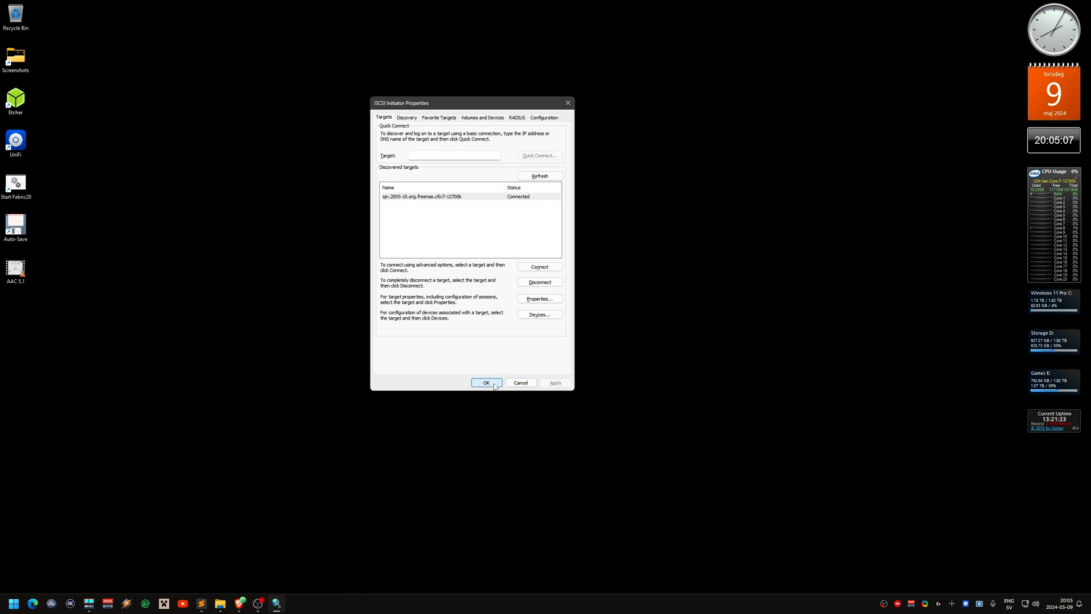
{"action": "mouse_move", "coordinate": [539, 266]}
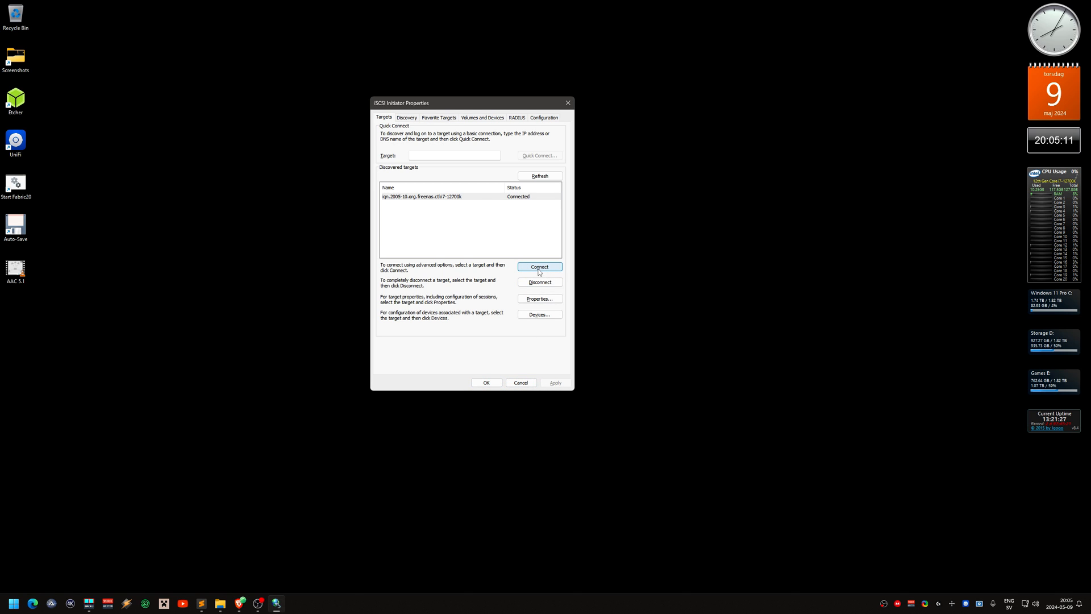
Connect the discovered i7-12700k target as a favourite target and close the initiator.
{"action": "left_click", "coordinate": [538, 266]}
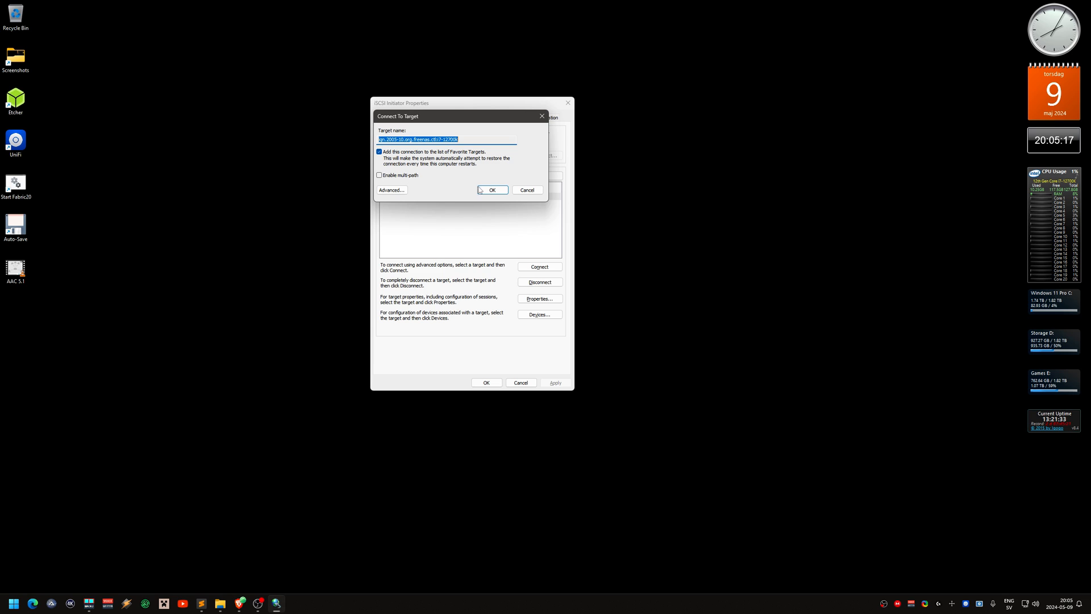
{"action": "left_click", "coordinate": [492, 190]}
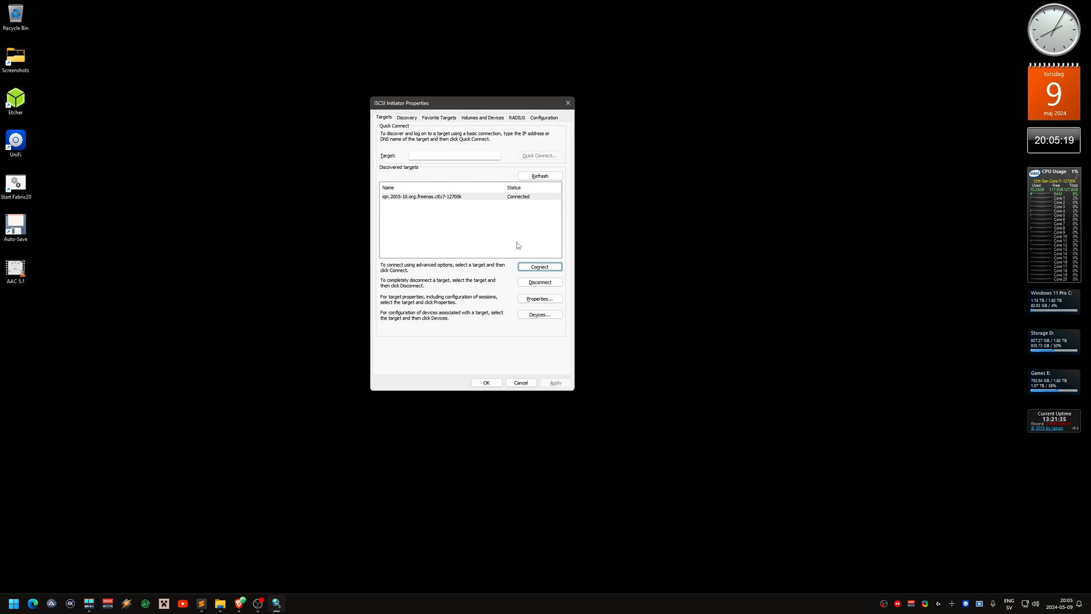
{"action": "left_click", "coordinate": [486, 382]}
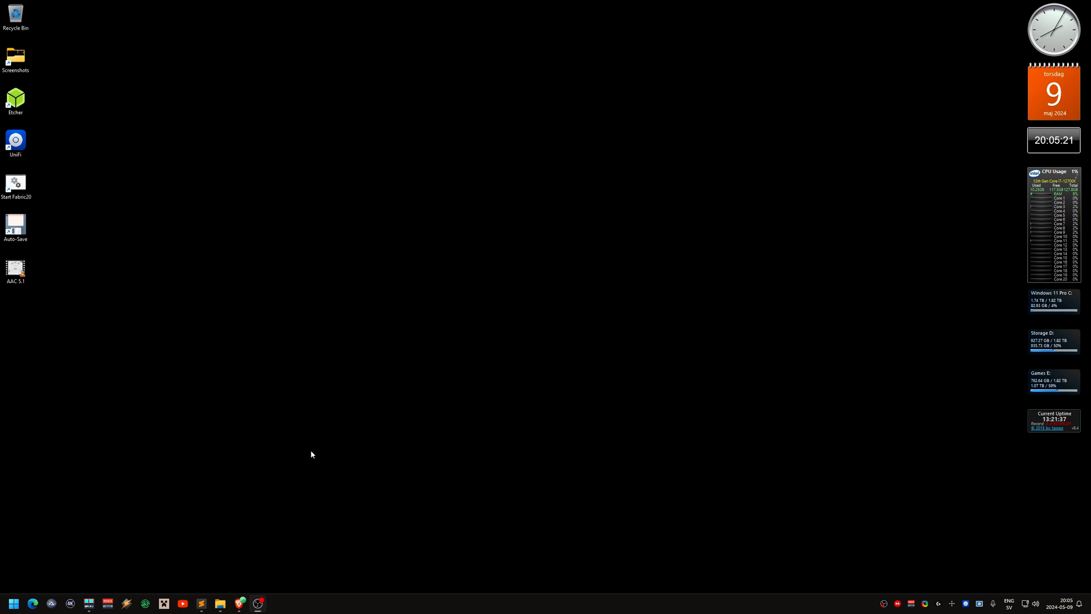
Open Disk Management and initialize the new 5119.98 GB Disk 3 as GPT.
{"action": "left_click", "coordinate": [220, 604]}
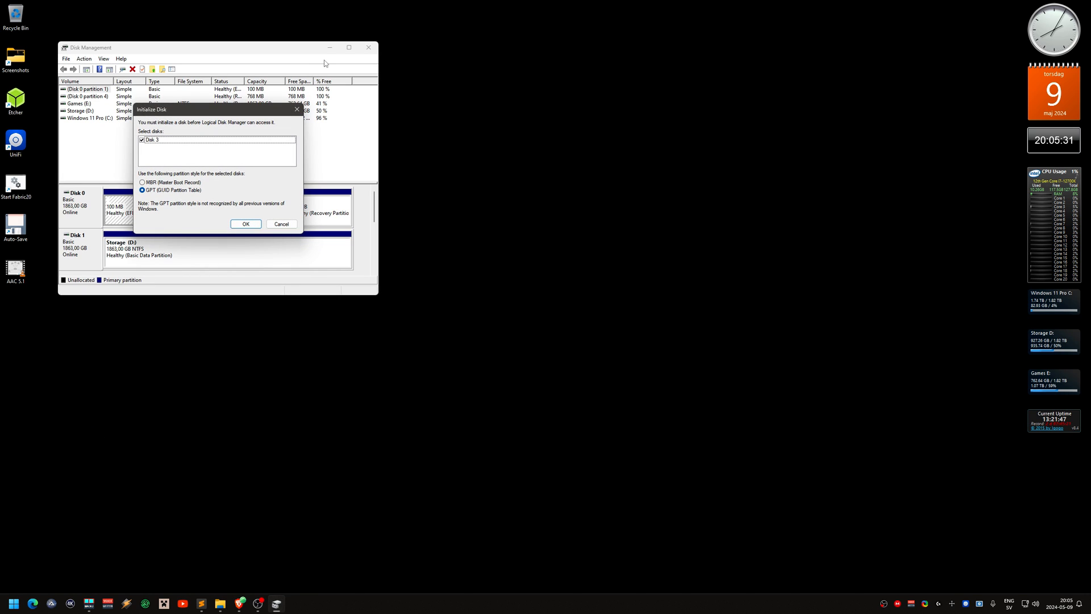
{"action": "mouse_move", "coordinate": [177, 165]}
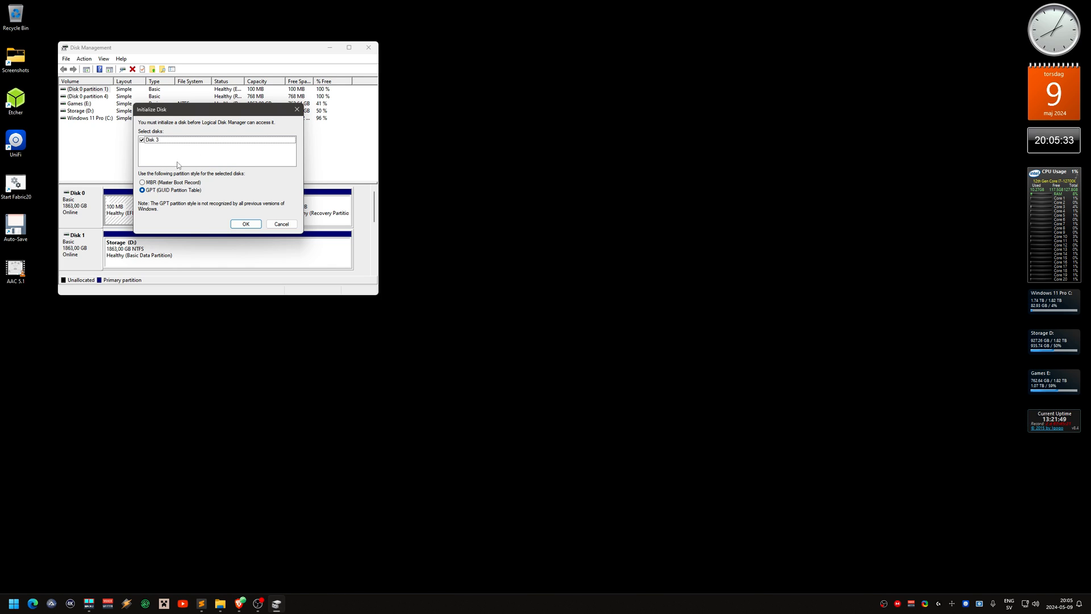
{"action": "mouse_move", "coordinate": [160, 154]}
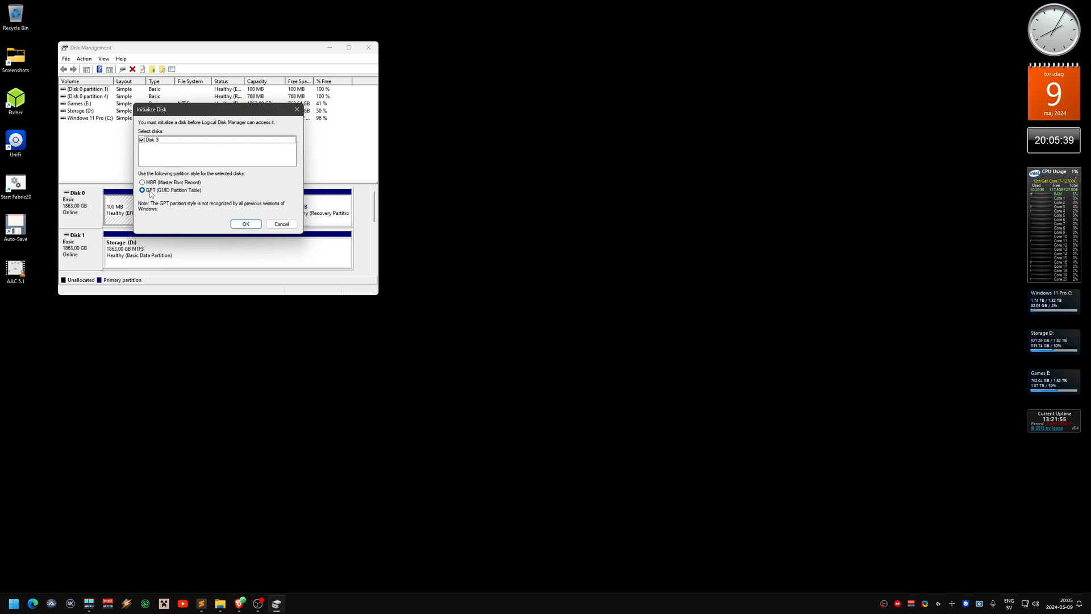
{"action": "left_click", "coordinate": [246, 224]}
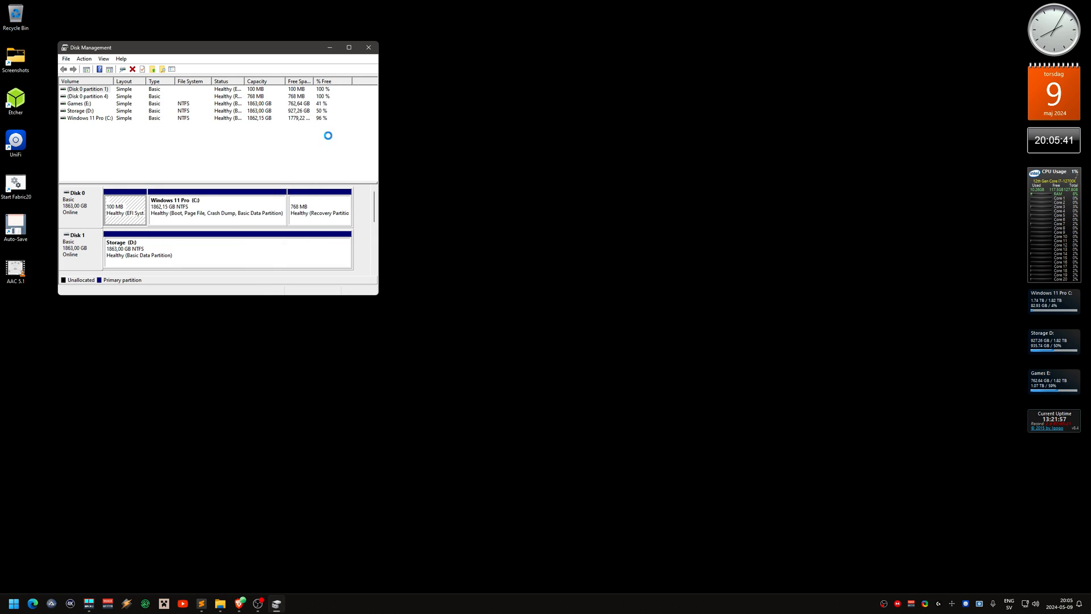
{"action": "left_click", "coordinate": [349, 47]}
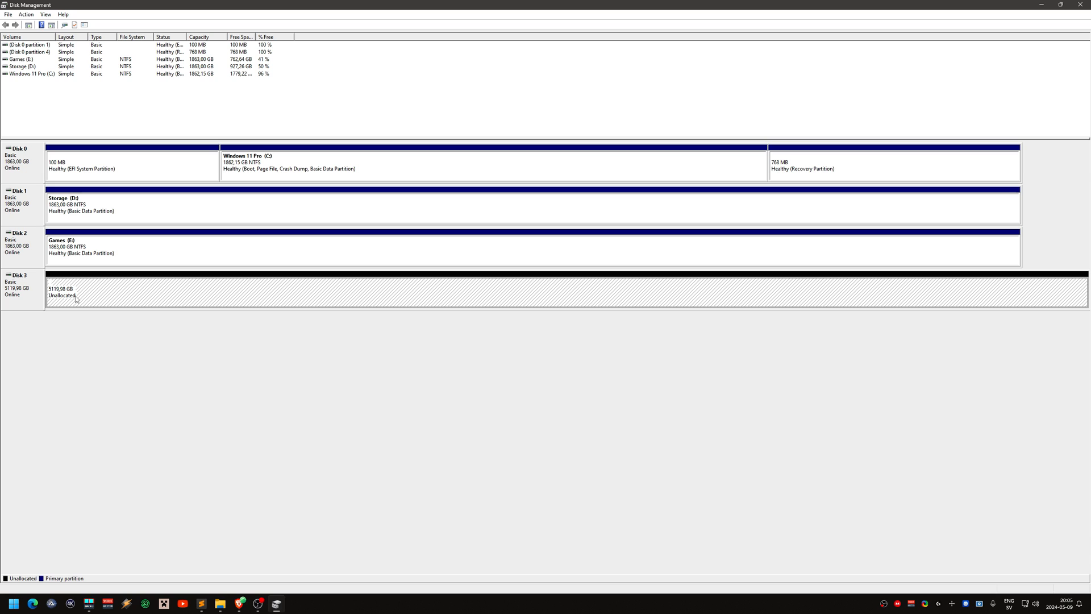
{"action": "mouse_move", "coordinate": [224, 261]}
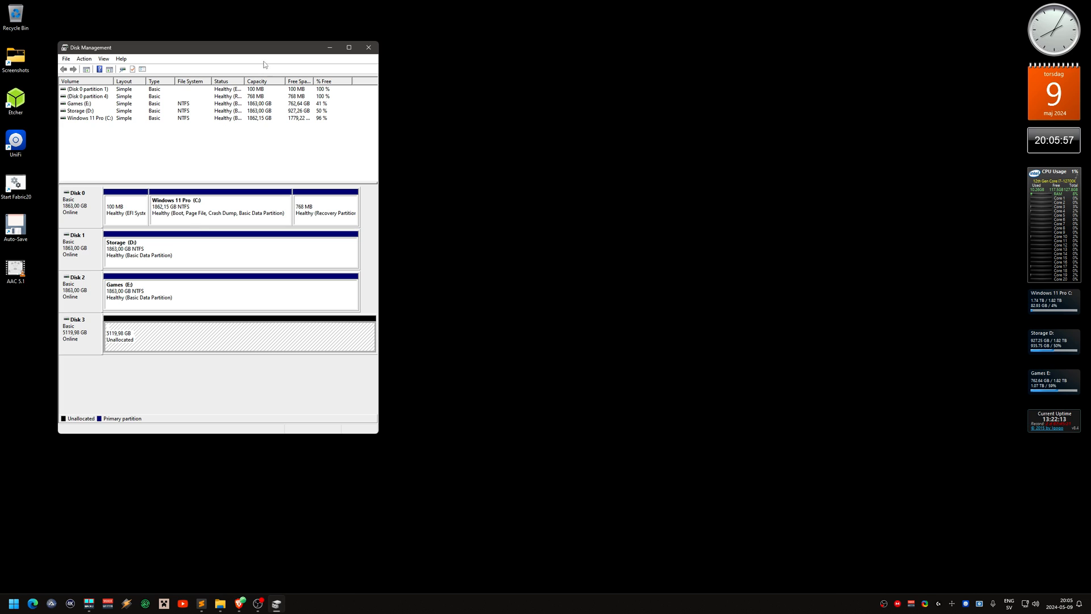
{"action": "left_click_drag", "start_coordinate": [216, 48], "coordinate": [461, 75]}
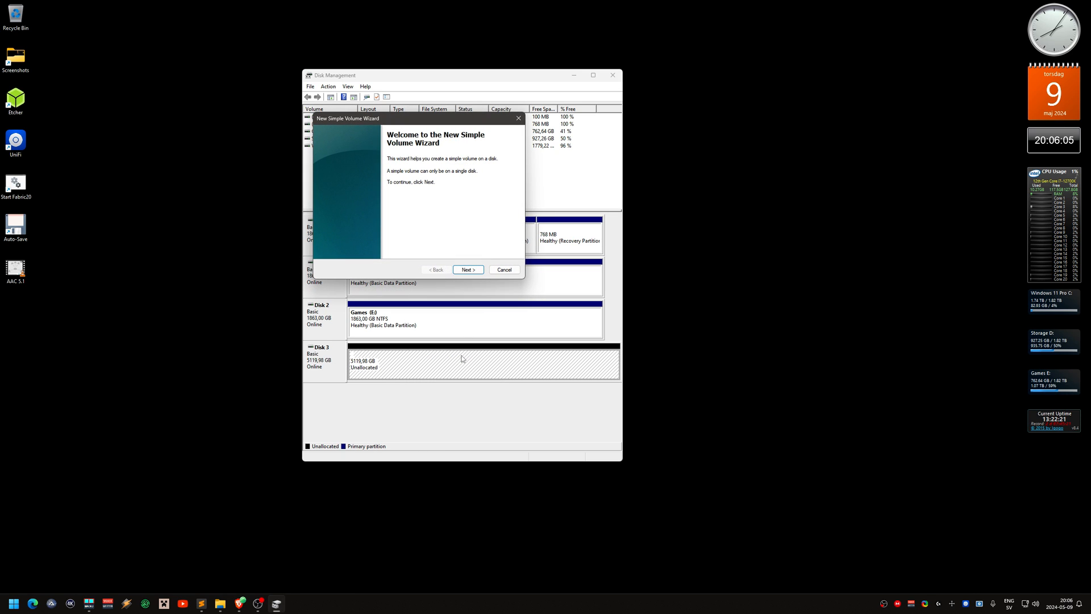
Complete the wizard creating NTFS volume F: labelled iSCSI on Disk 3.
{"action": "left_click", "coordinate": [467, 269]}
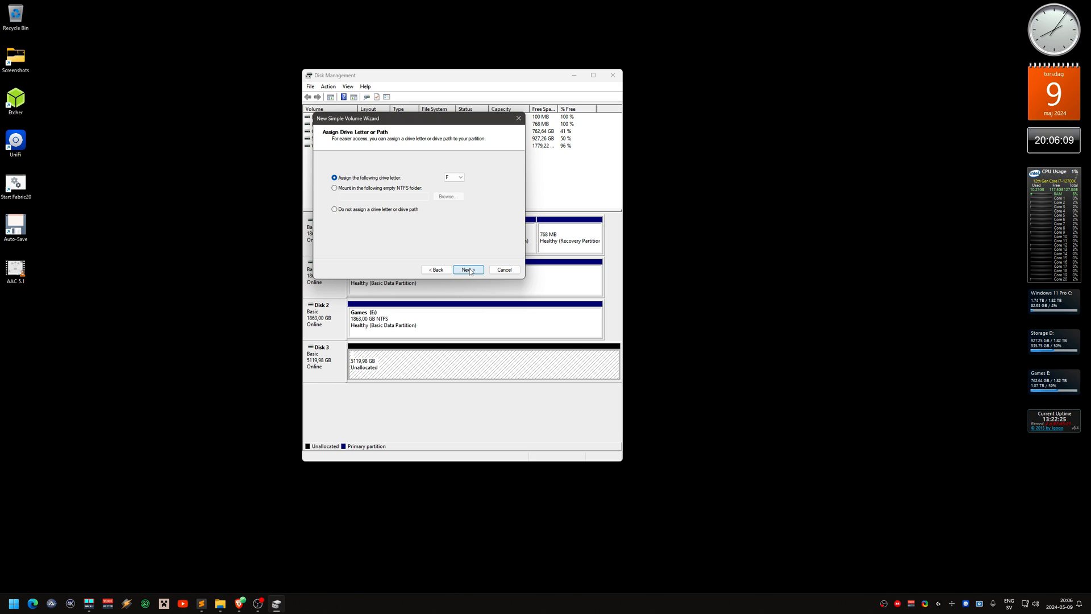
{"action": "left_click", "coordinate": [467, 269]}
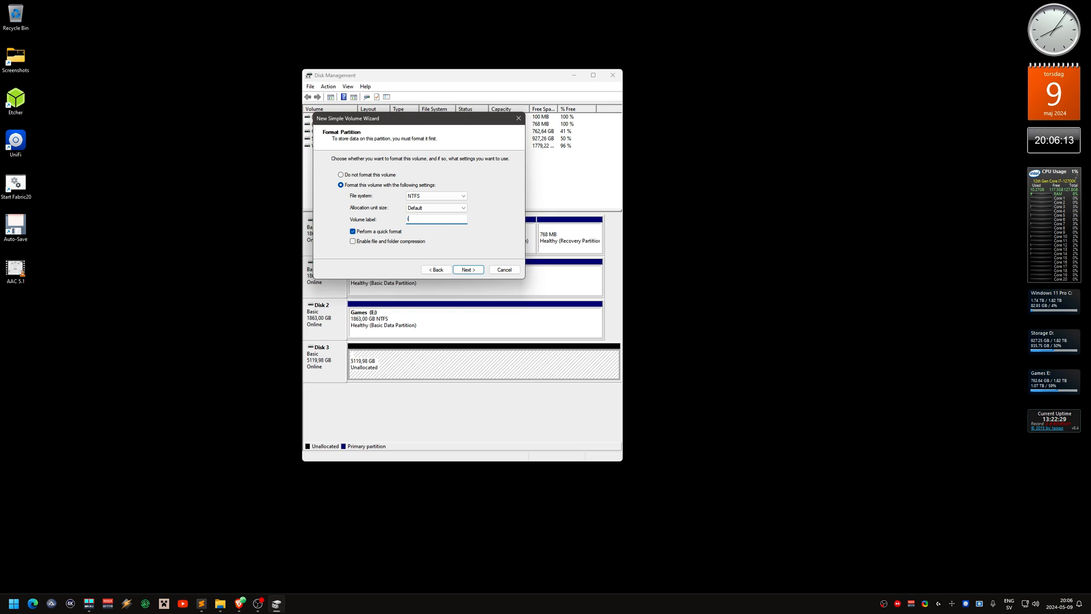
{"action": "type", "text": "iSCSI"}
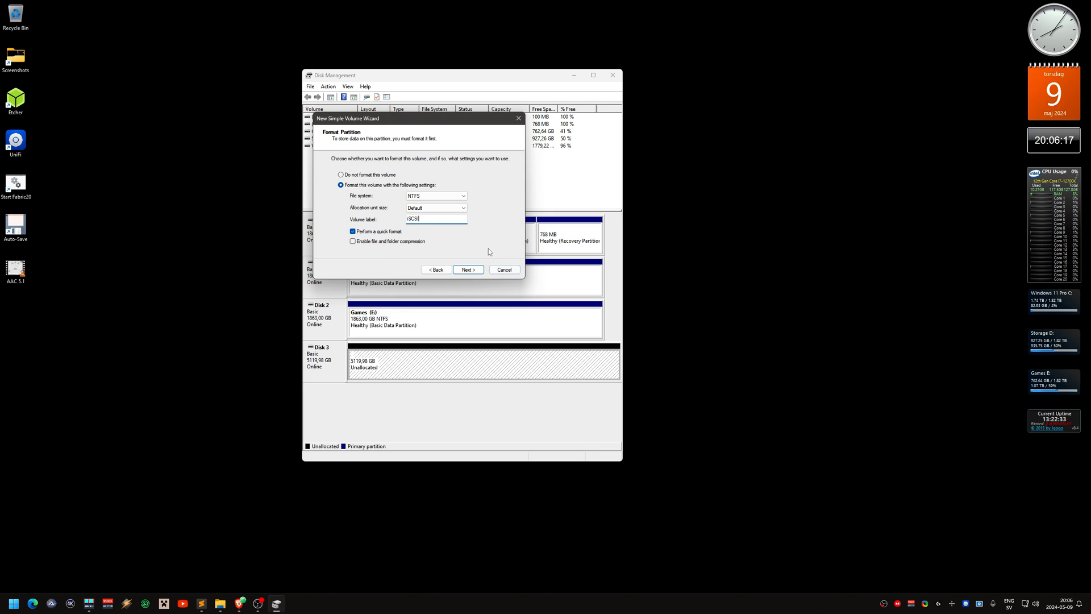
{"action": "left_click", "coordinate": [467, 269]}
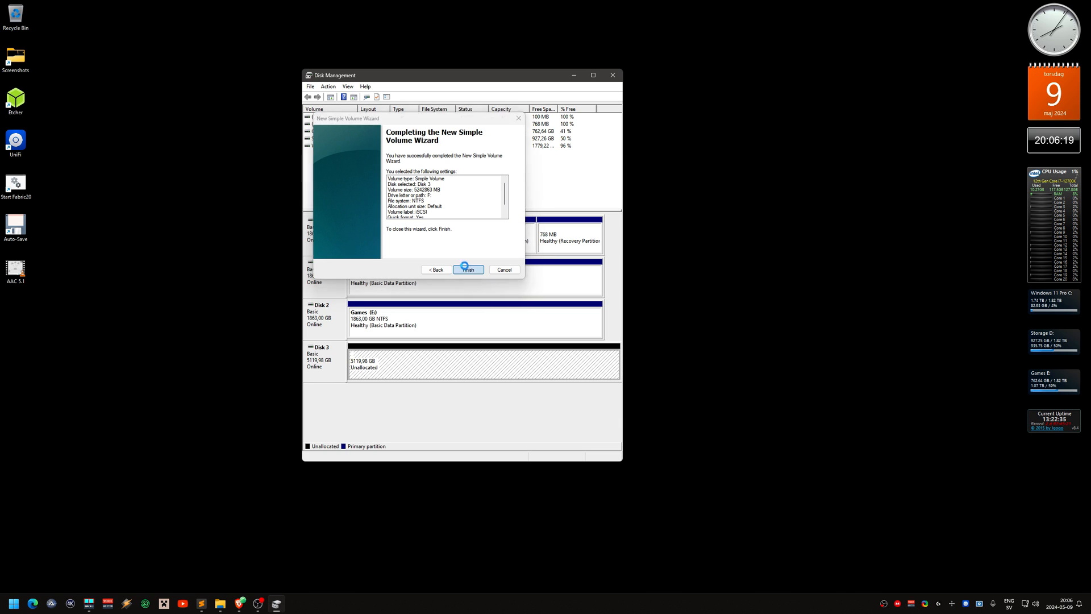
{"action": "left_click", "coordinate": [467, 270]}
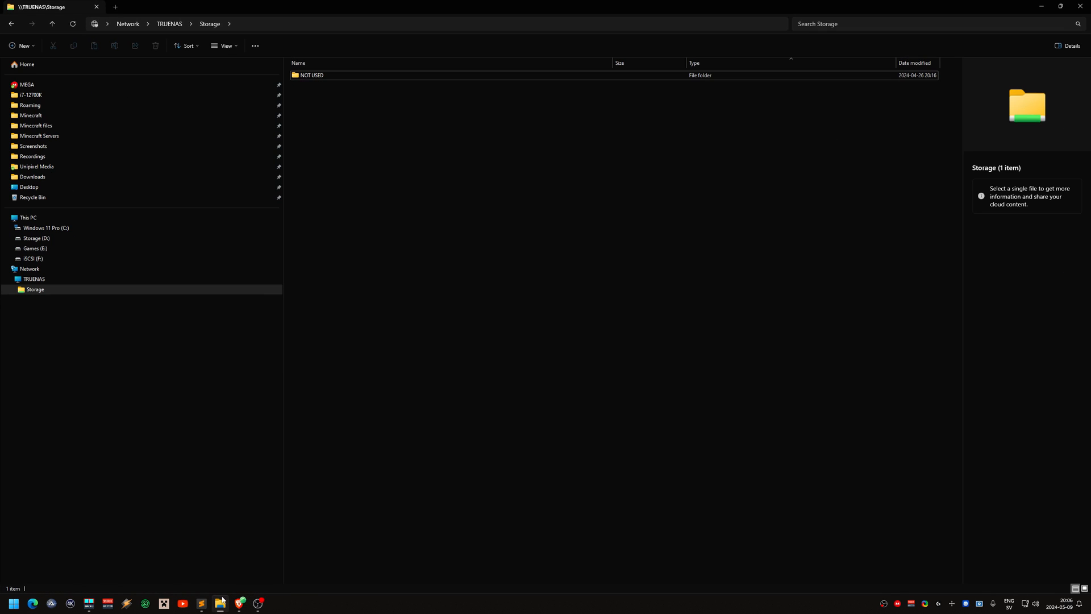
Check the empty iSCSI (F:) drive, then browse Storage (D:) and expand its folders.
{"action": "left_click", "coordinate": [33, 258]}
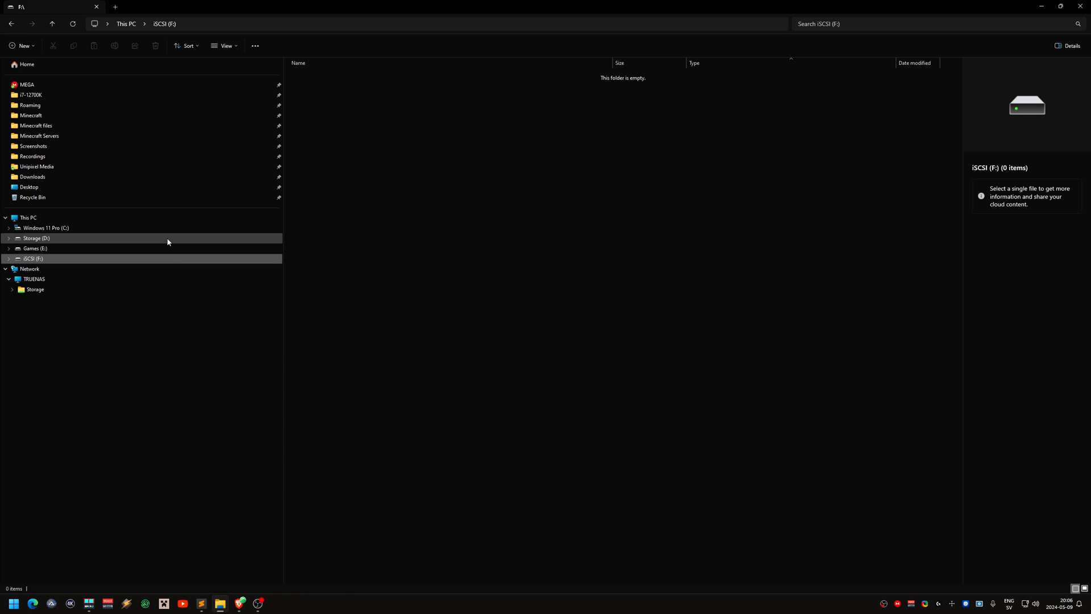
{"action": "left_click", "coordinate": [36, 237]}
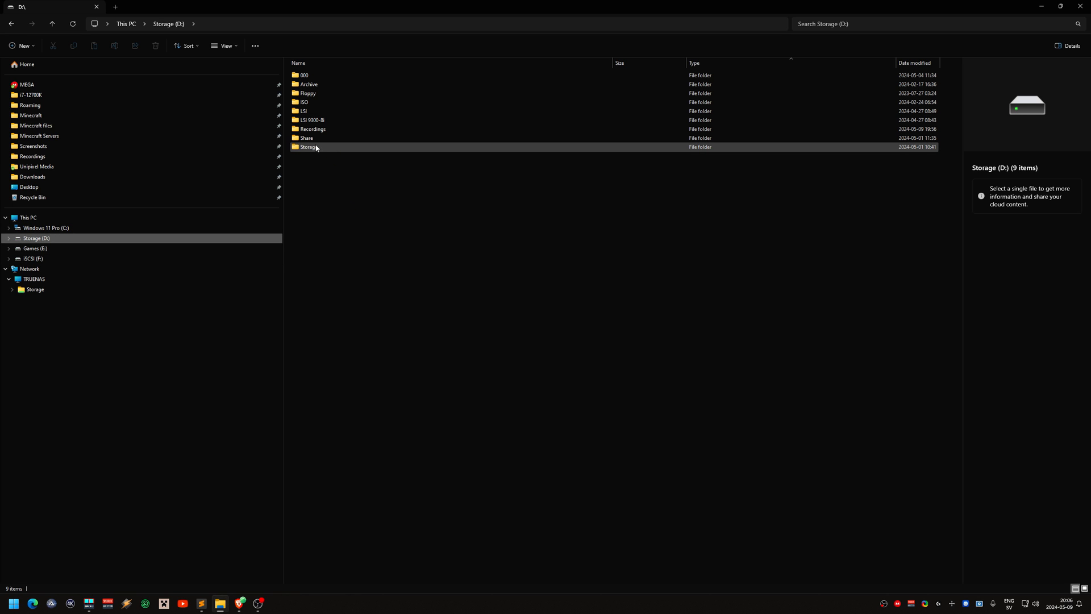
{"action": "mouse_move", "coordinate": [311, 154]}
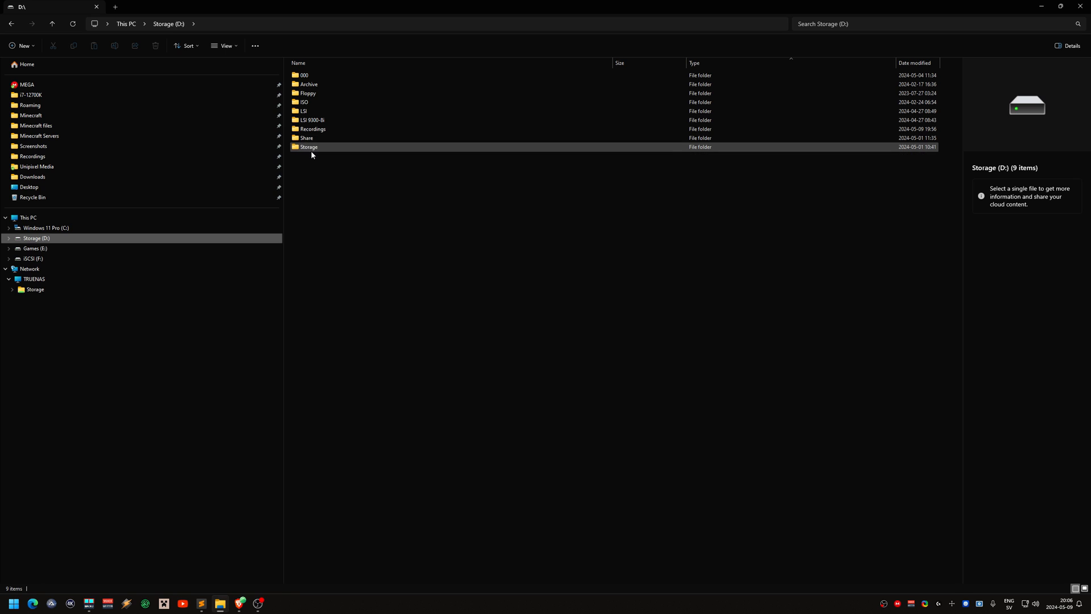
{"action": "double_click", "coordinate": [305, 75]}
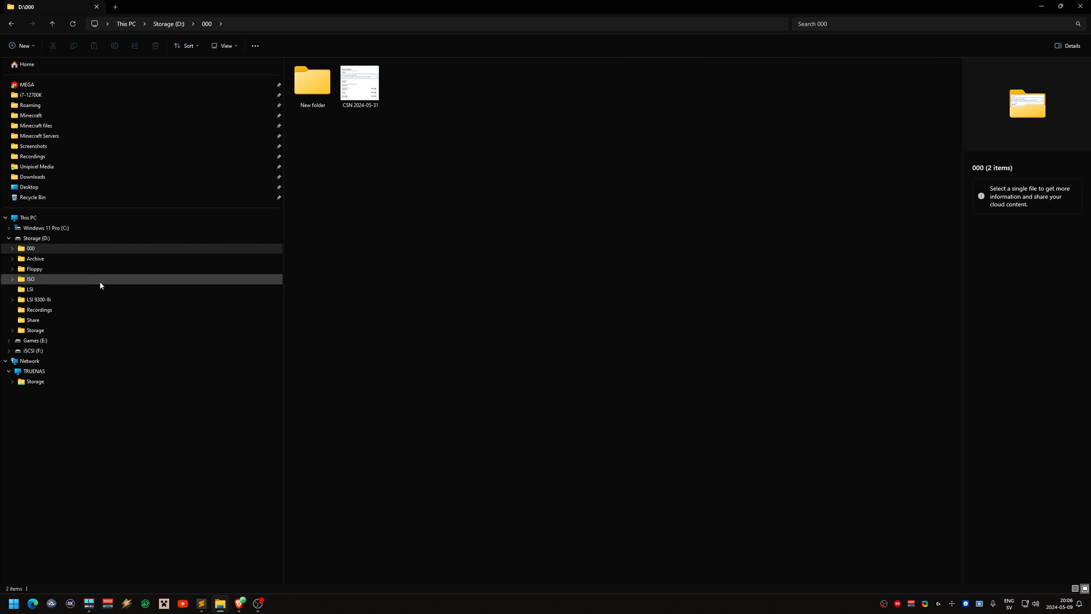
Look through the Floppy and ISO folders and open Recordings on D:.
{"action": "left_click", "coordinate": [33, 268]}
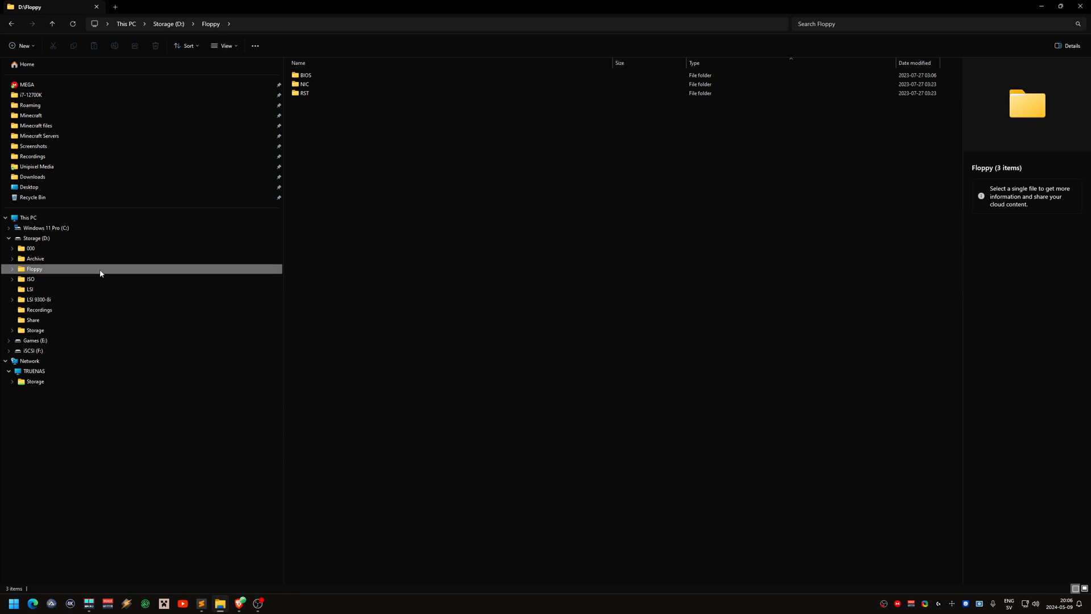
{"action": "left_click", "coordinate": [31, 279]}
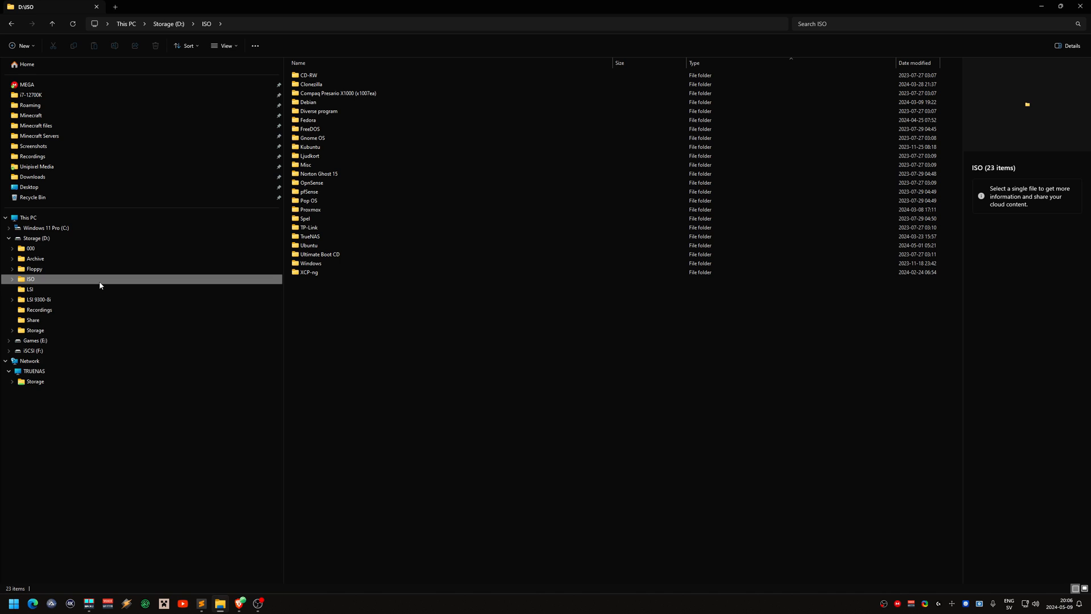
{"action": "mouse_move", "coordinate": [102, 313]}
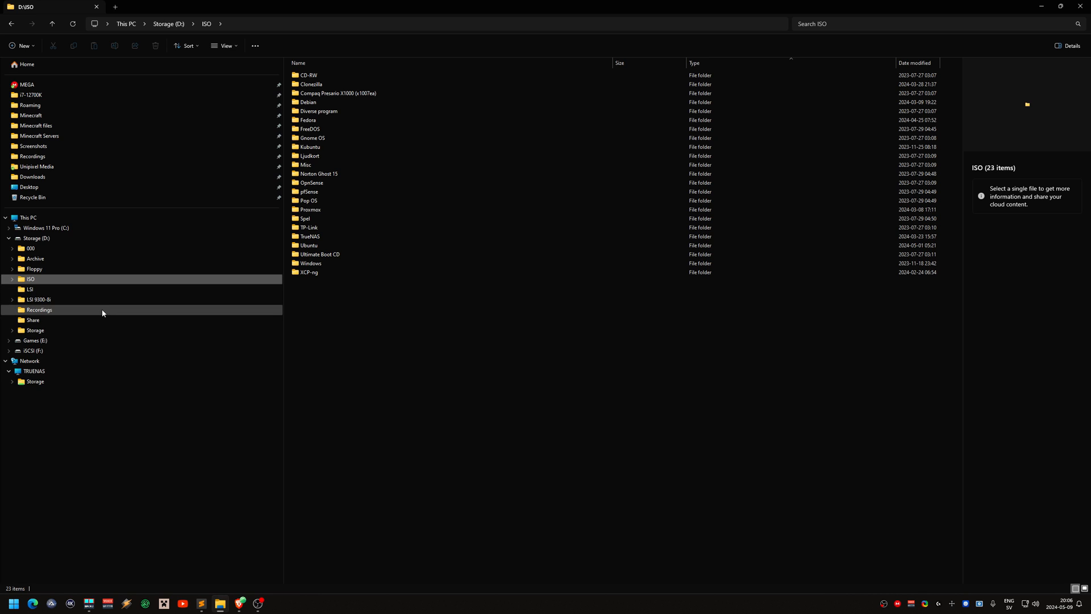
{"action": "left_click", "coordinate": [39, 309]}
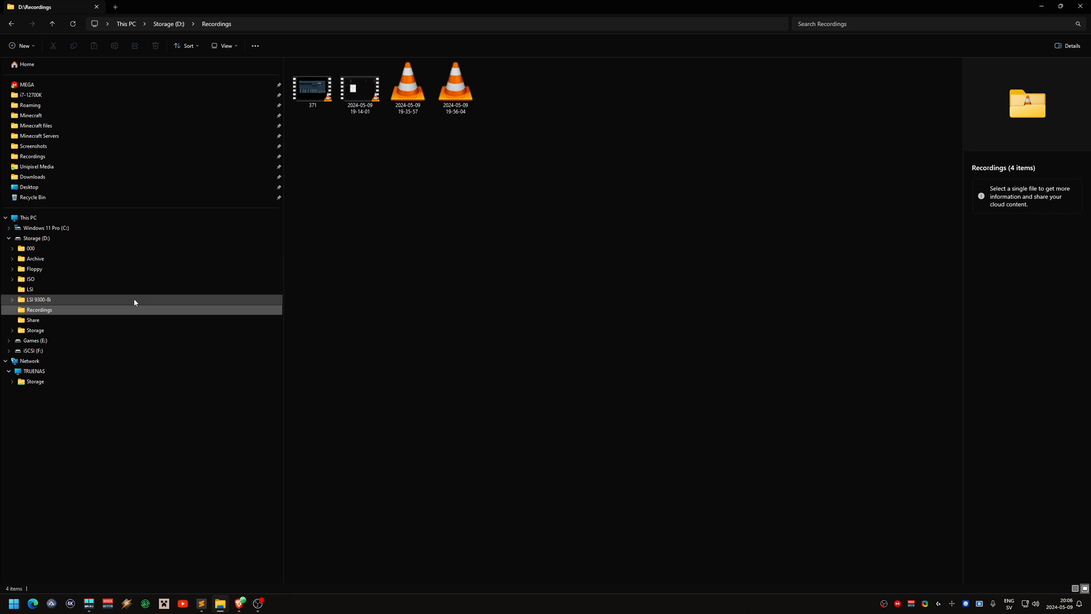
{"action": "left_click", "coordinate": [406, 89]}
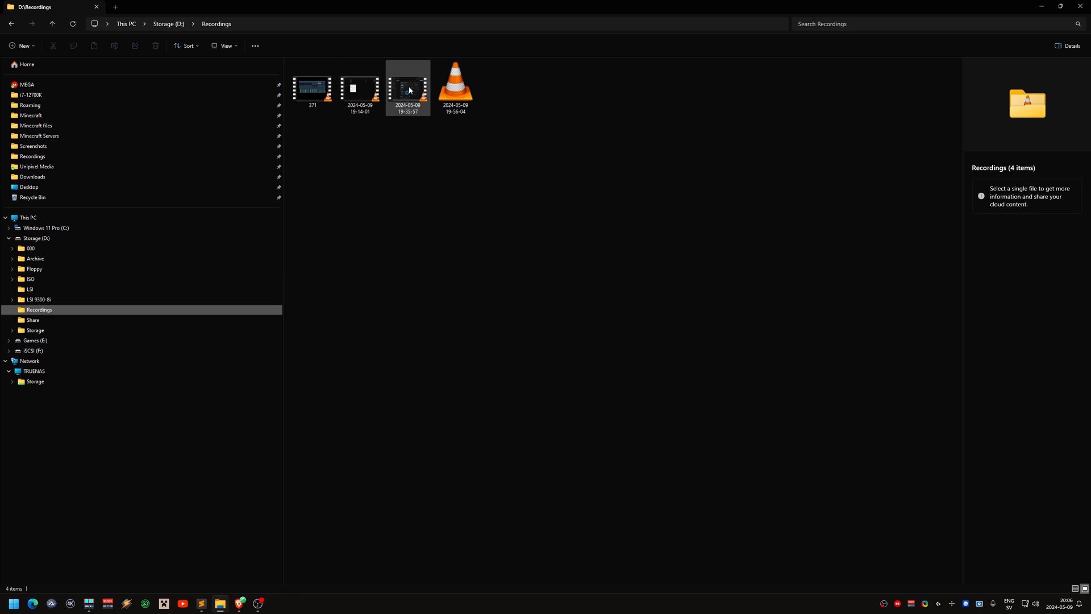
Create a new folder named Recordings on the iSCSI (F:) drive.
{"action": "left_click", "coordinate": [408, 88]}
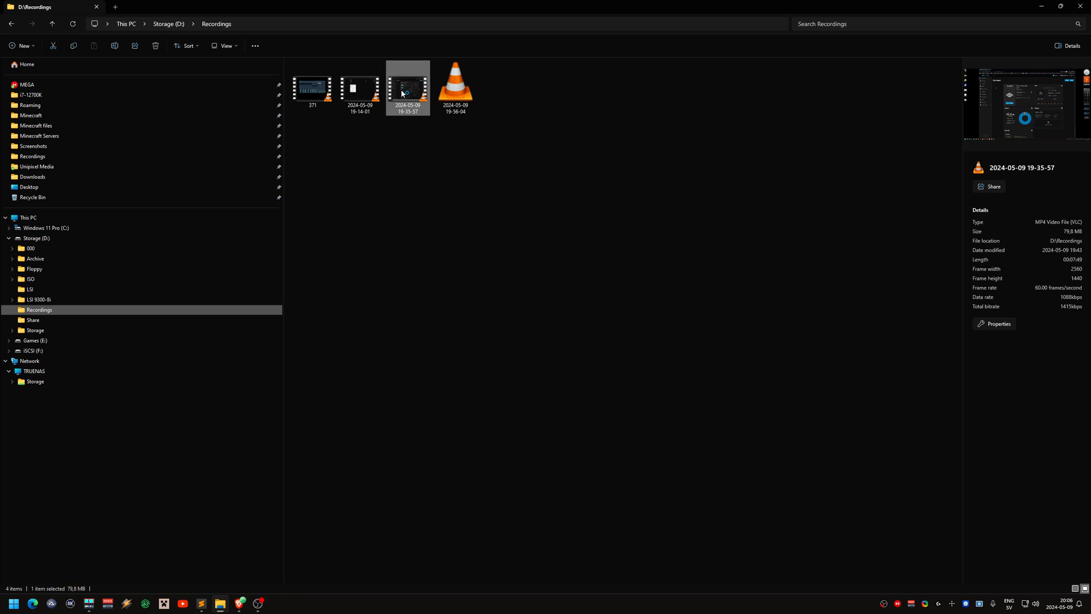
{"action": "left_click", "coordinate": [360, 86]}
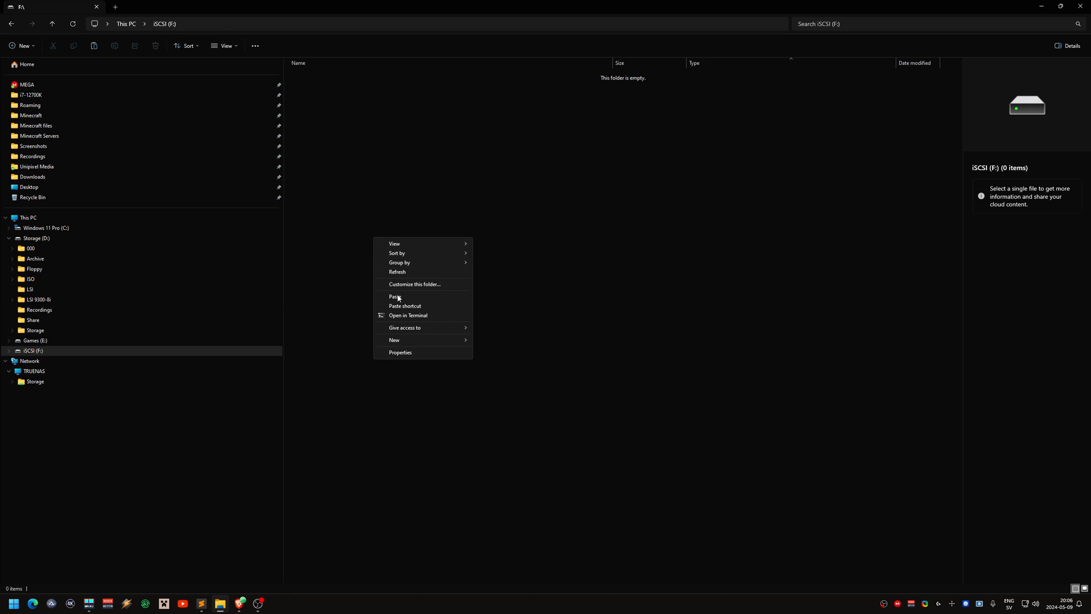
{"action": "left_click", "coordinate": [395, 339]}
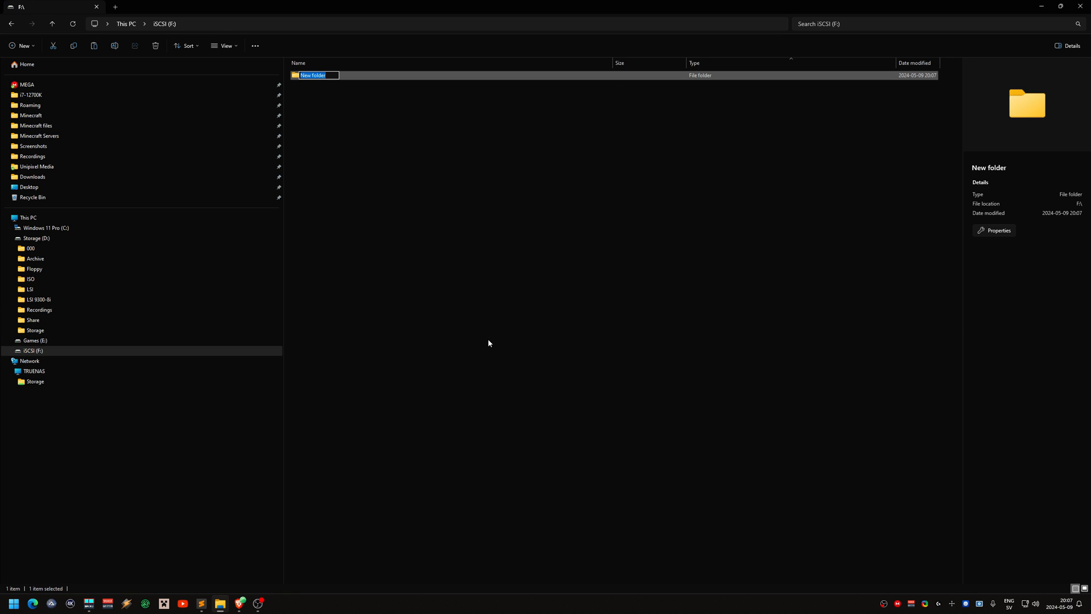
{"action": "type", "text": "Recording"}
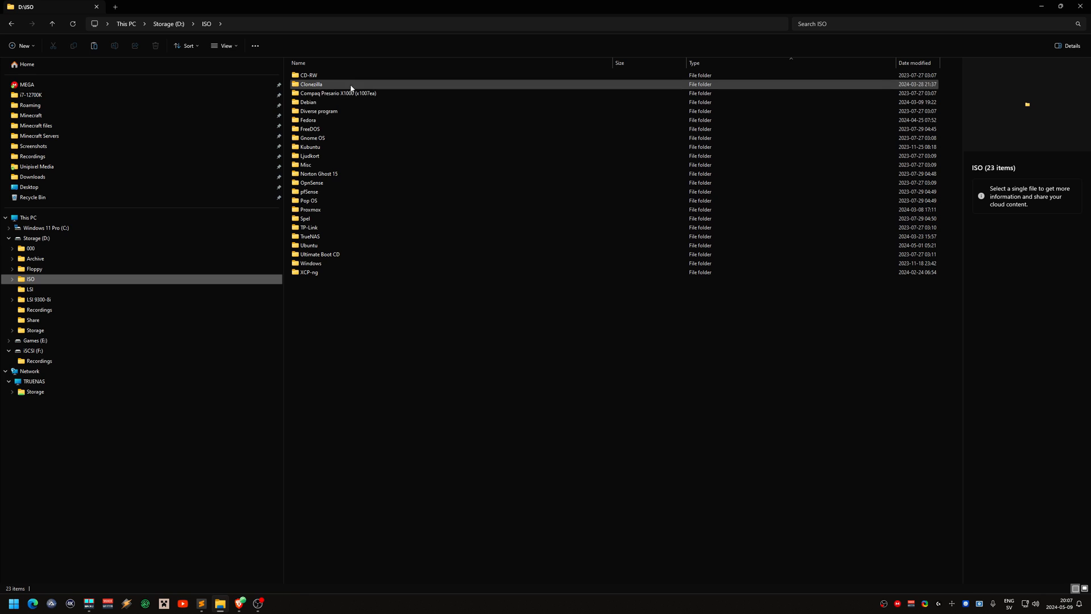
Copy debian-live-12.5.0-amd64-mate.iso from D:\ISO\Debian onto iSCSI (F:).
{"action": "double_click", "coordinate": [309, 75]}
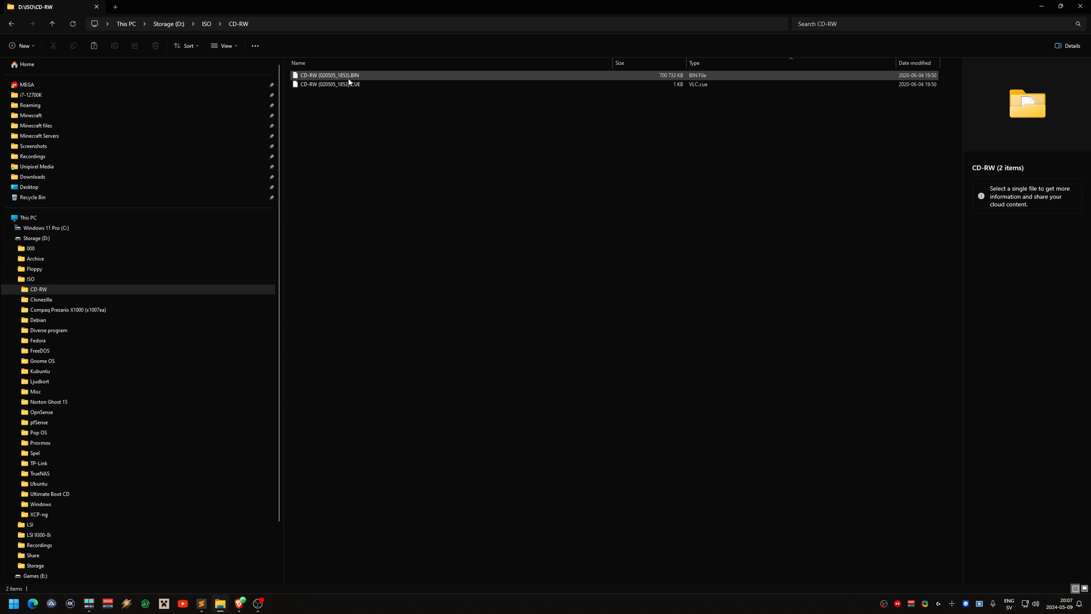
{"action": "left_click", "coordinate": [41, 299]}
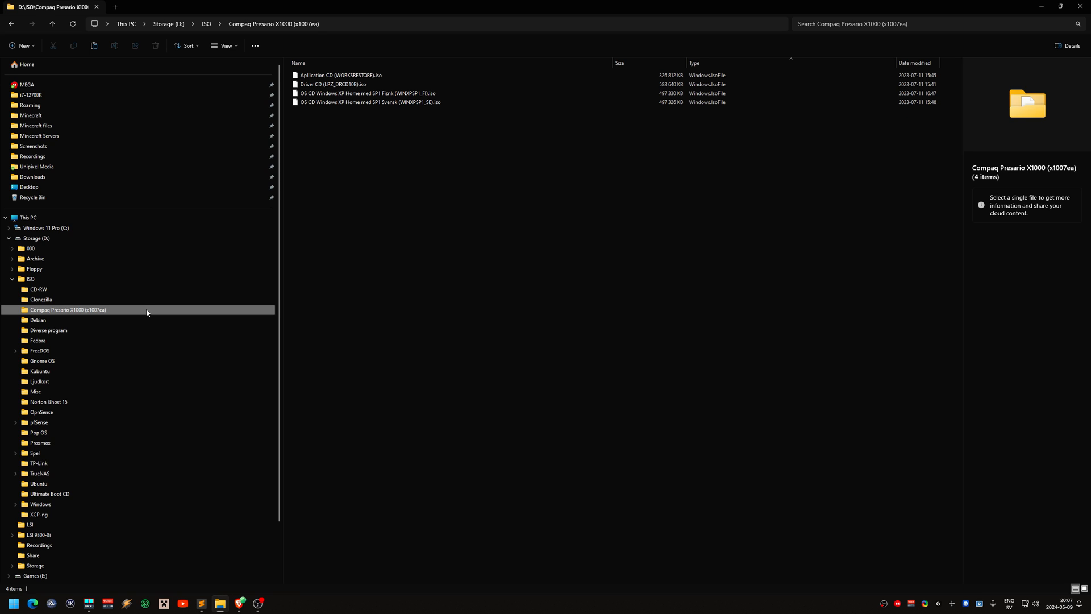
{"action": "left_click", "coordinate": [39, 320]}
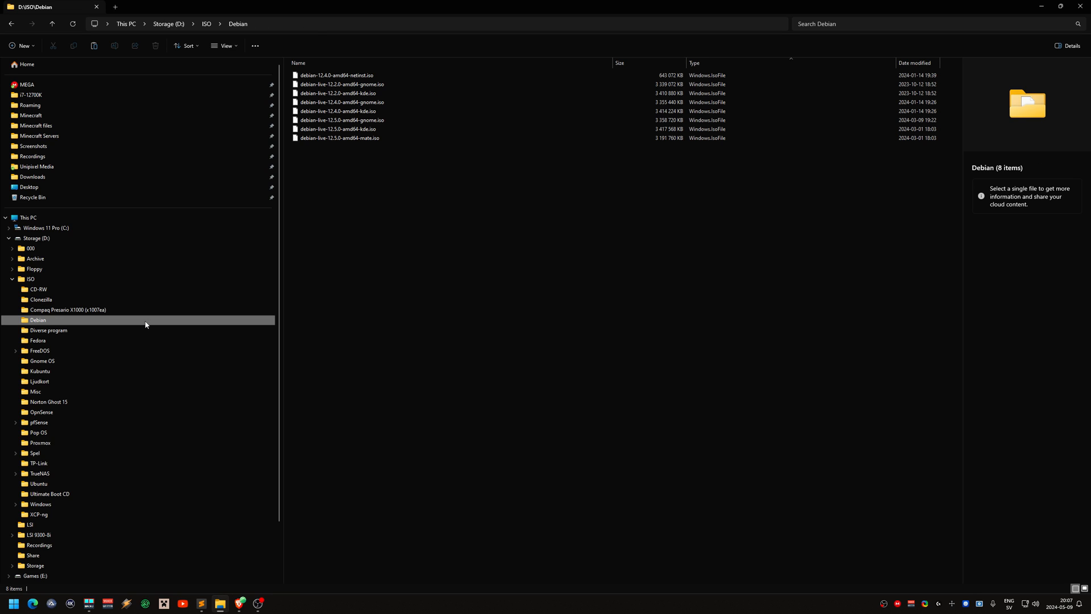
{"action": "mouse_move", "coordinate": [236, 212]}
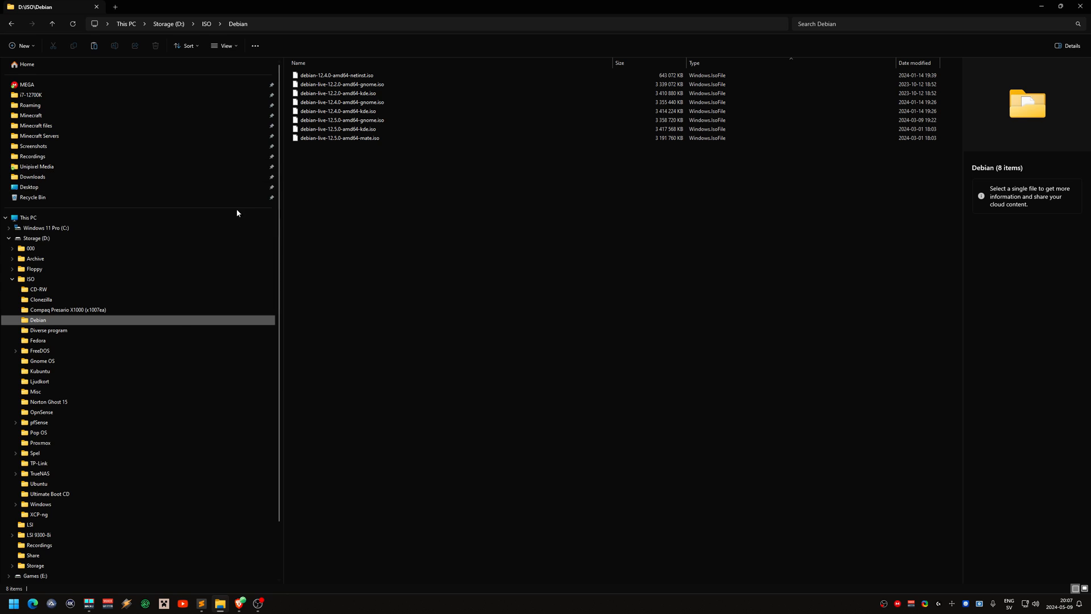
{"action": "right_click", "coordinate": [339, 138]}
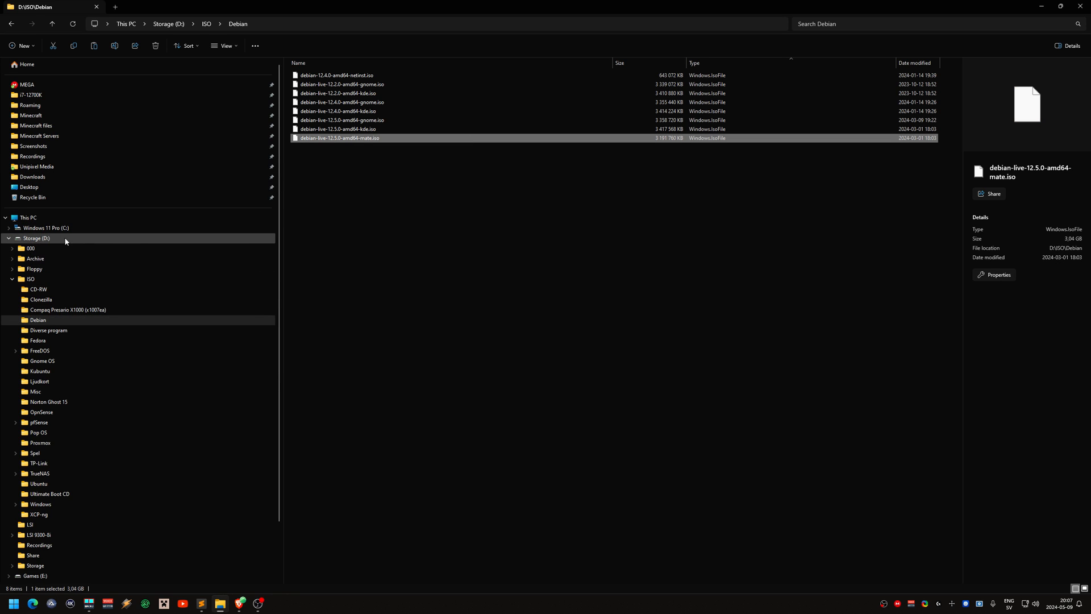
{"action": "left_click", "coordinate": [33, 258]}
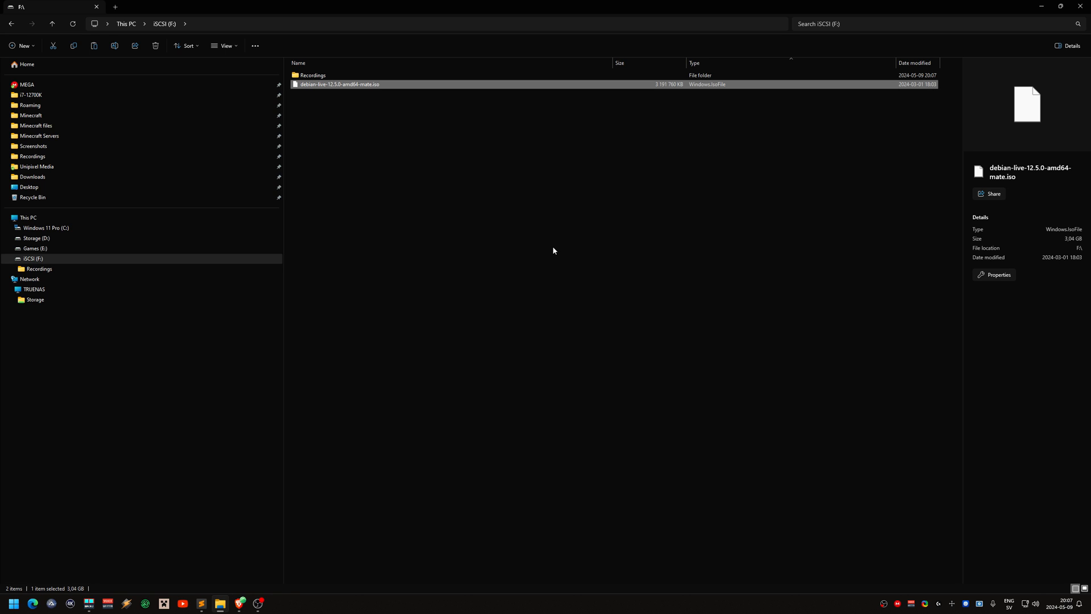
{"action": "mouse_move", "coordinate": [460, 240]}
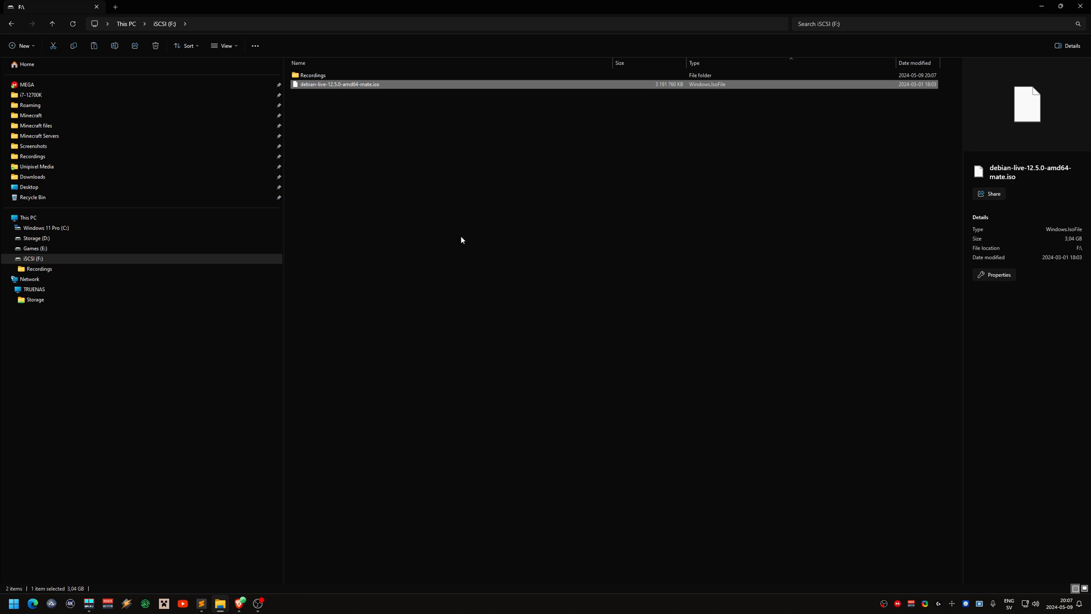
{"action": "mouse_move", "coordinate": [464, 240]}
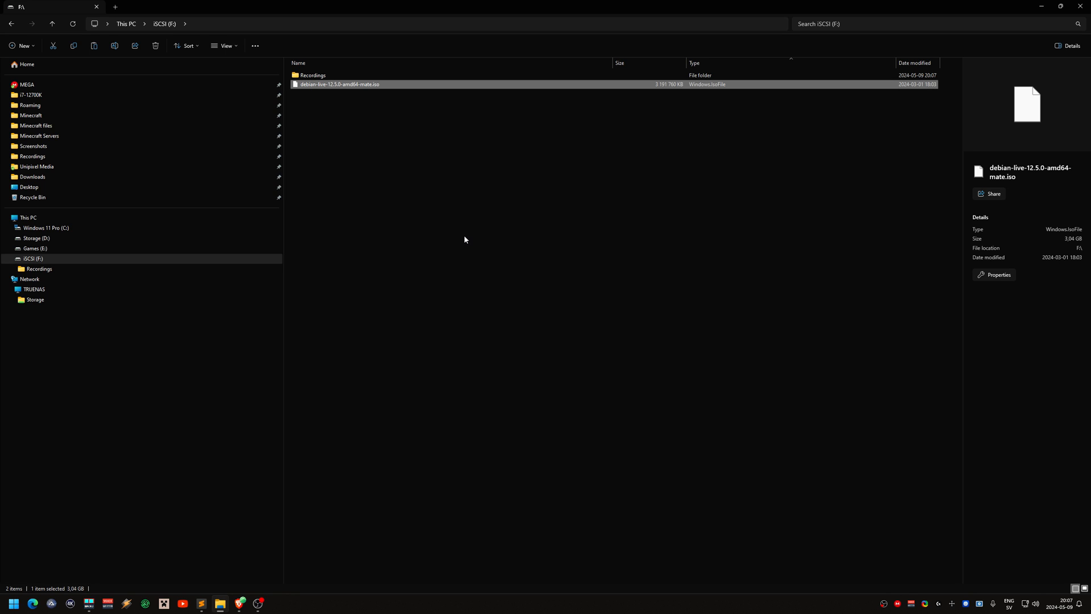
{"action": "mouse_move", "coordinate": [209, 240]}
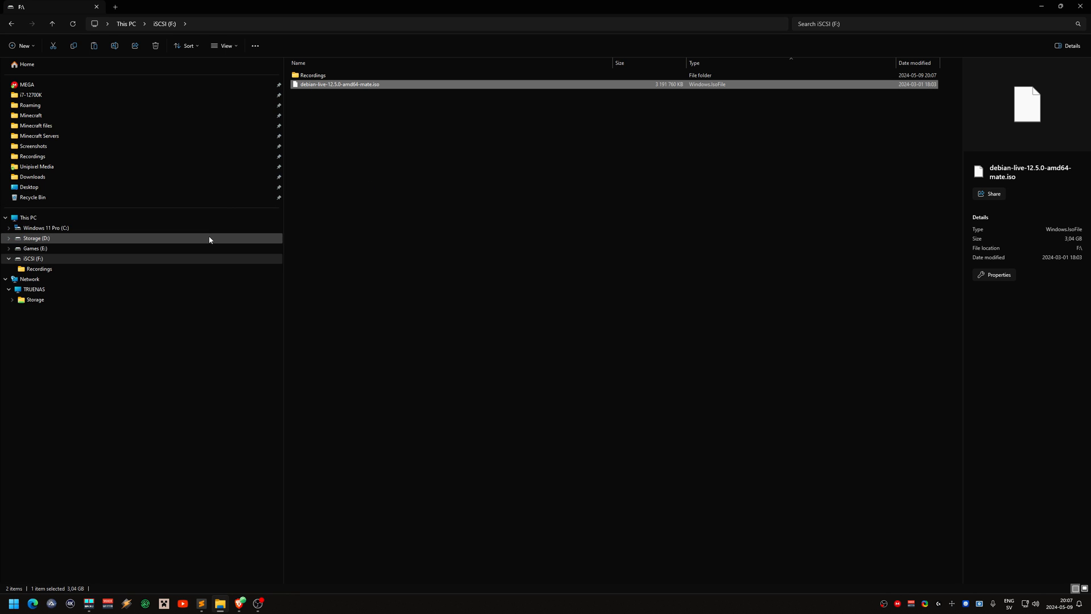
Copy the whole ISO folder from Storage (D:) and paste it onto iSCSI (F:).
{"action": "left_click", "coordinate": [35, 249]}
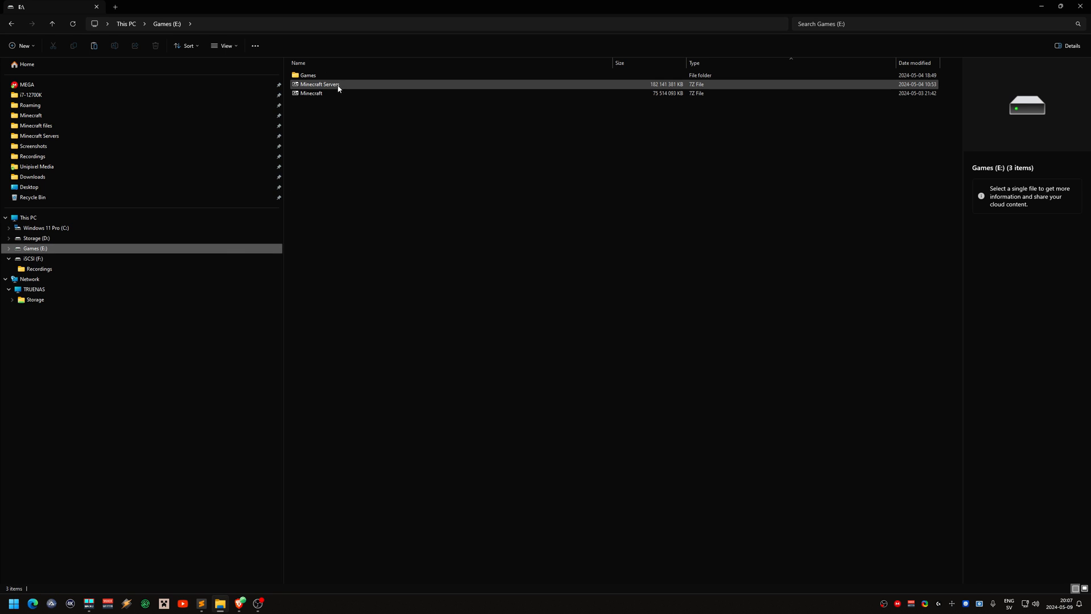
{"action": "left_click", "coordinate": [37, 237]}
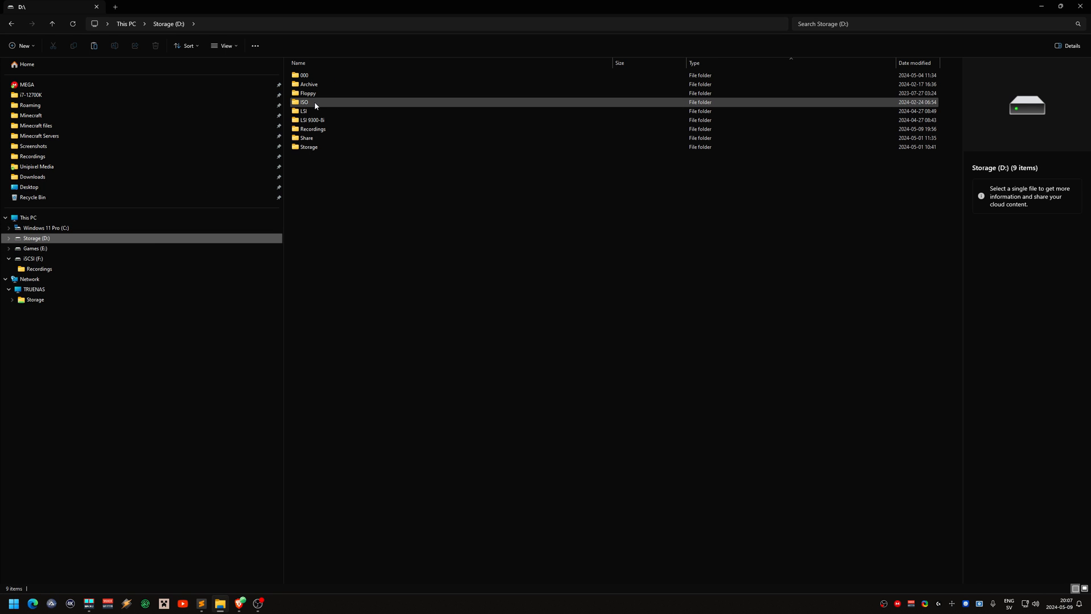
{"action": "right_click", "coordinate": [314, 101]}
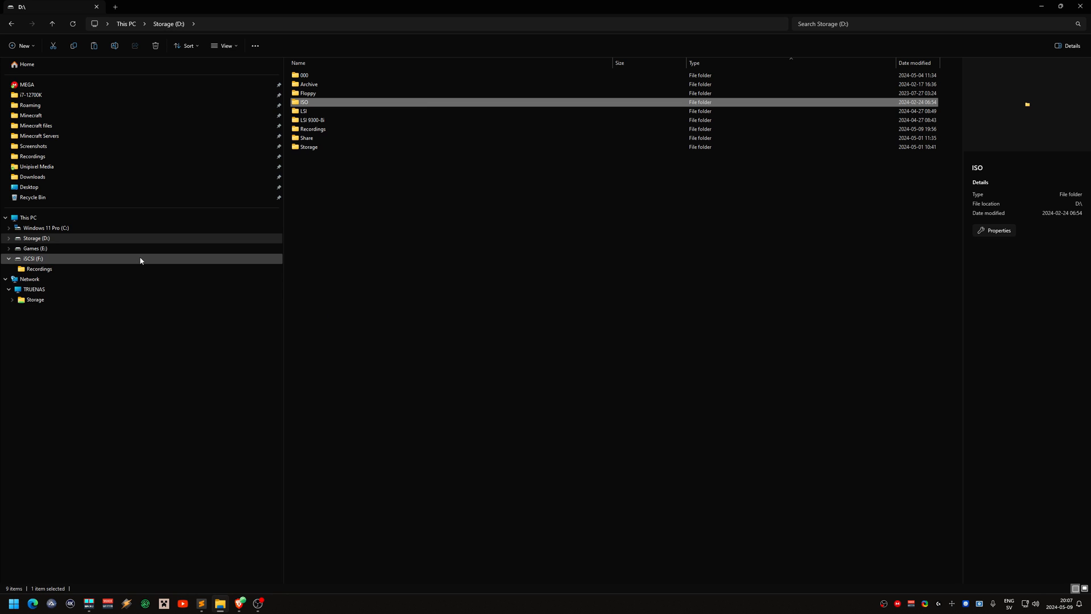
{"action": "right_click", "coordinate": [372, 236]}
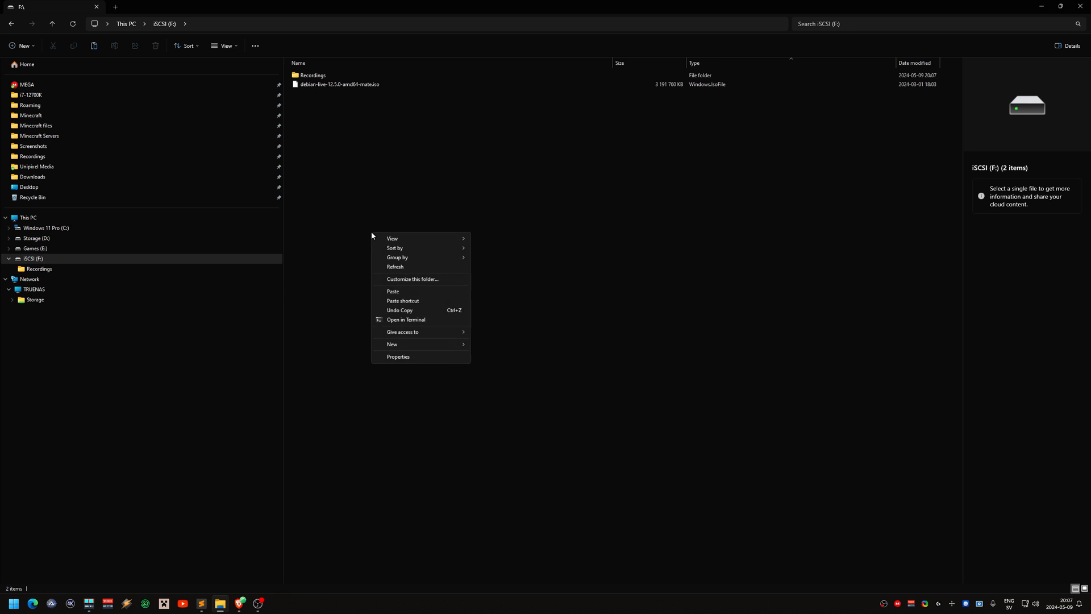
{"action": "left_click", "coordinate": [392, 291]}
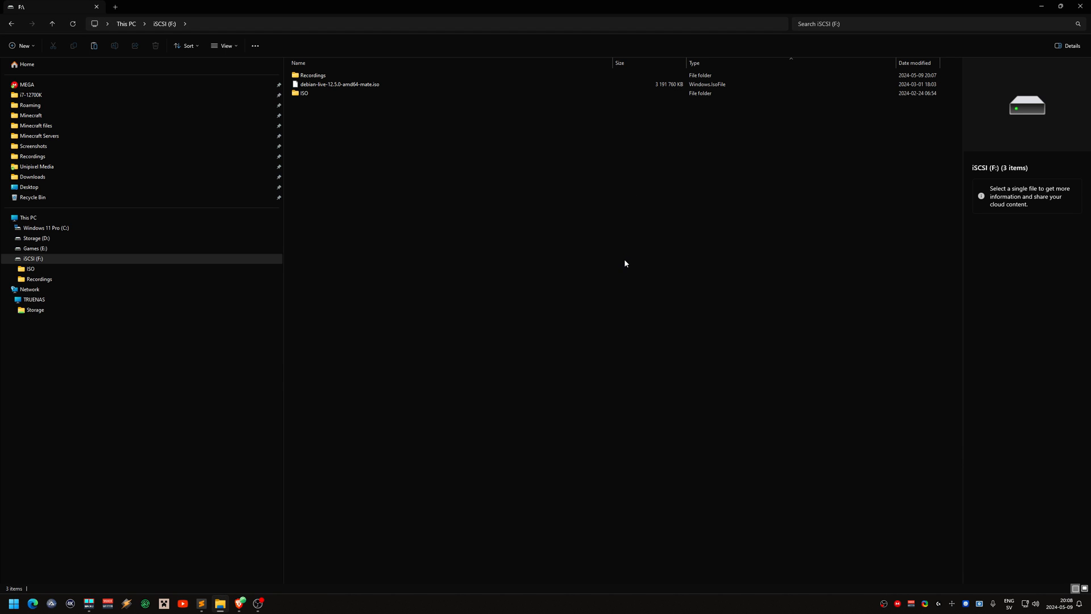
{"action": "mouse_move", "coordinate": [790, 388]}
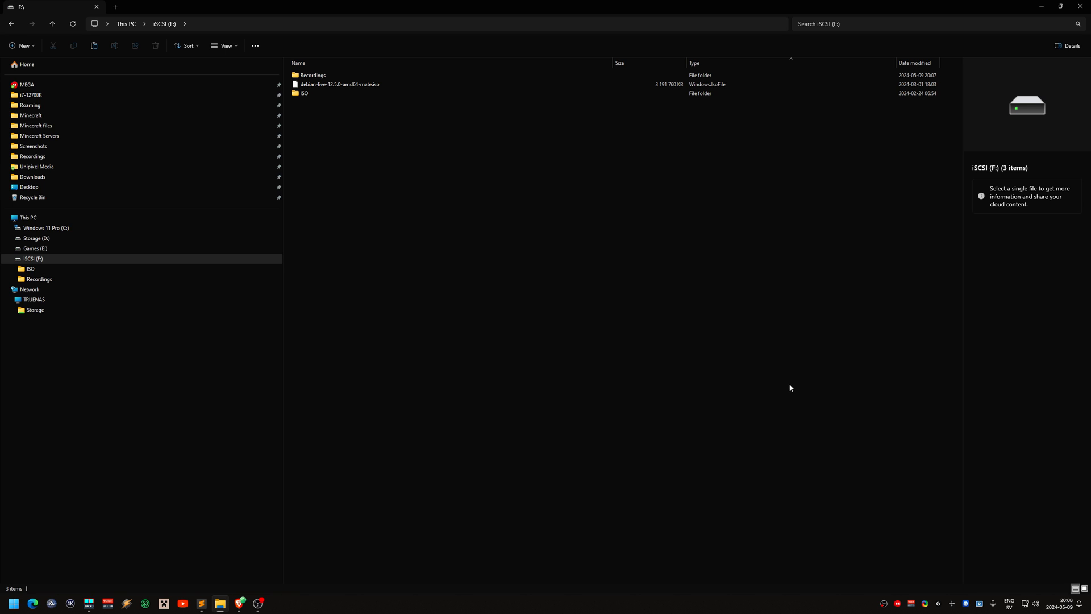
{"action": "mouse_move", "coordinate": [991, 450]}
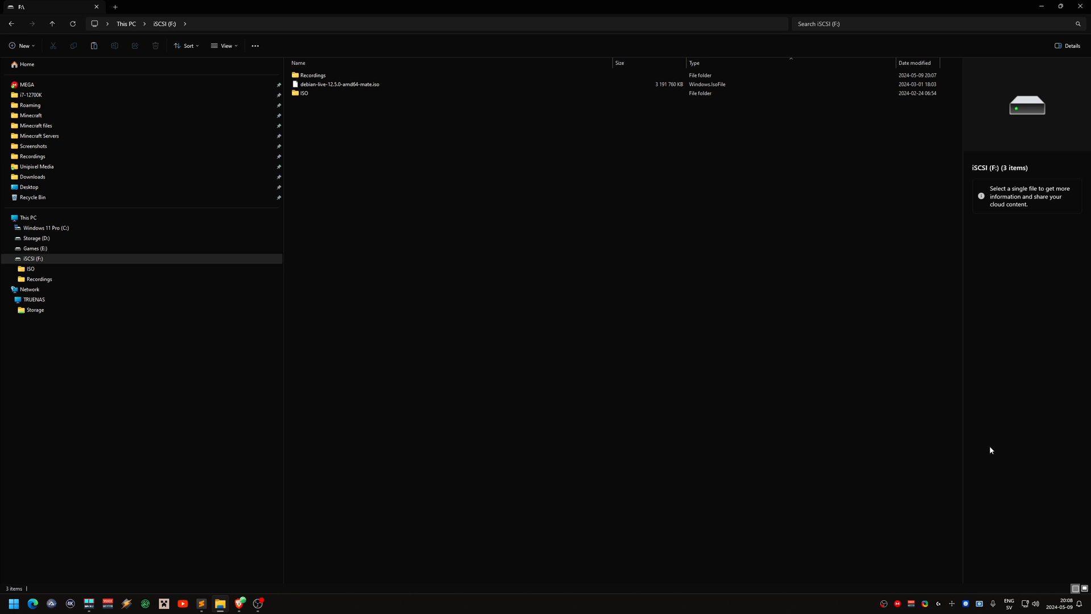